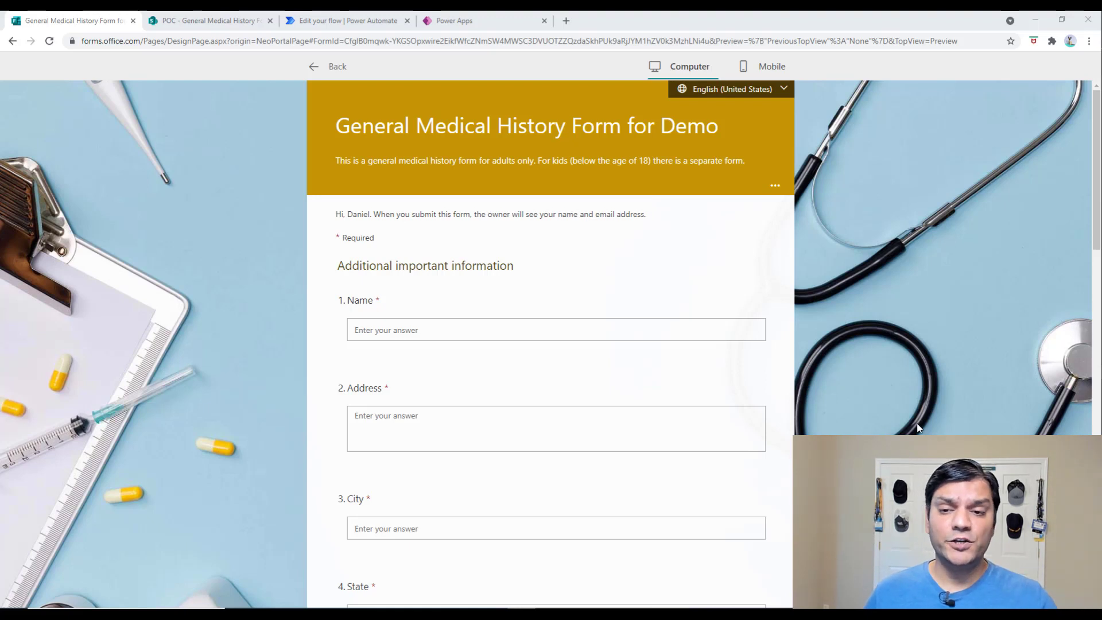
mouse_move(894, 428)
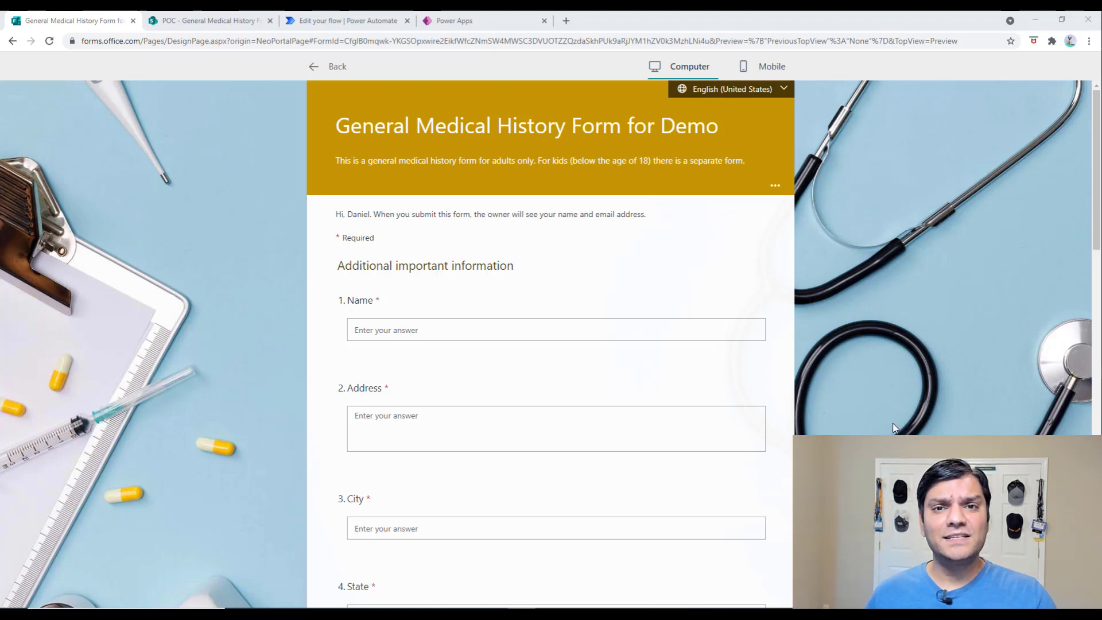
mouse_move(807, 394)
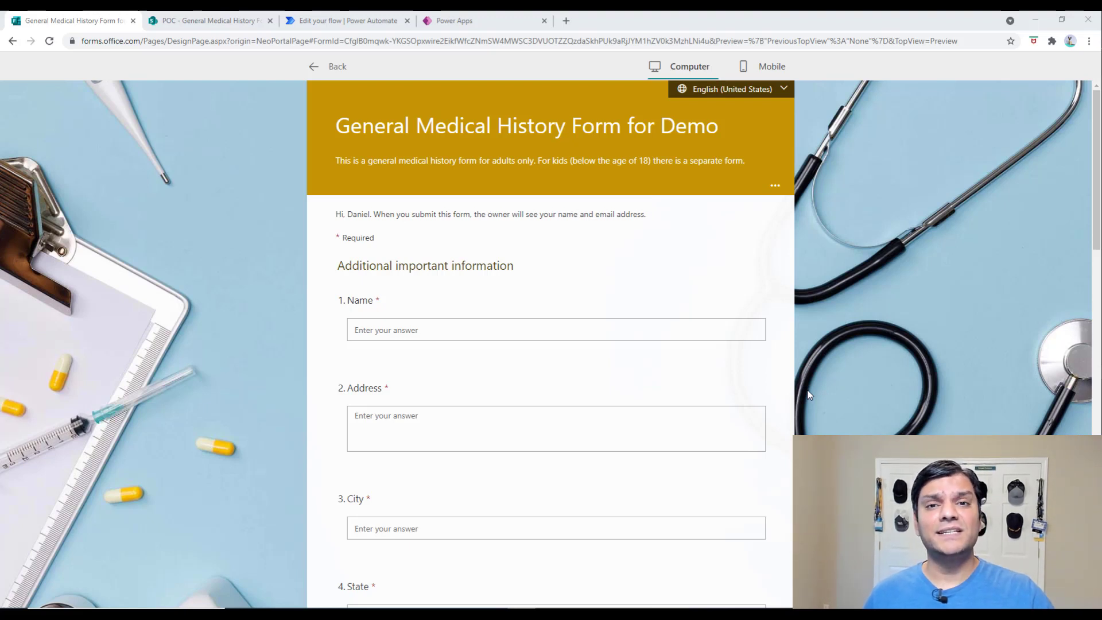
Scroll through the form preview's first-page questions down to the Next button.
scroll(down, 3)
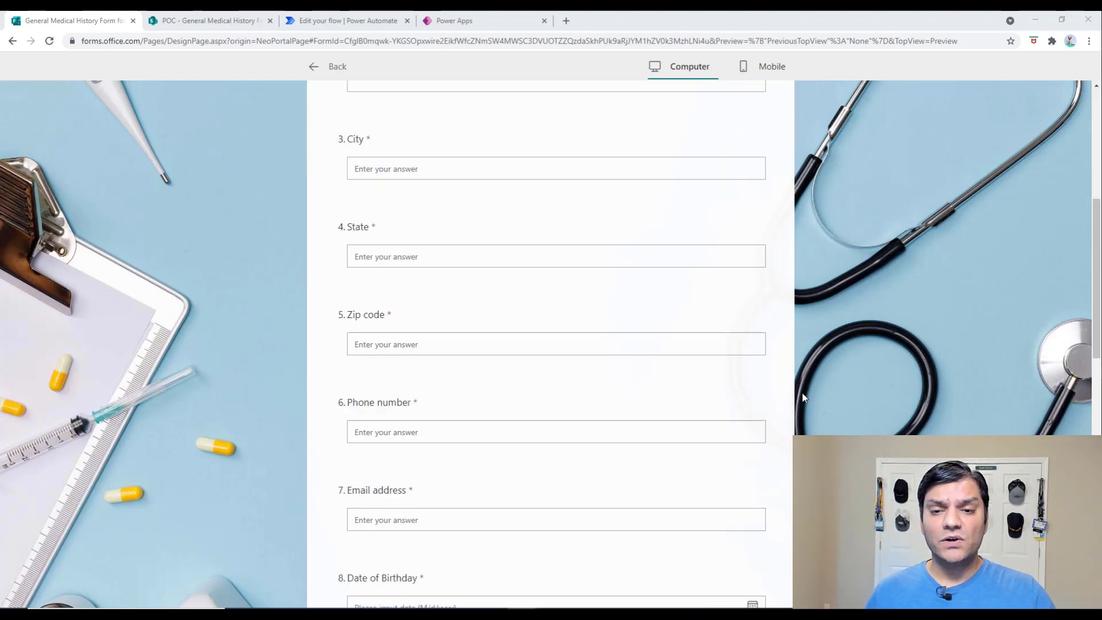
scroll(down, 3)
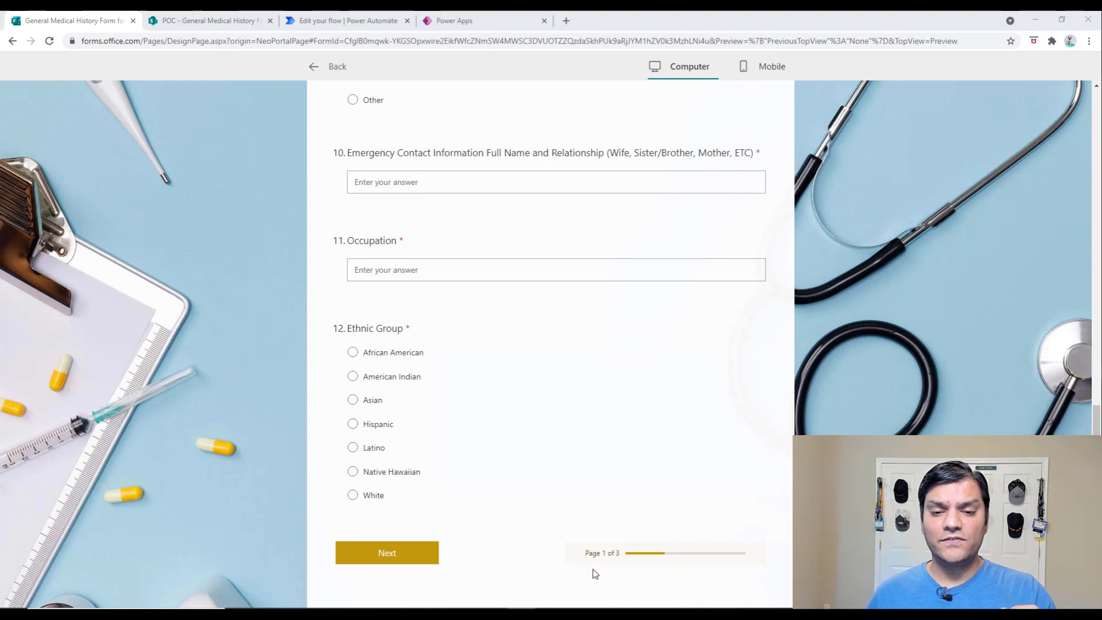
mouse_move(575, 527)
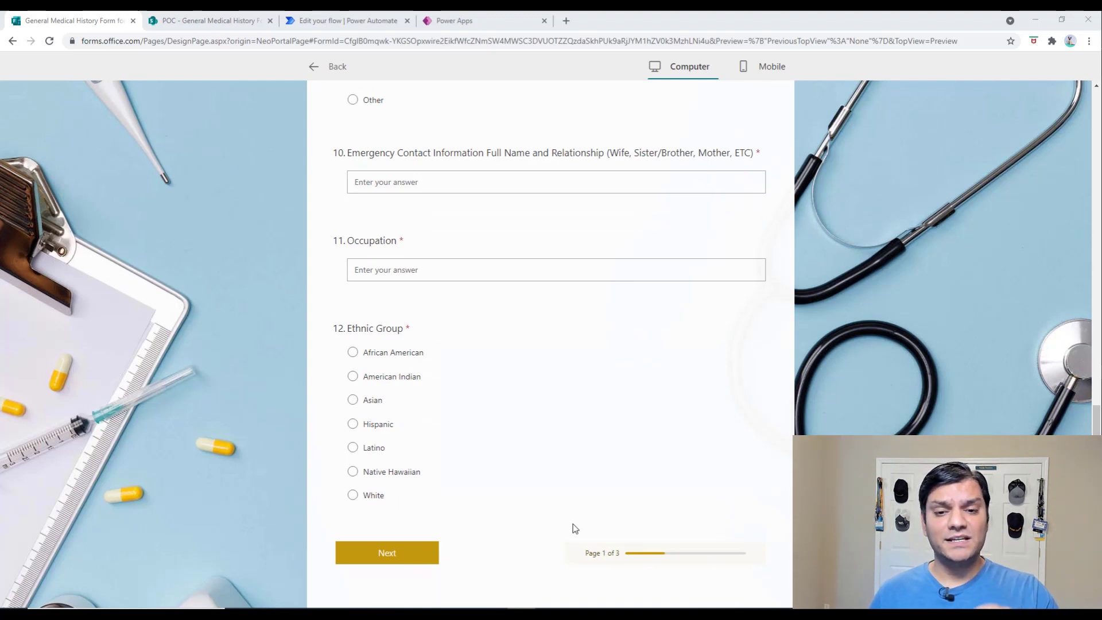
mouse_move(397, 467)
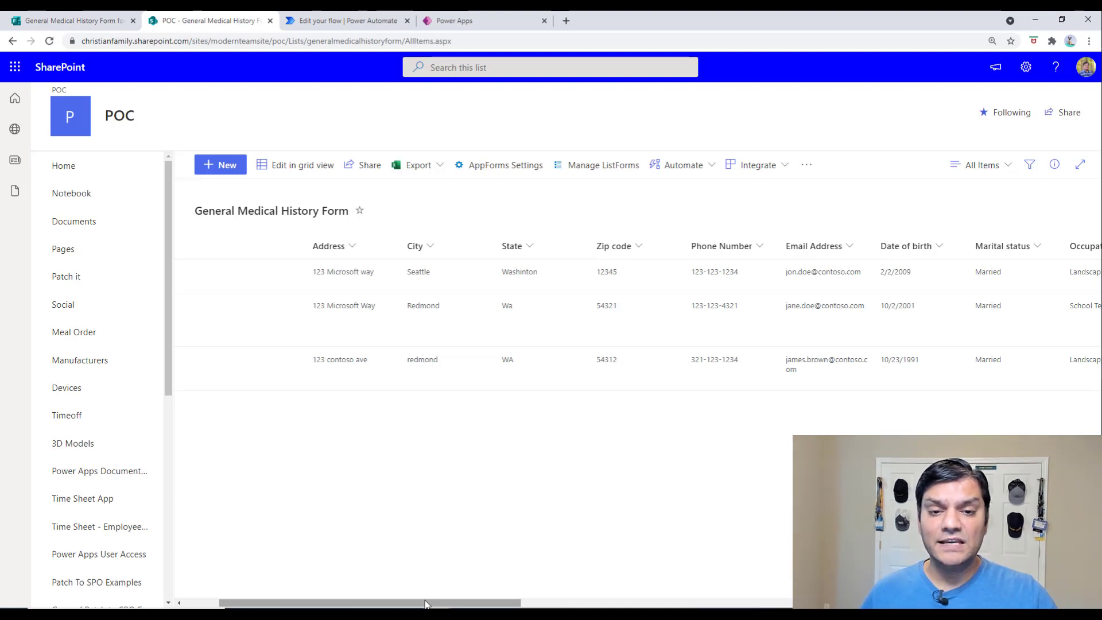
Open List settings from the gear menu and scroll to the Columns section's Marital status column.
scroll(right, 3)
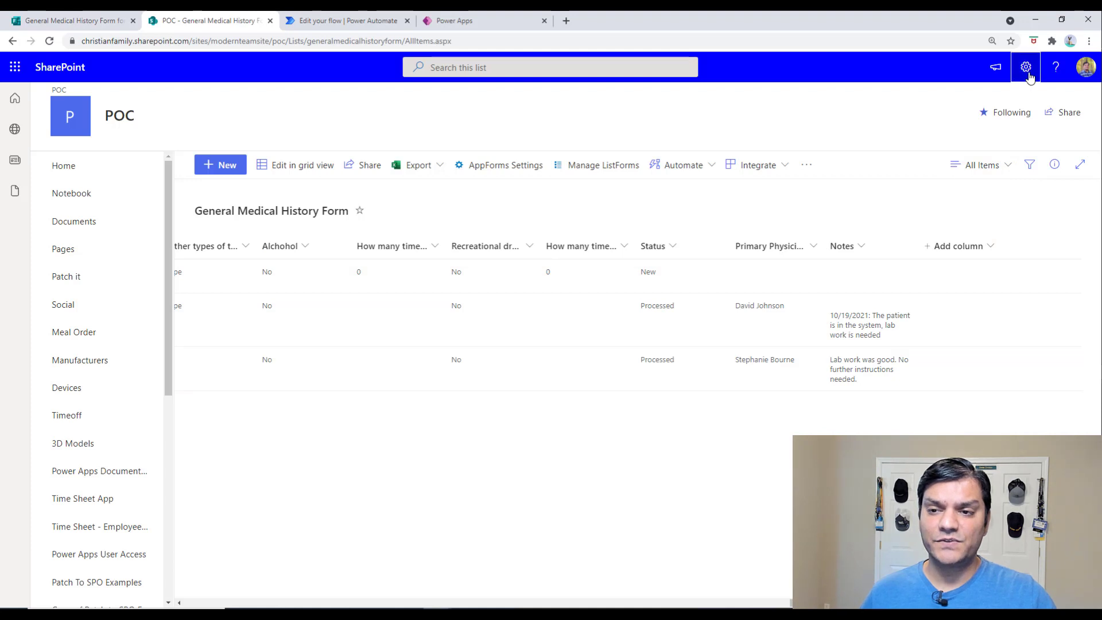
click(1025, 67)
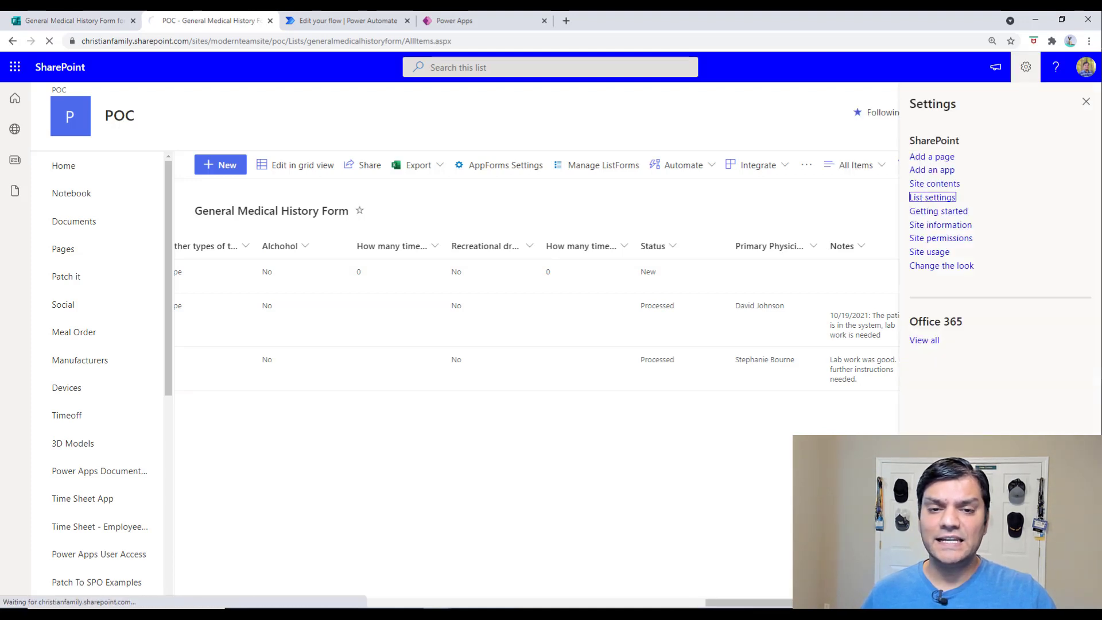
click(932, 196)
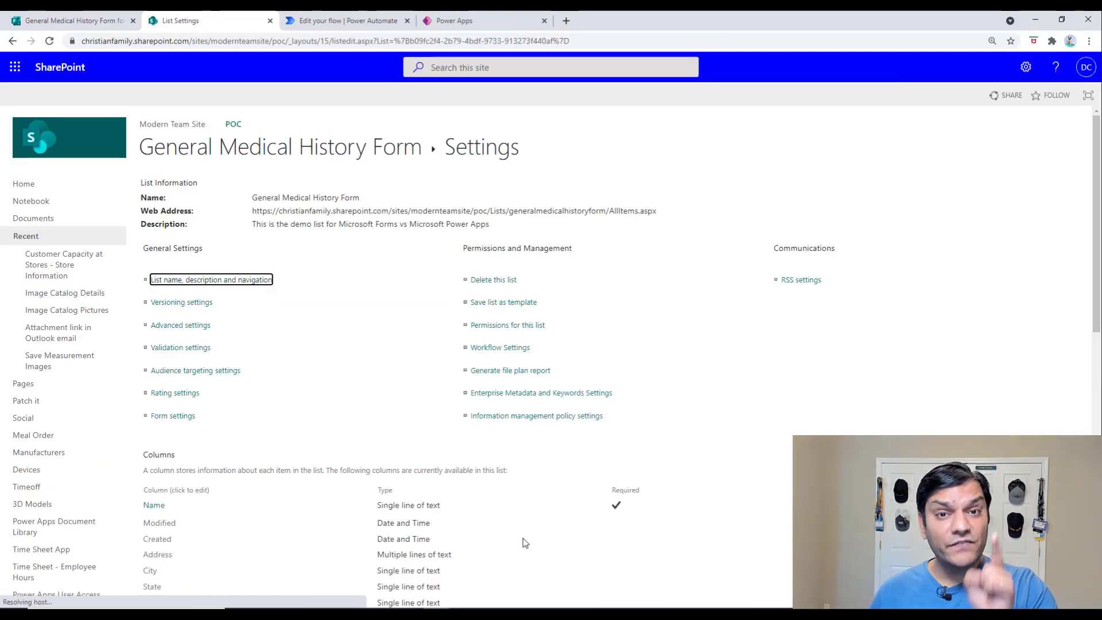
scroll(down, 3)
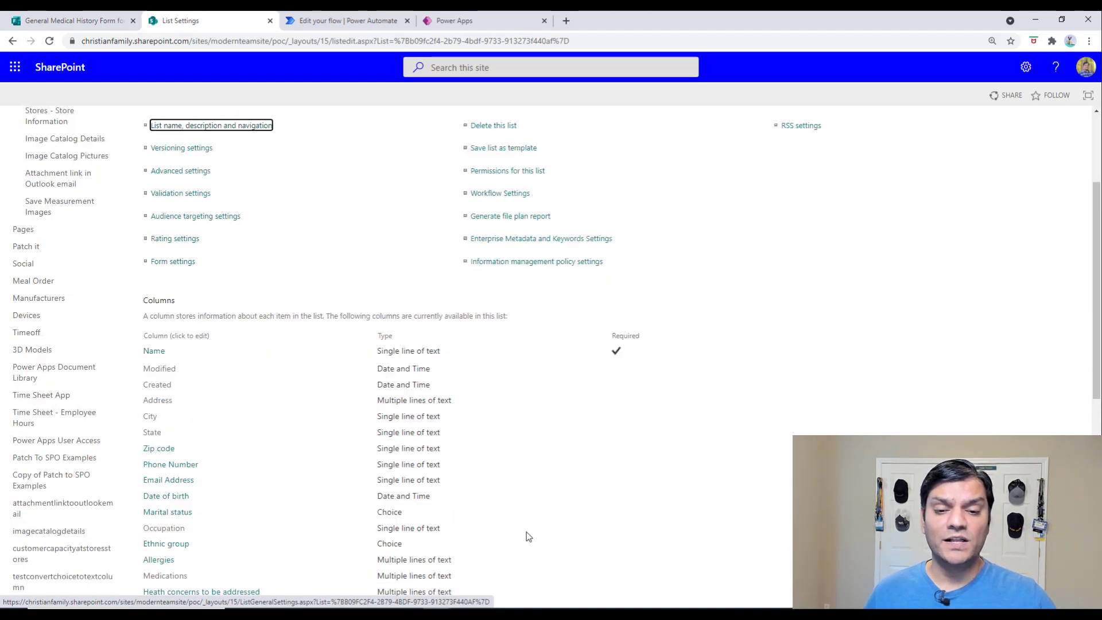
scroll(down, 3)
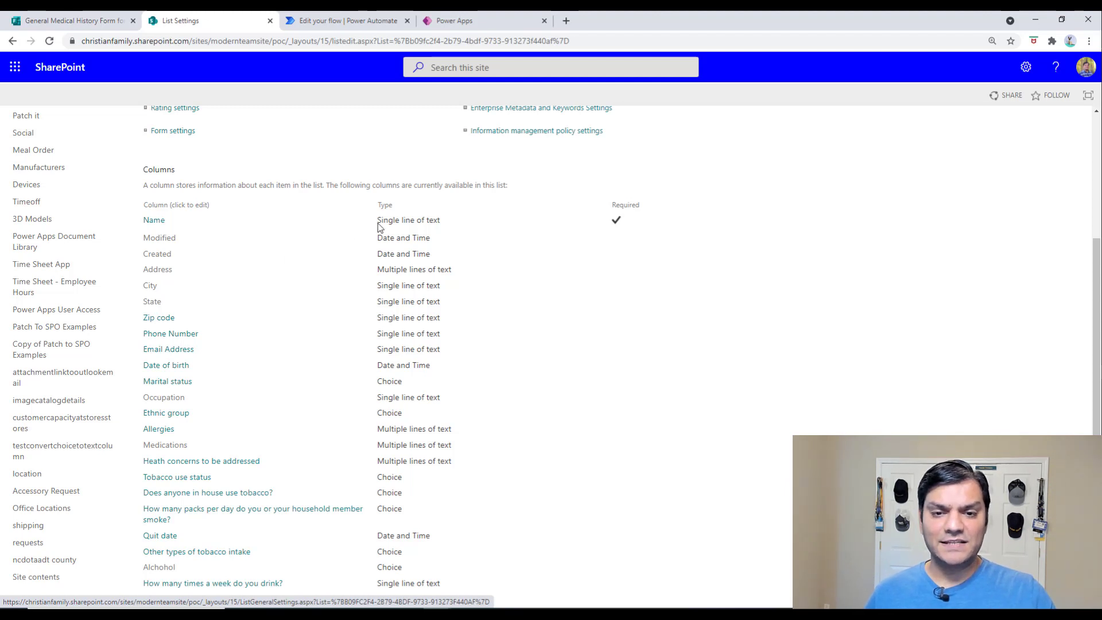
mouse_move(269, 291)
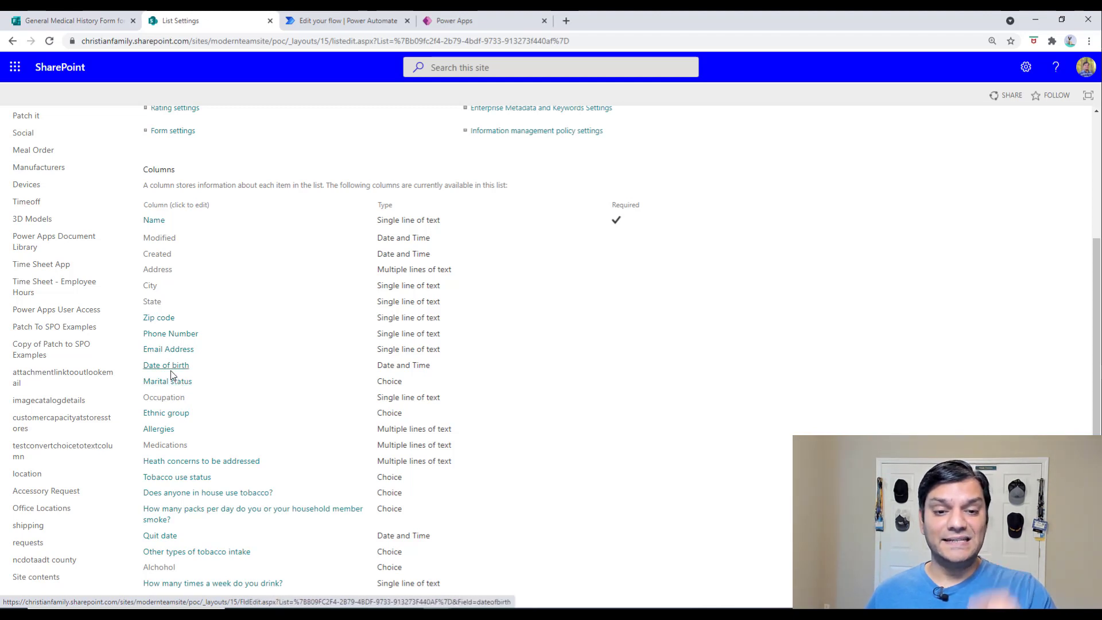
mouse_move(188, 398)
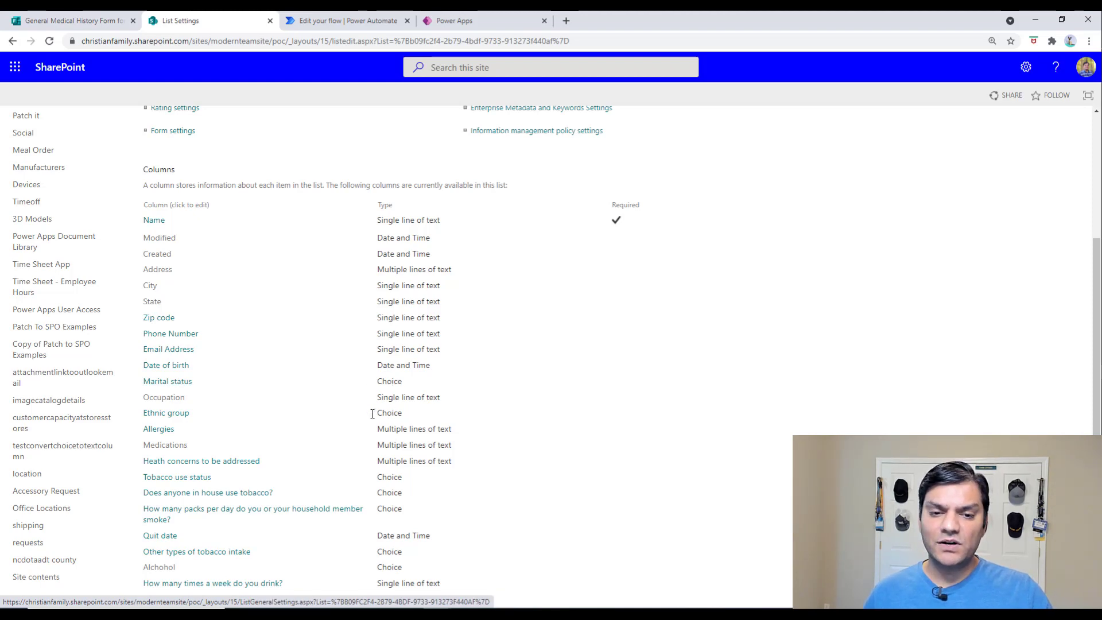
click(167, 381)
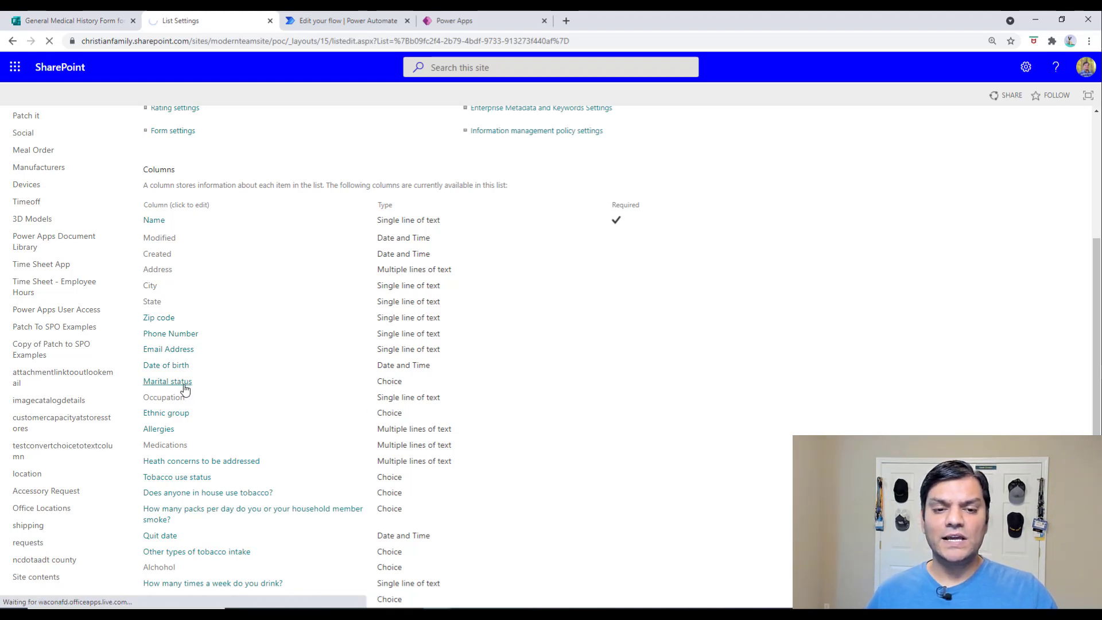
Review the Marital status choice column's options Single, Married, Divorced, Widowed and Other against the form.
click(168, 381)
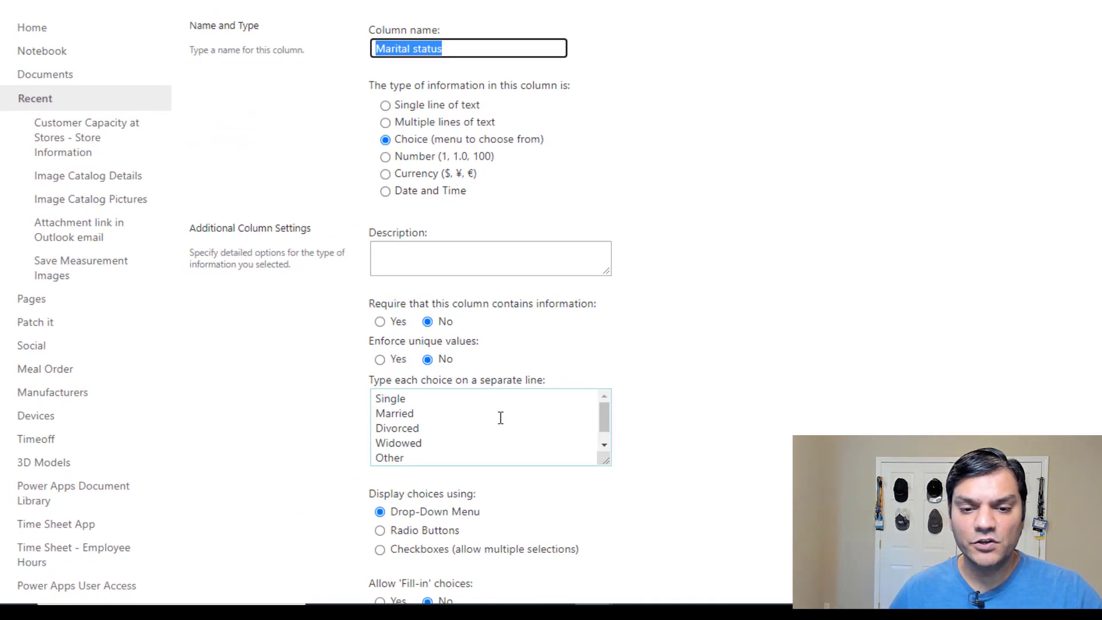
scroll(down, 3)
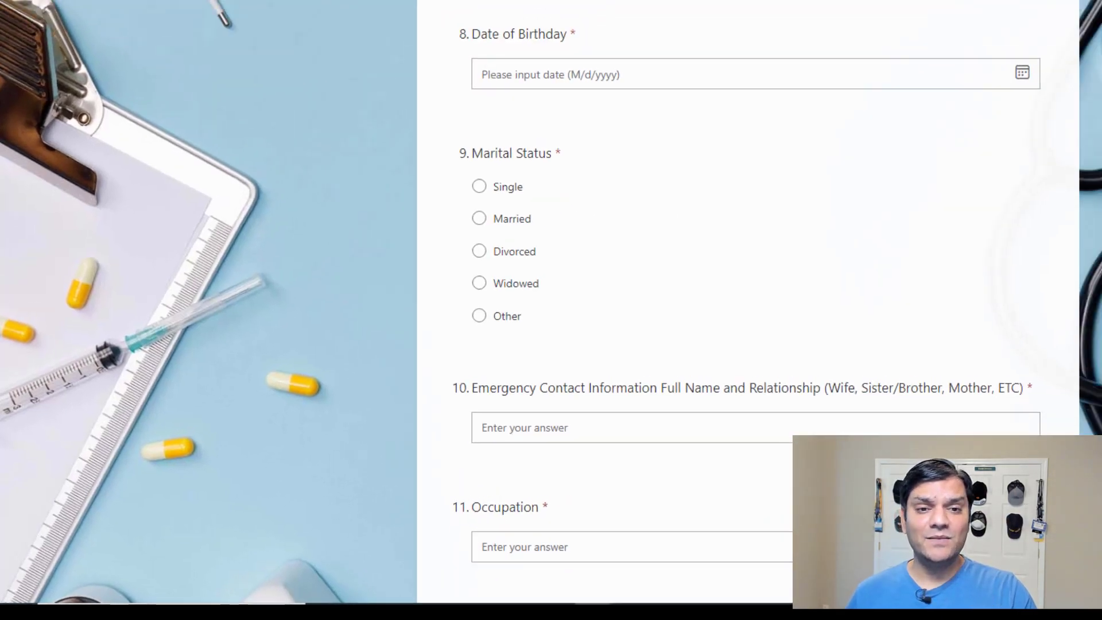
click(188, 19)
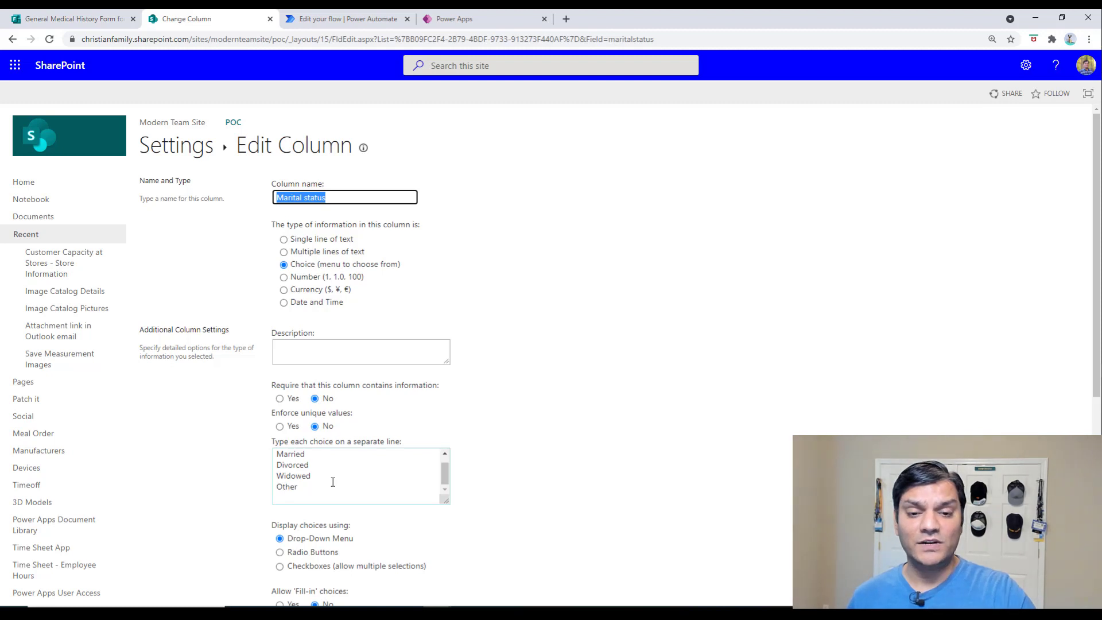
mouse_move(582, 392)
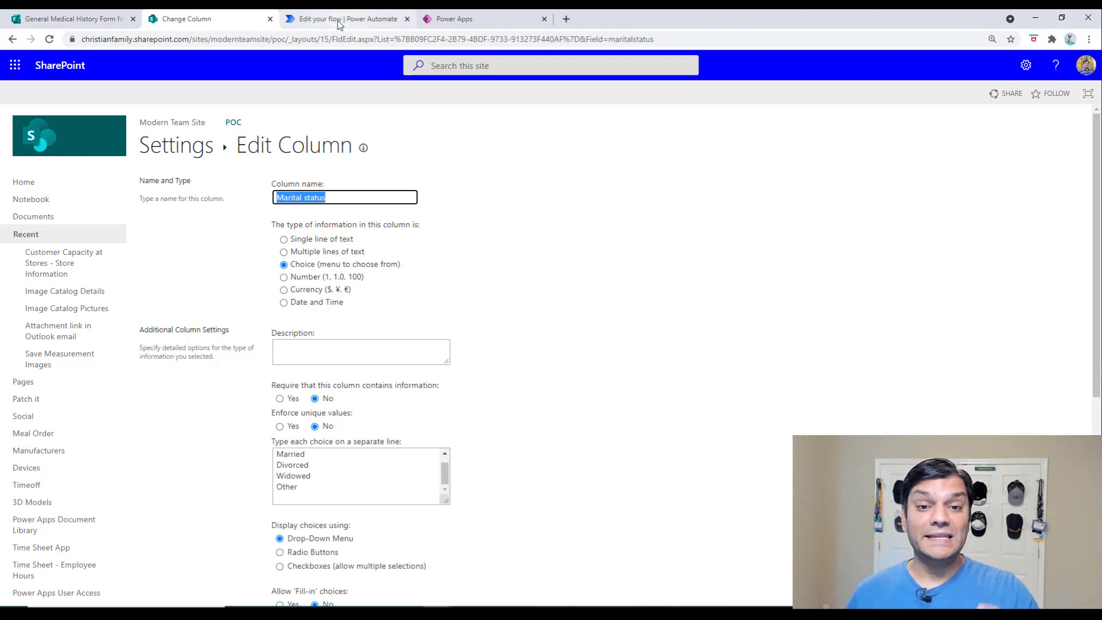
Switch to the Power Automate flow, put it in edit mode and expand the Forms response trigger.
click(344, 20)
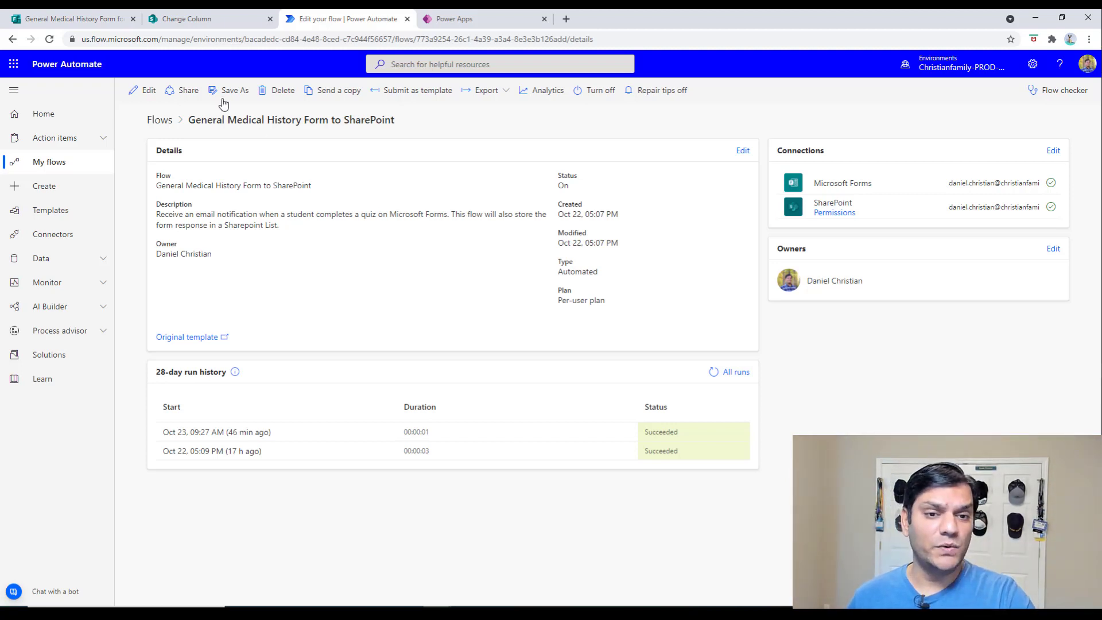
click(148, 90)
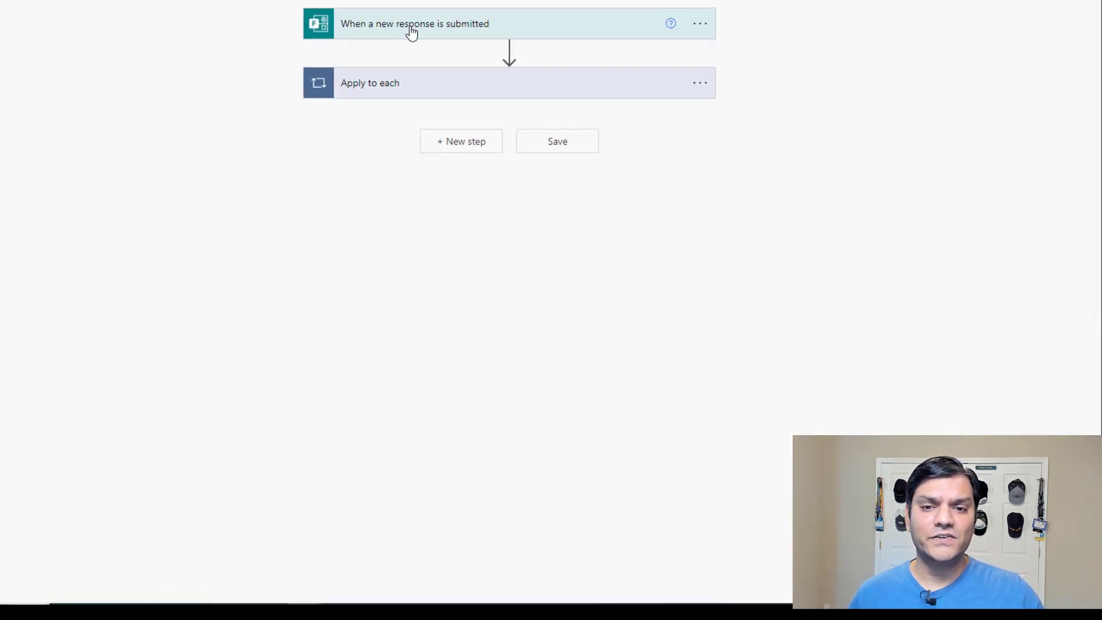
click(414, 23)
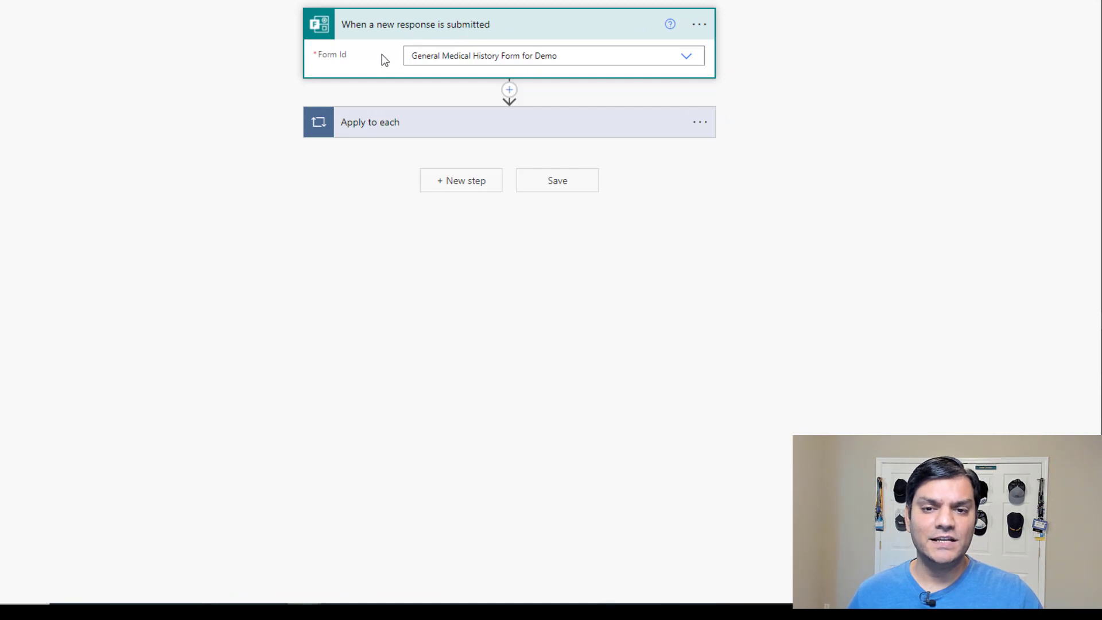
mouse_move(340, 65)
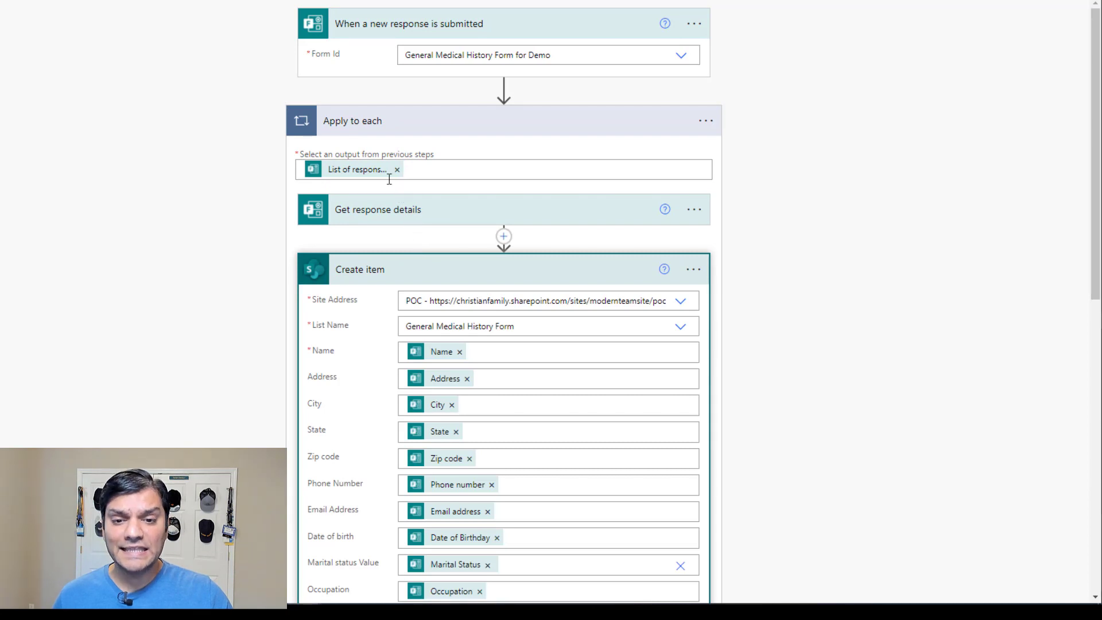
mouse_move(155, 418)
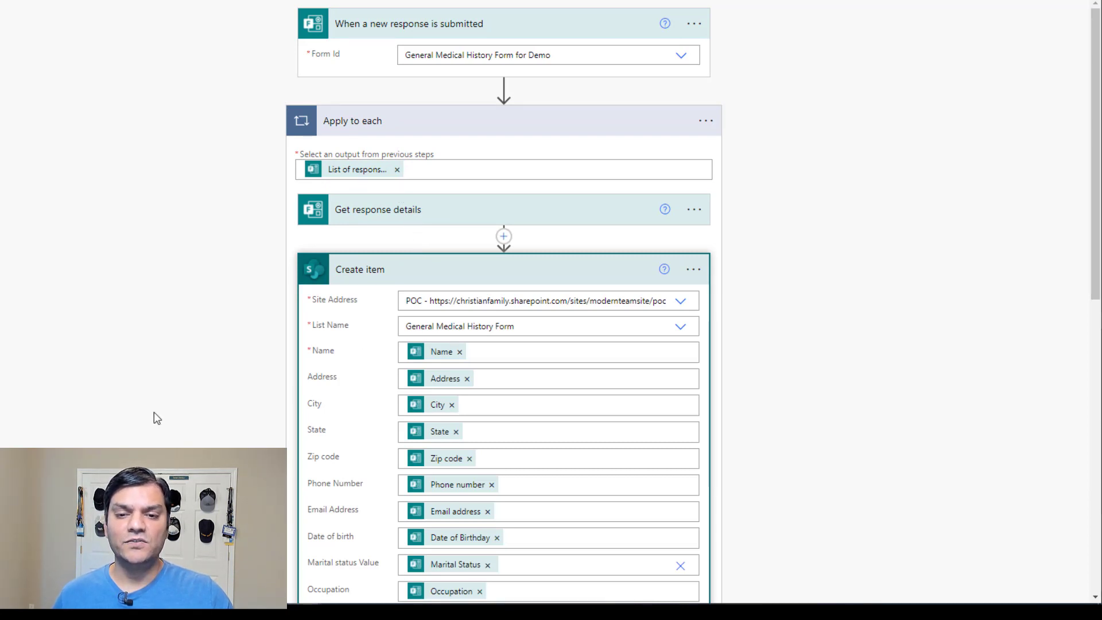
Set Create item's Marital status Value to the form's Marital Status answer as a custom dynamic value.
scroll(down, 3)
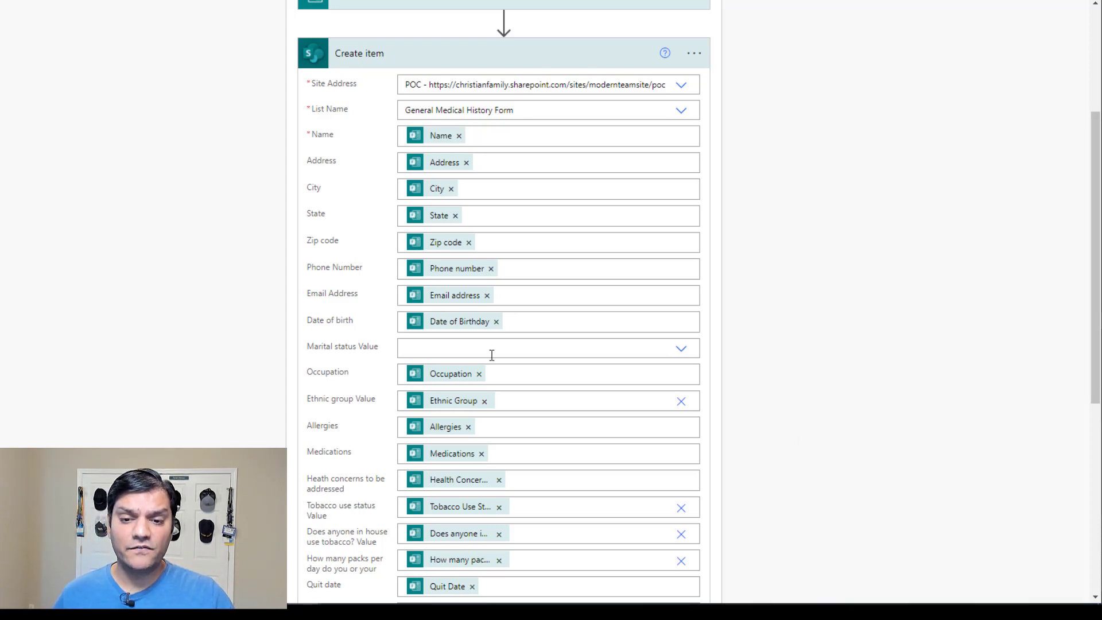
mouse_move(678, 349)
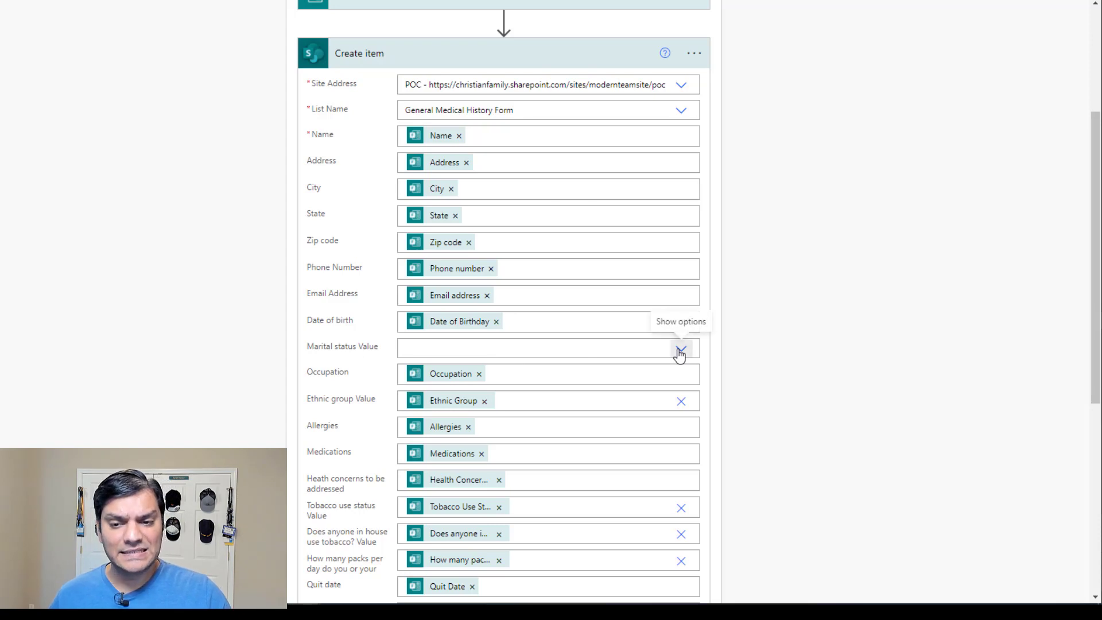
click(678, 349)
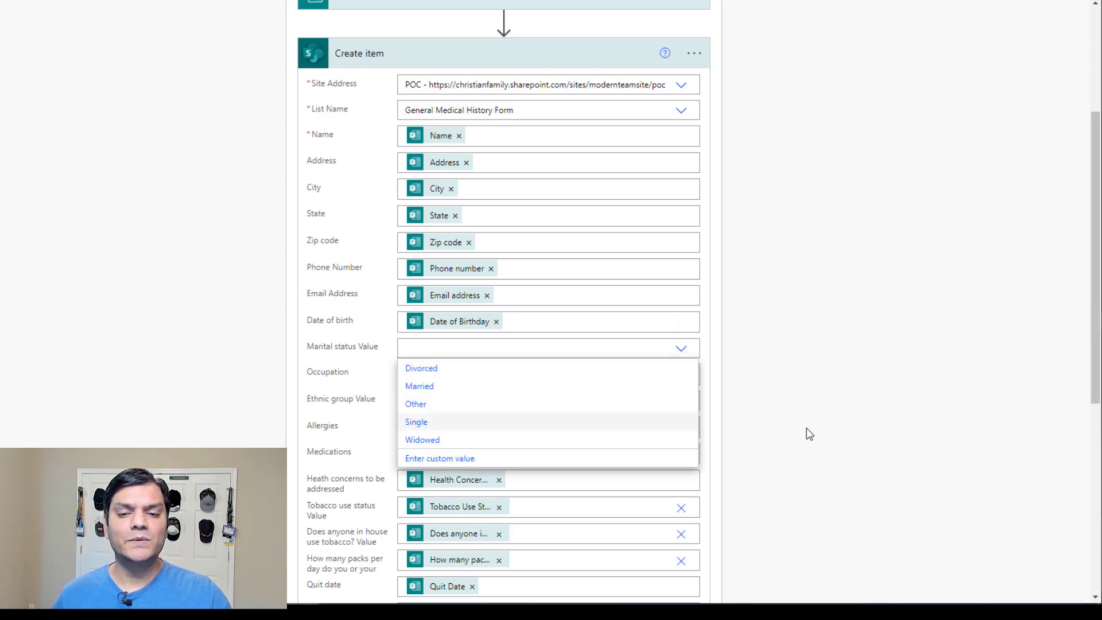
mouse_move(466, 465)
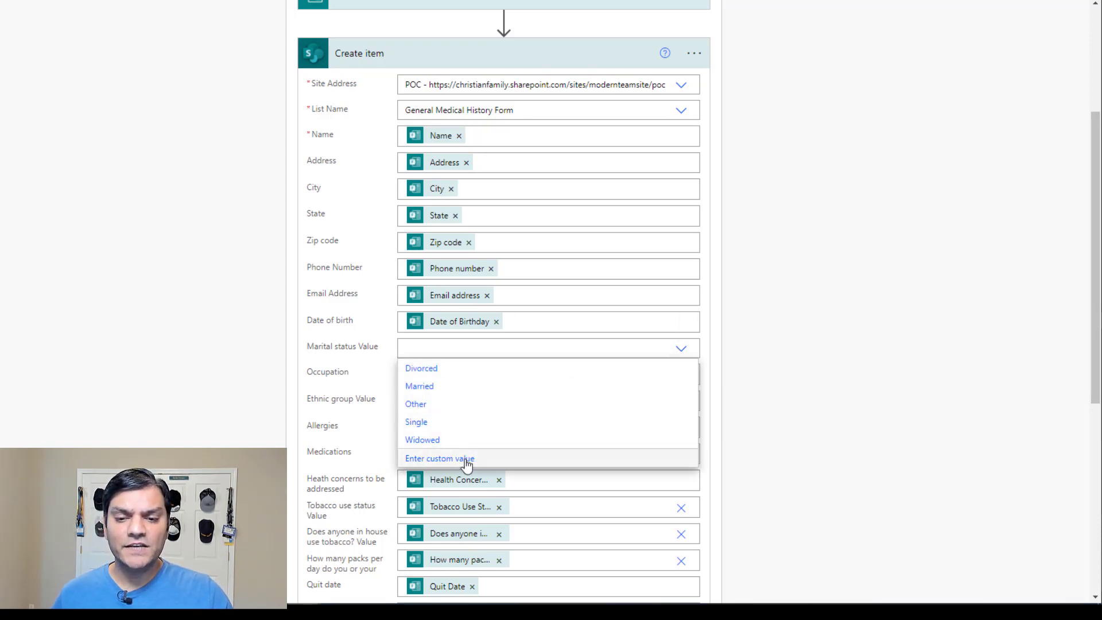
mouse_move(443, 465)
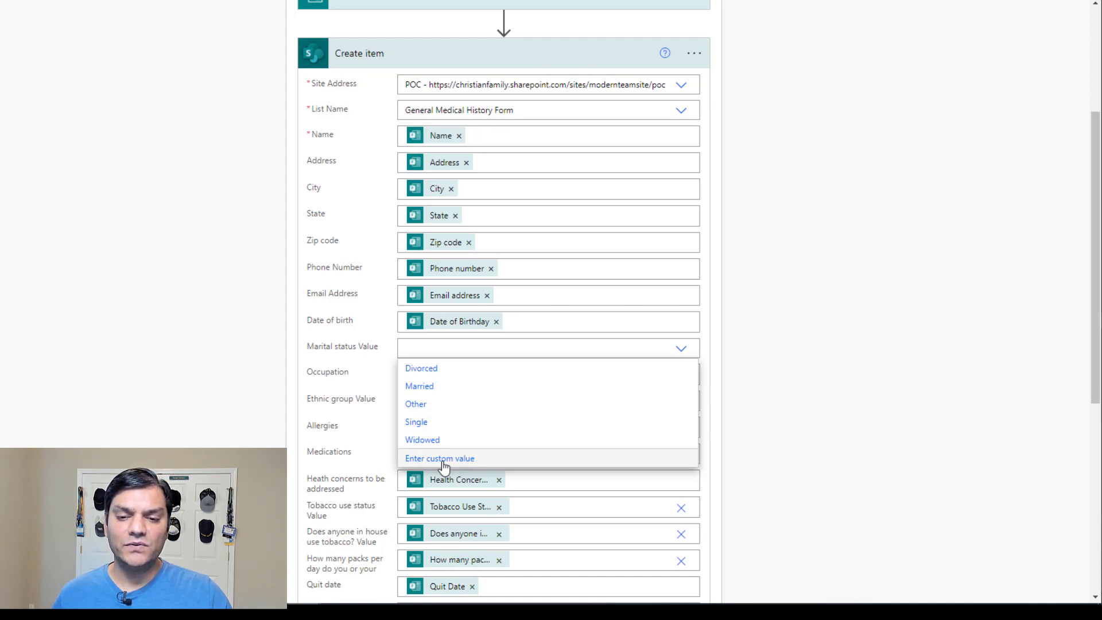
click(439, 458)
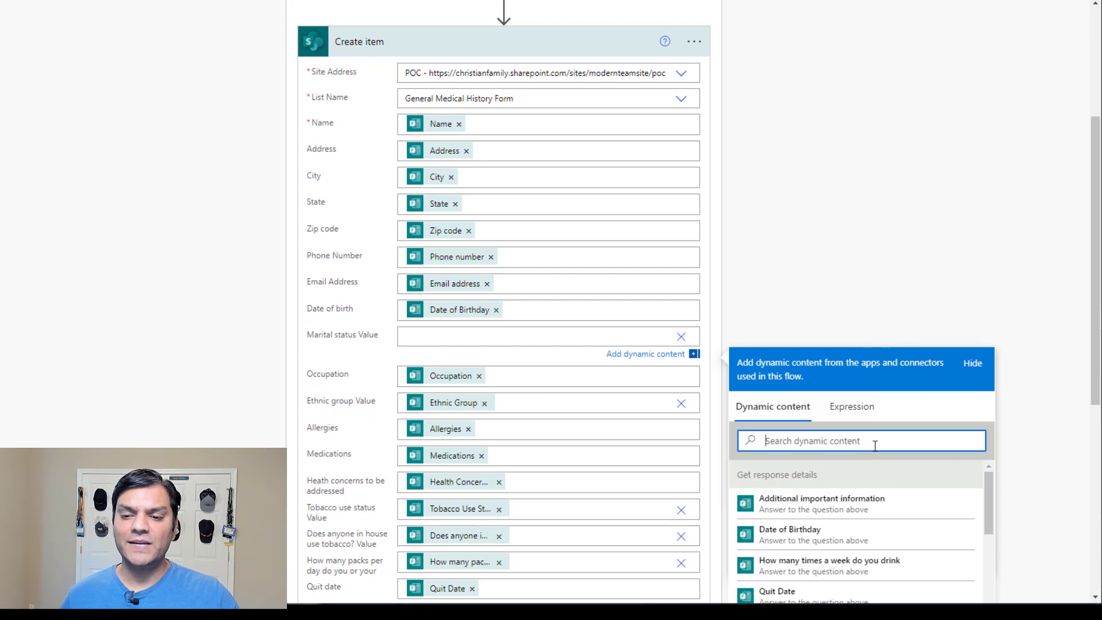
text(mari)
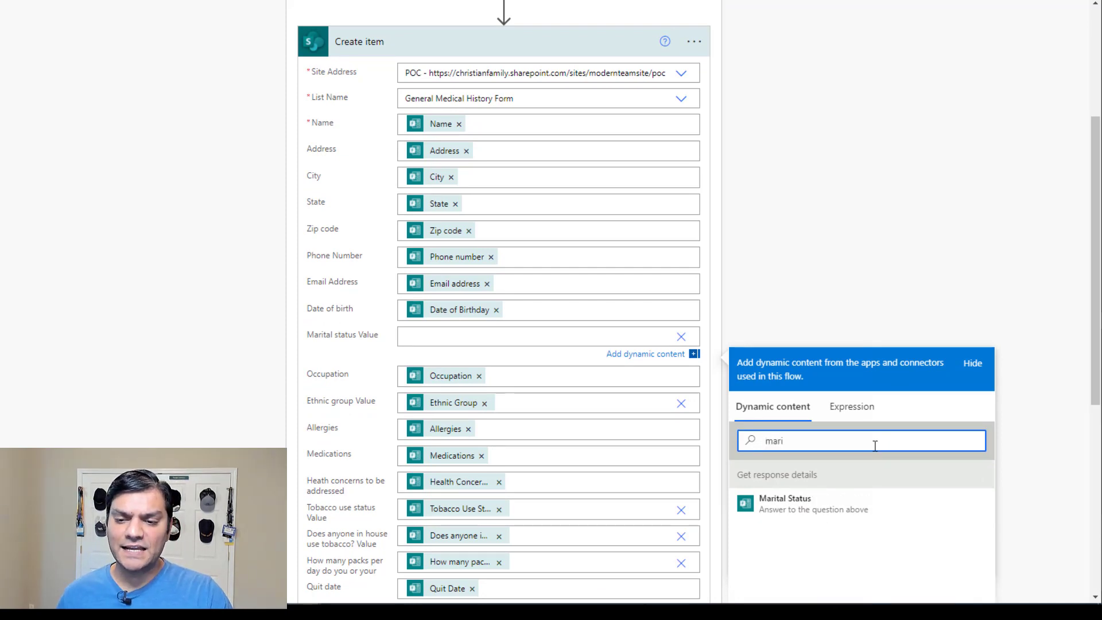
click(785, 504)
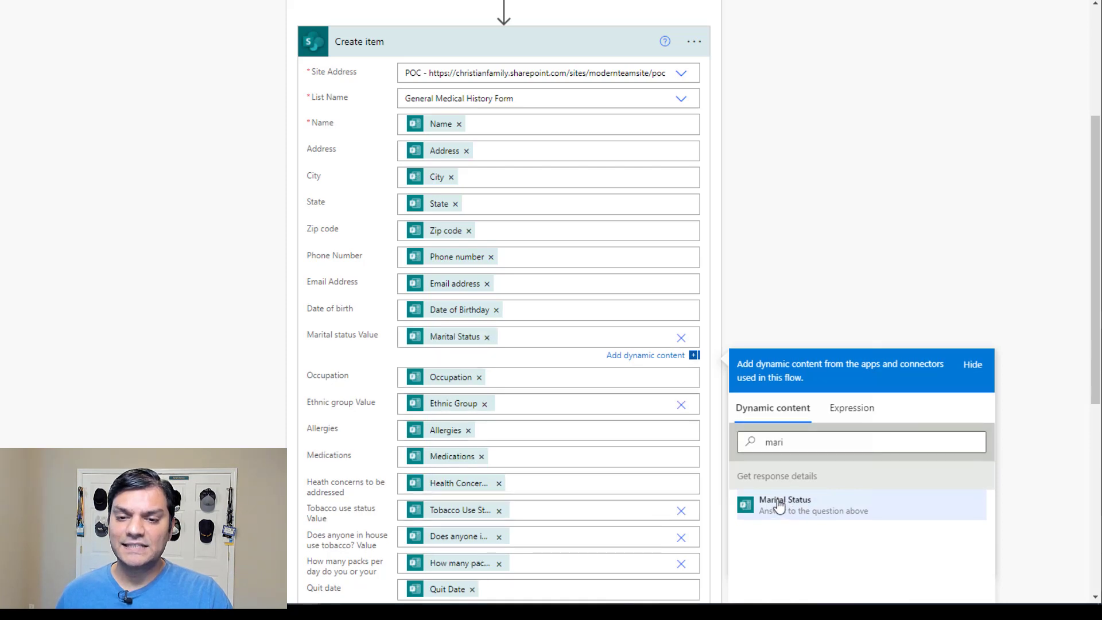
mouse_move(884, 251)
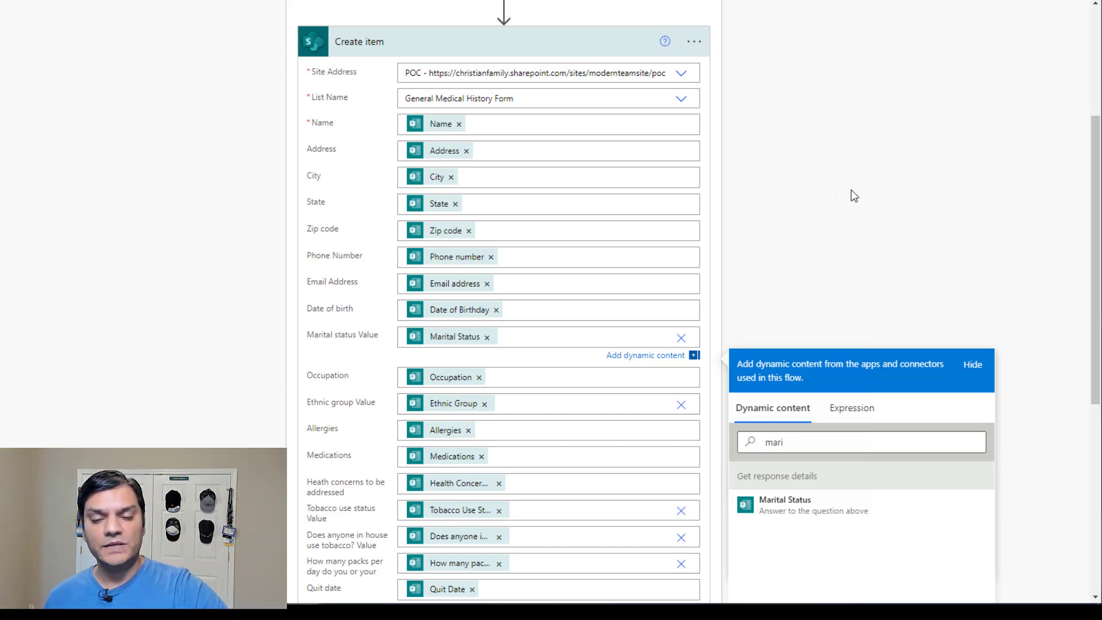
mouse_move(835, 226)
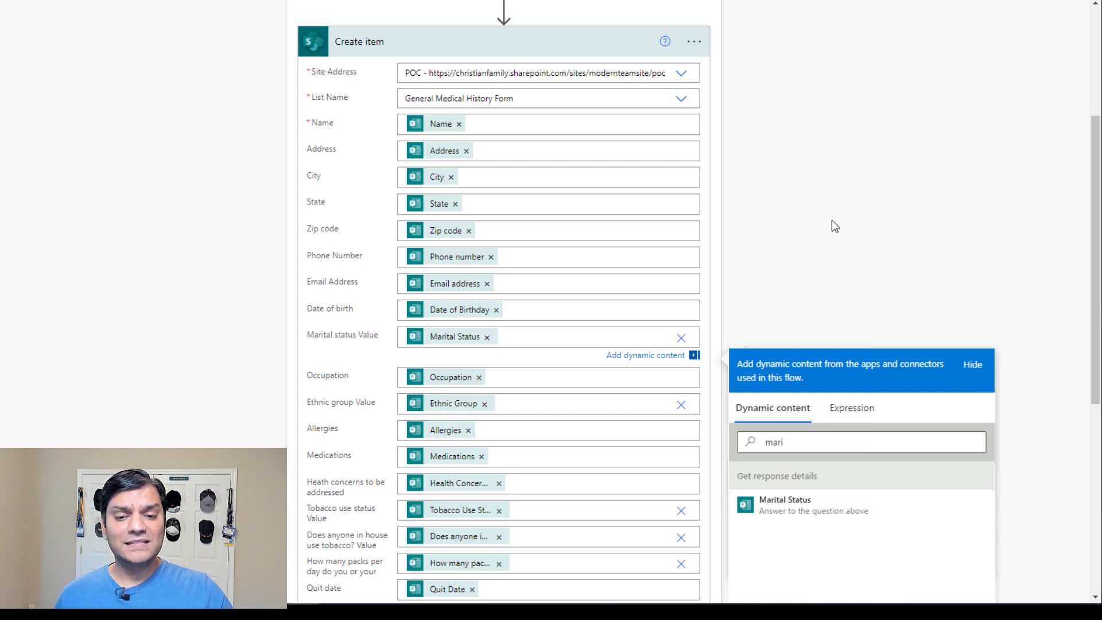
Scroll through the remaining Create item field mappings.
scroll(down, 3)
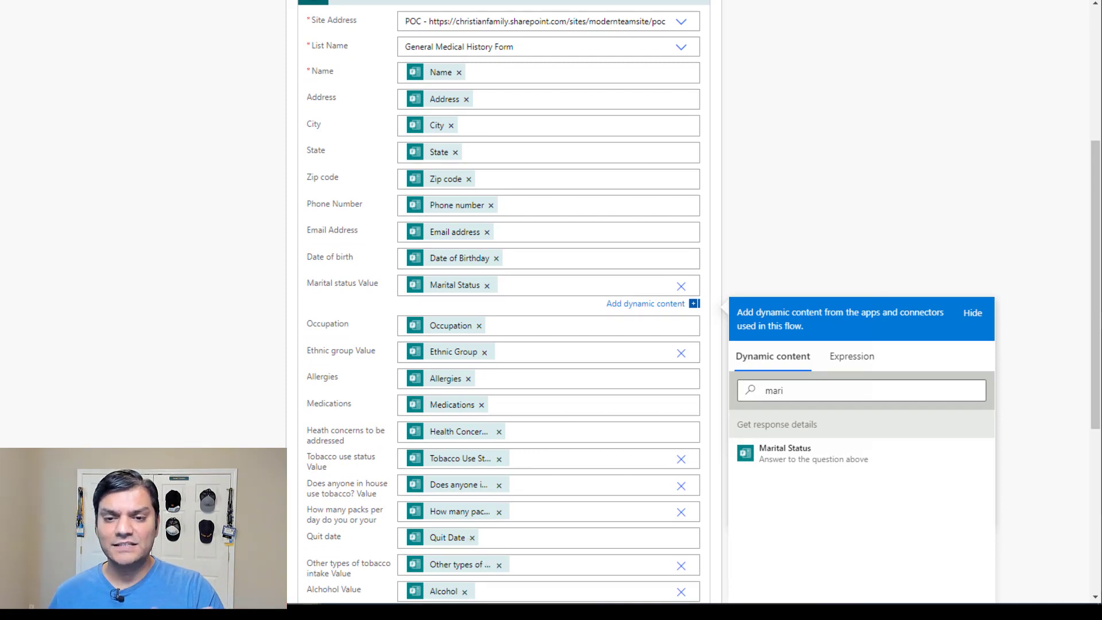
scroll(down, 3)
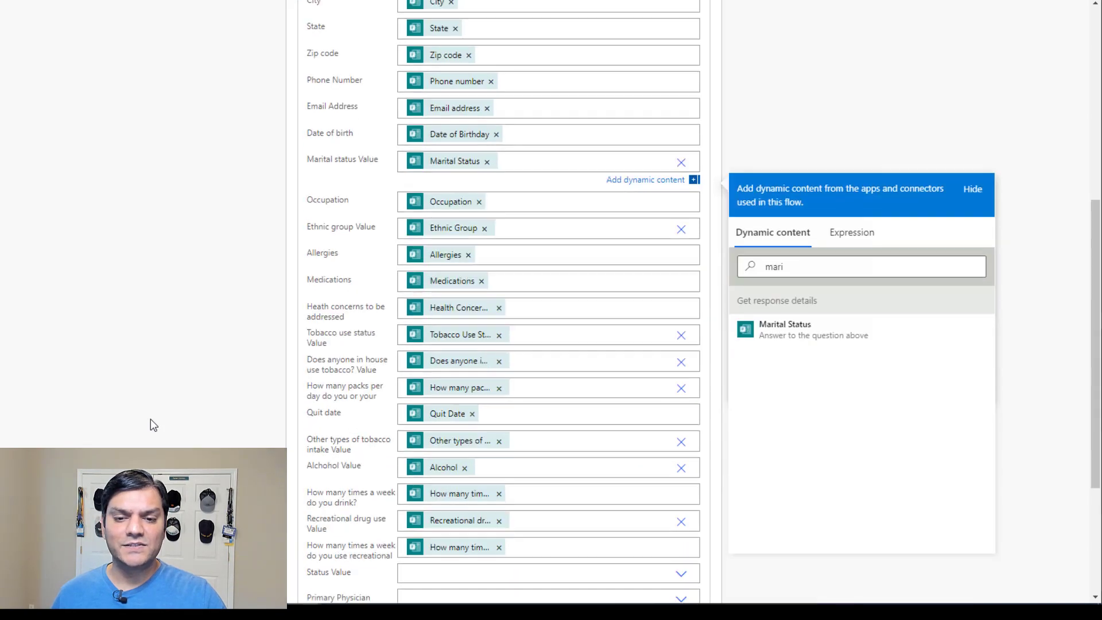
scroll(down, 3)
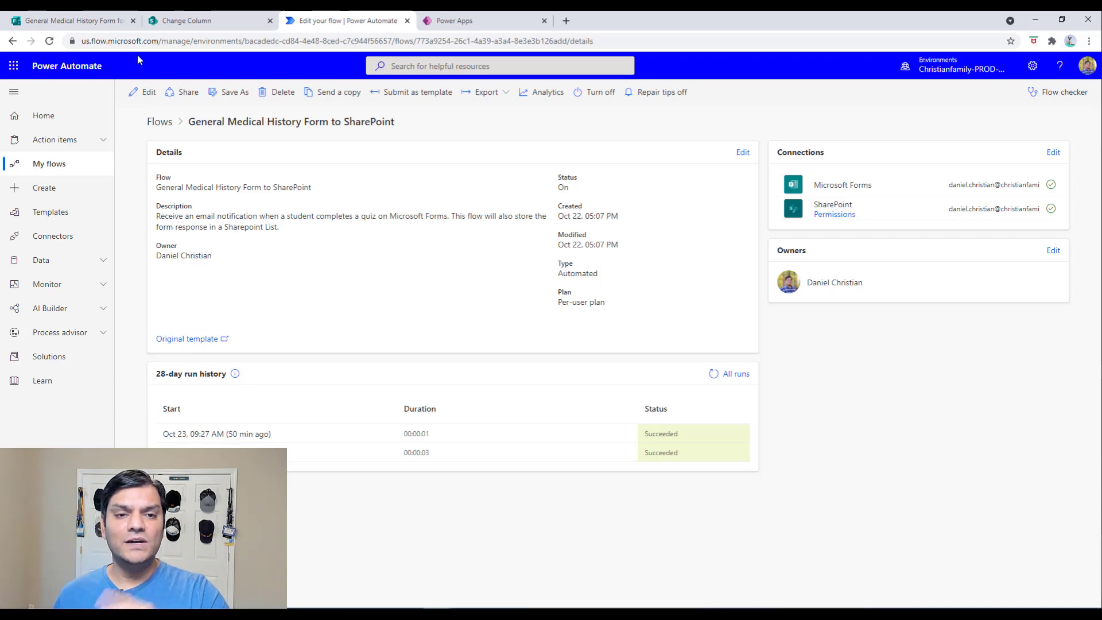
click(70, 20)
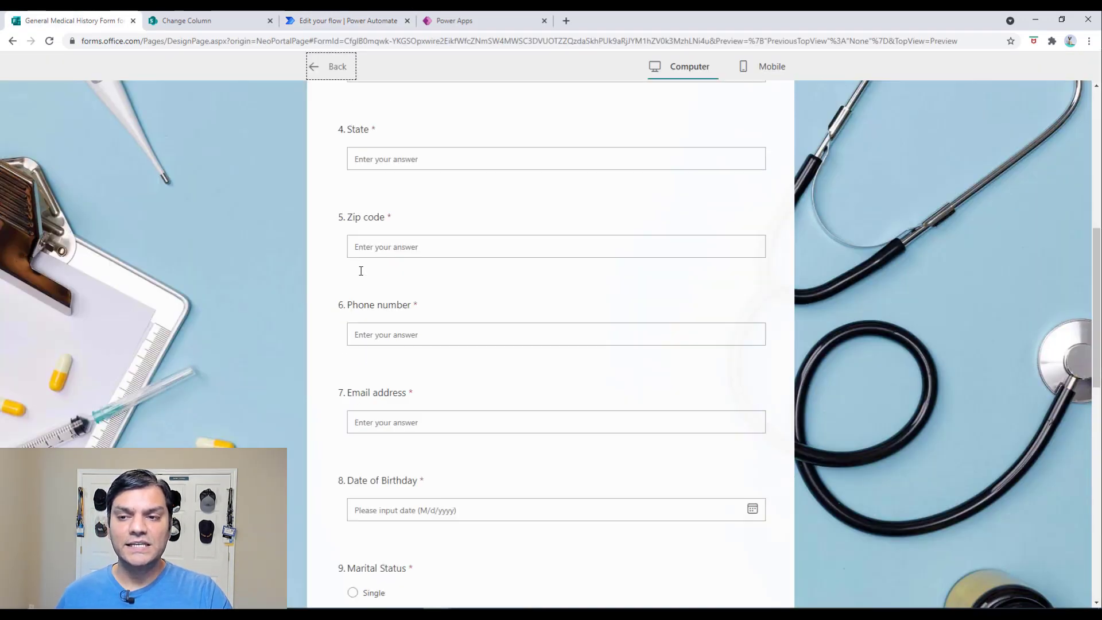
scroll(up, 3)
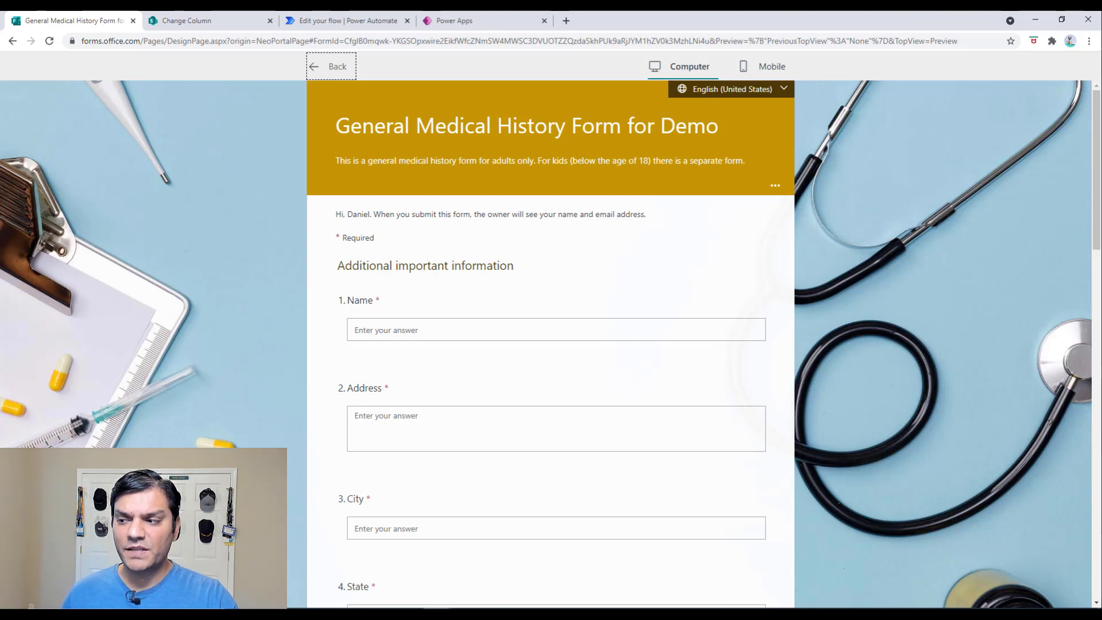
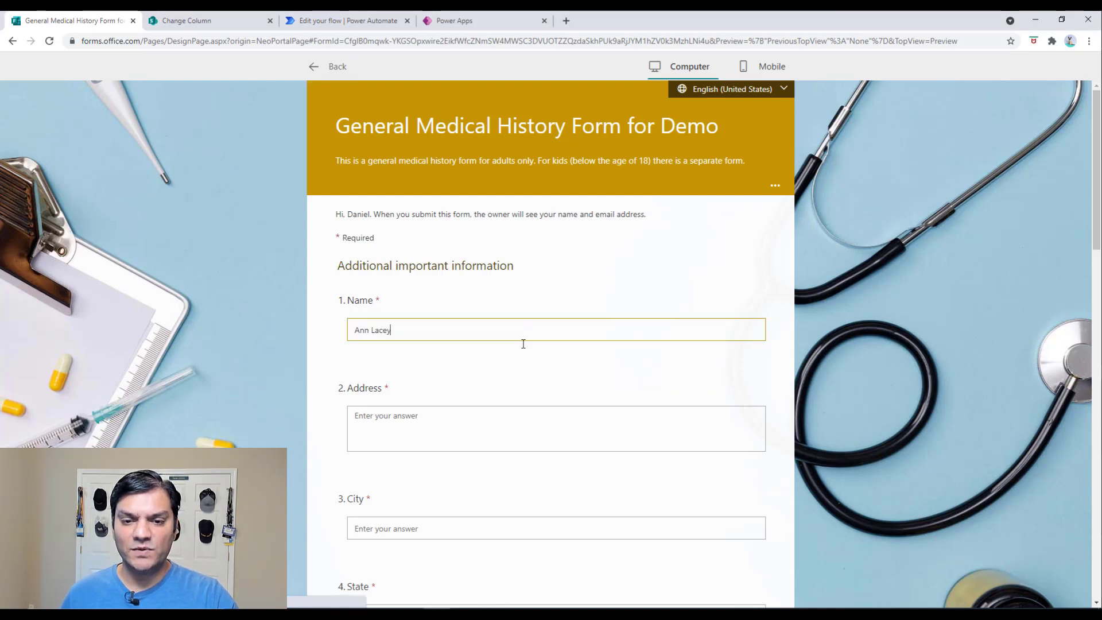
click(555, 428)
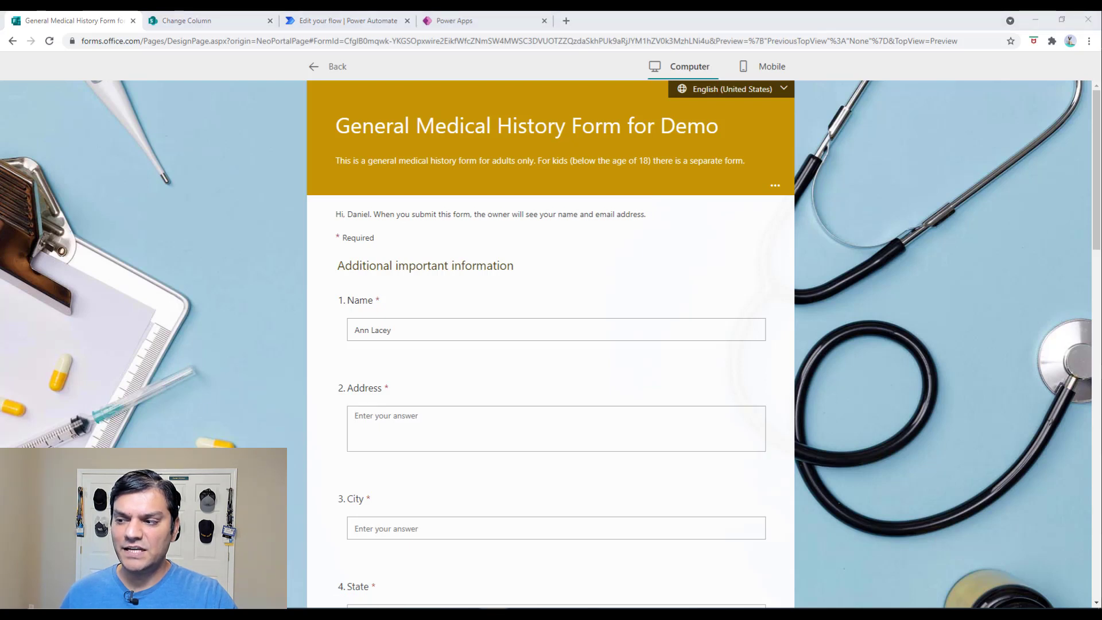
text(123 main street blvd)
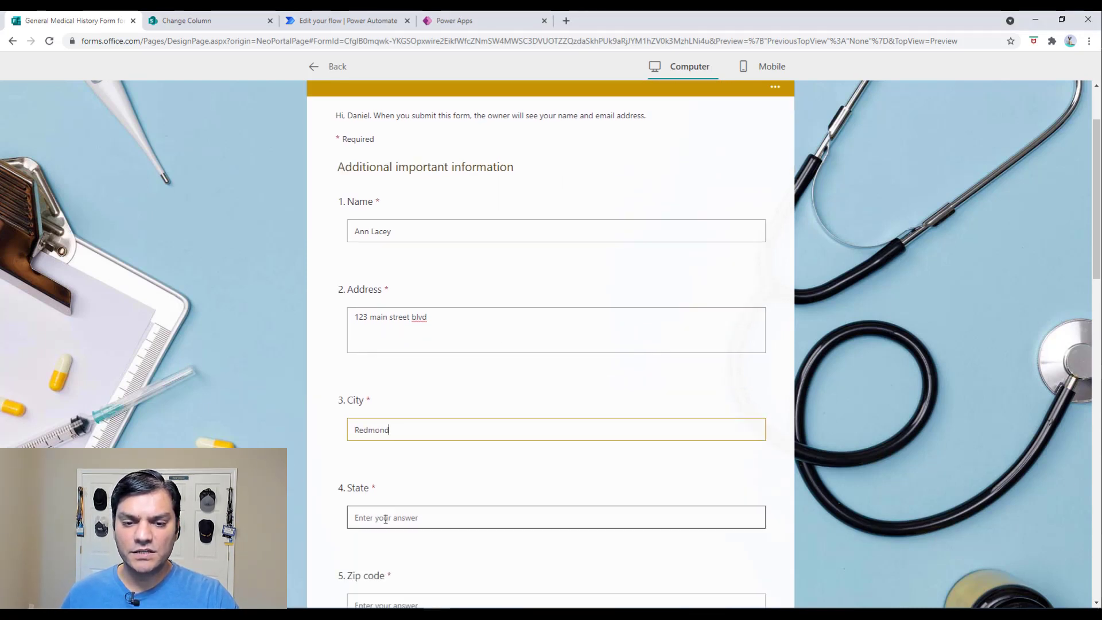
text(WA)
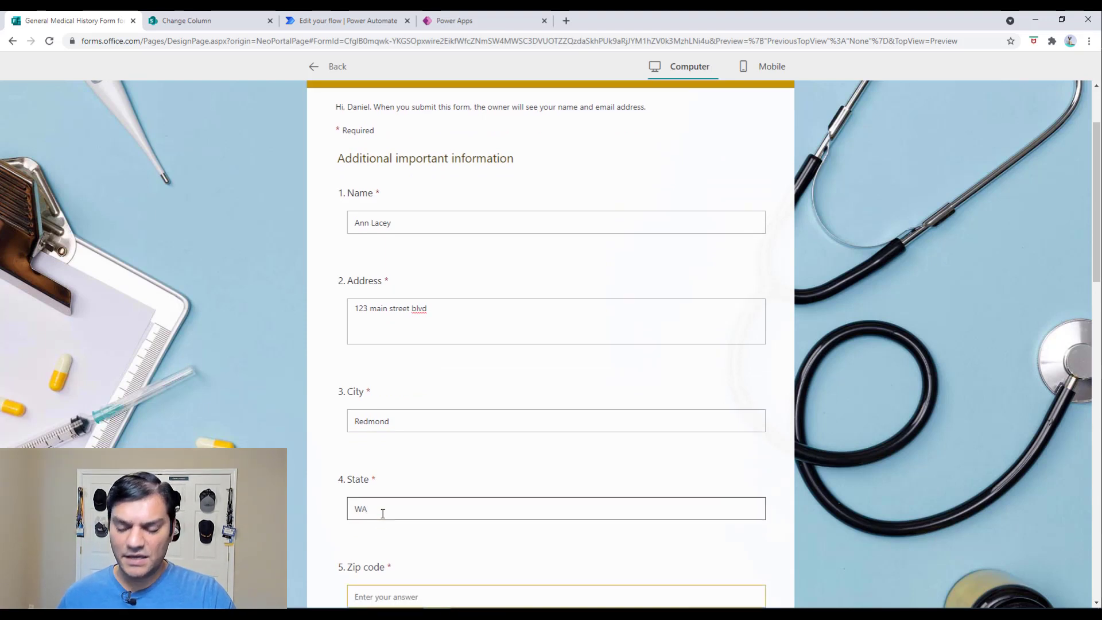
text(12345)
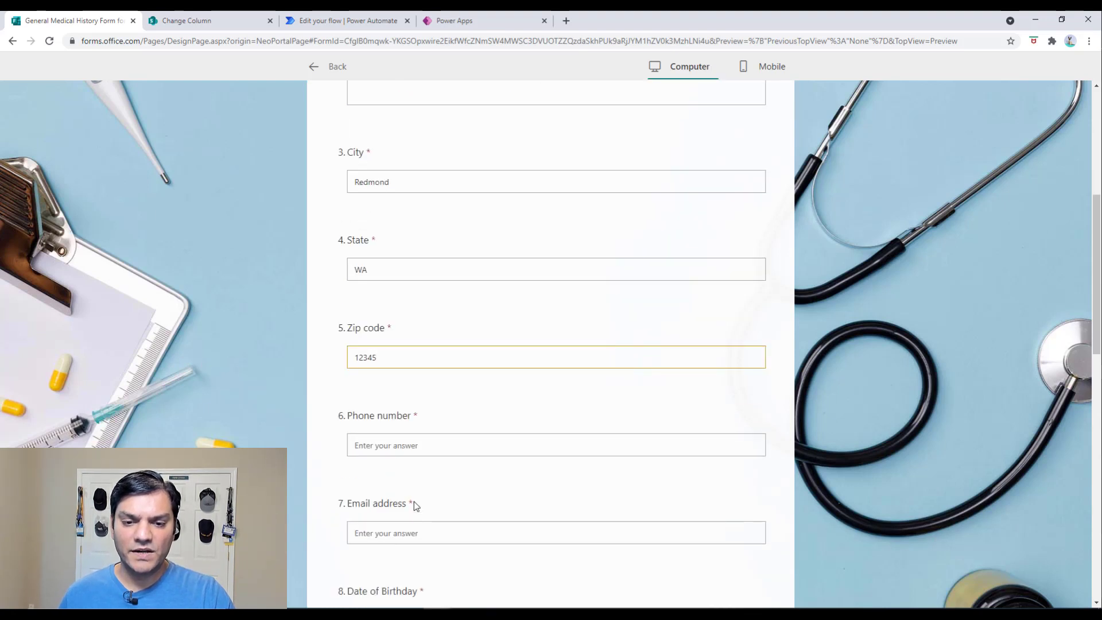
click(555, 533)
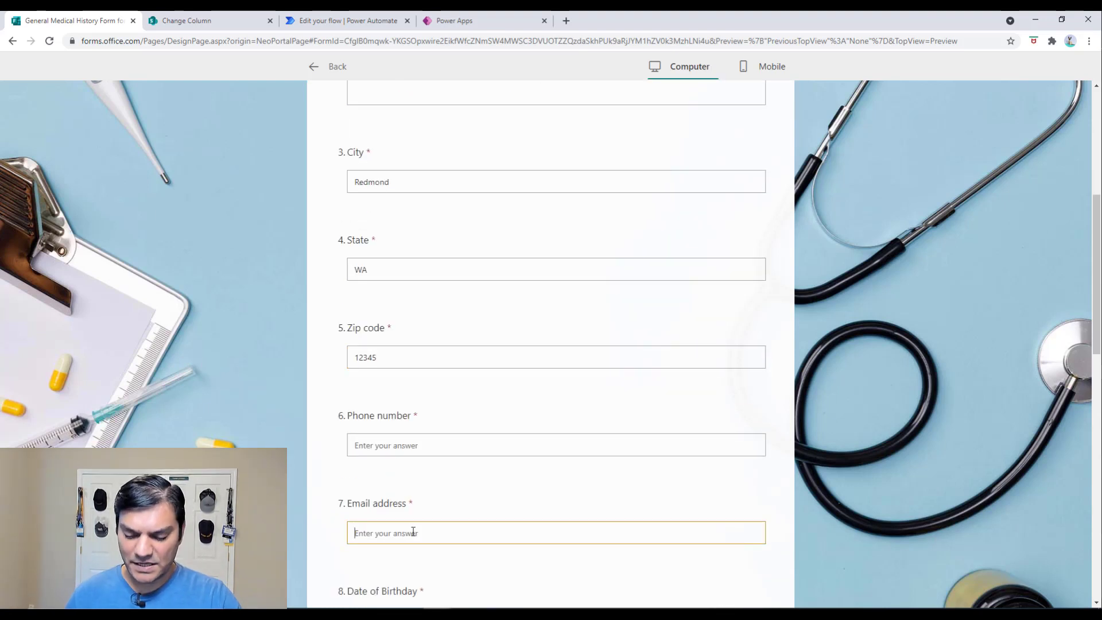
text(Ann.Lace)
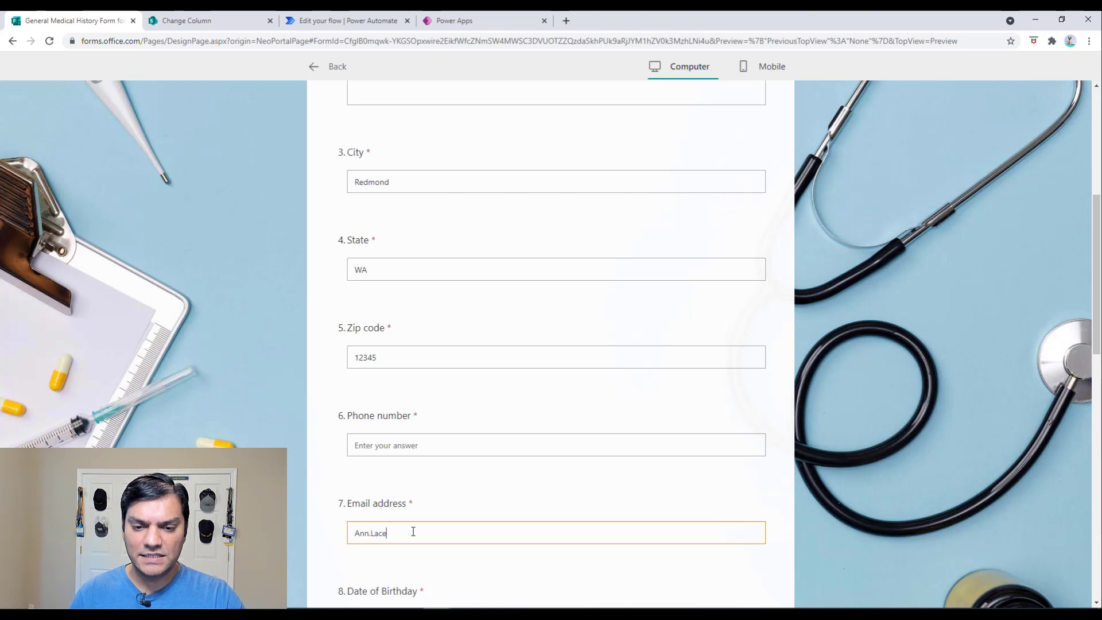
text(y@contoso.com)
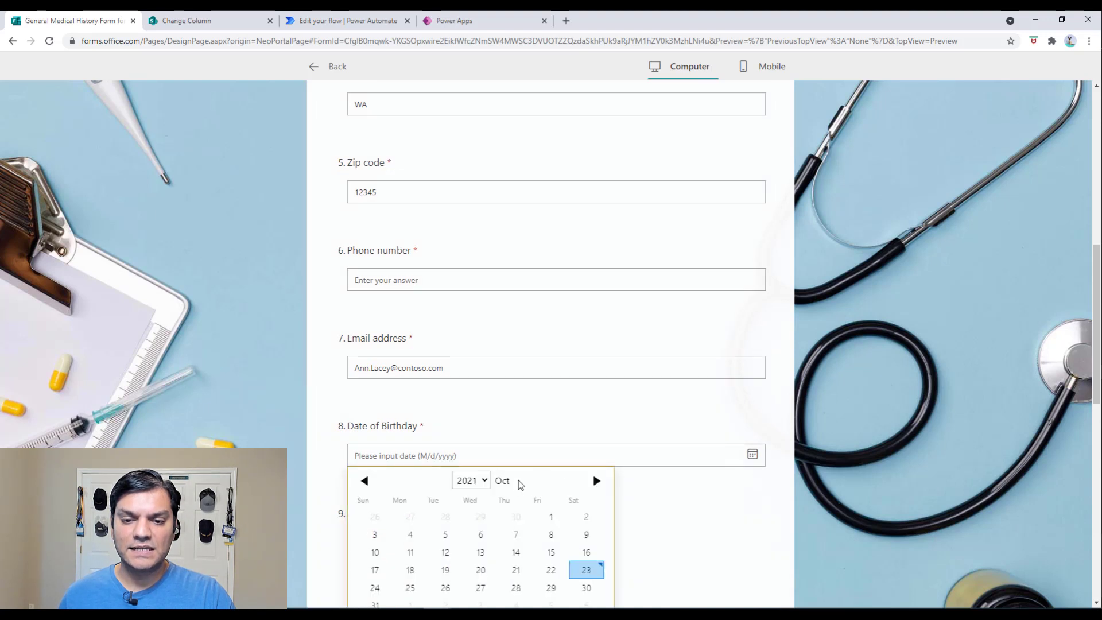
click(469, 481)
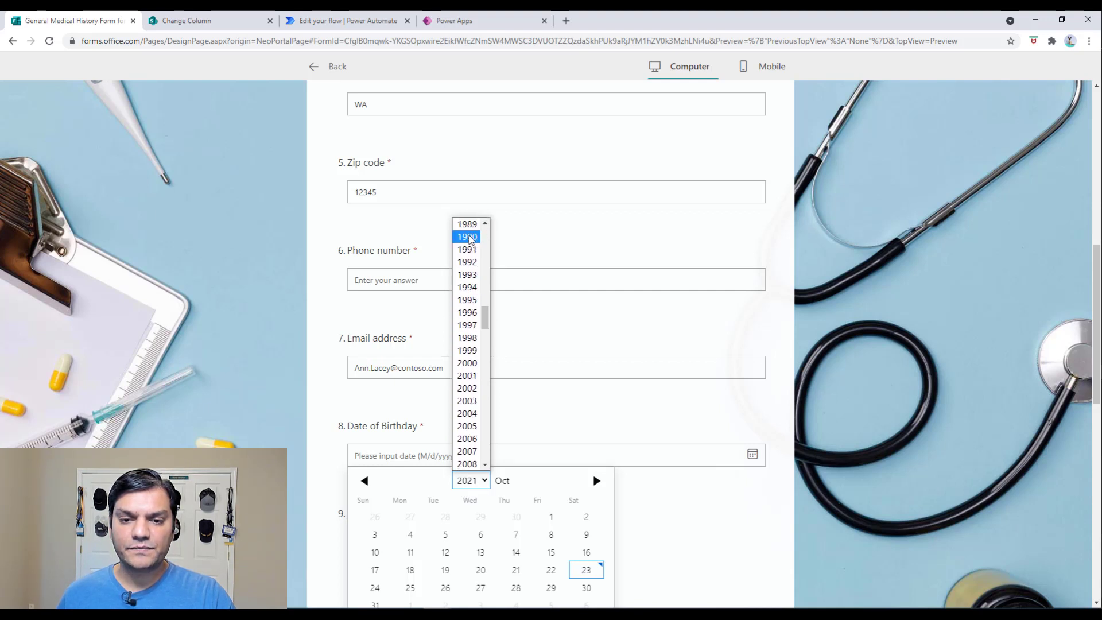
click(468, 236)
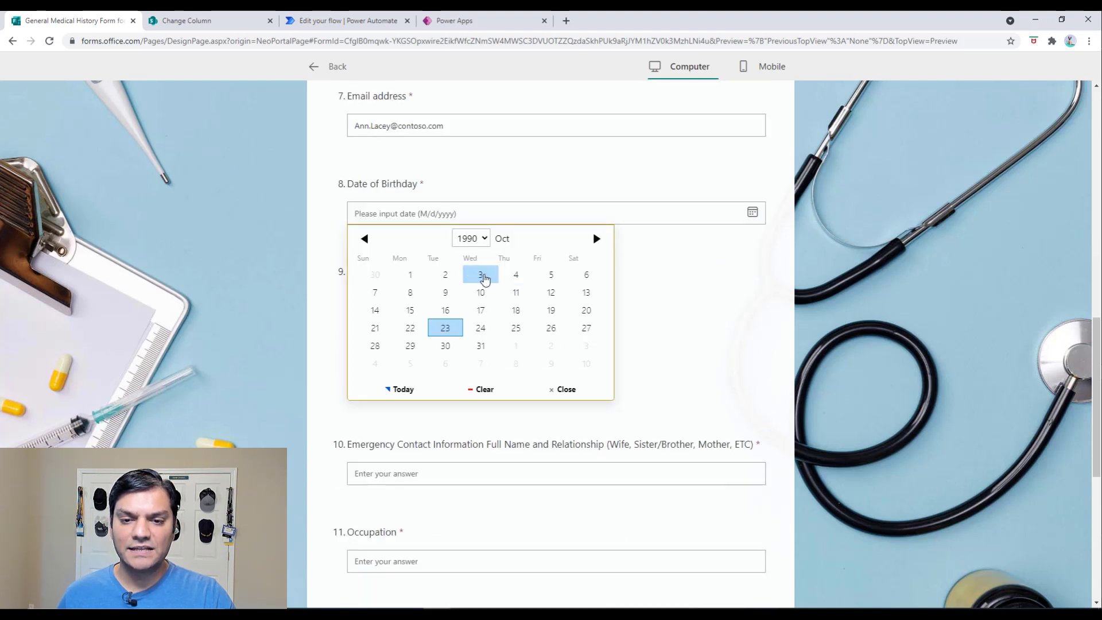
click(479, 274)
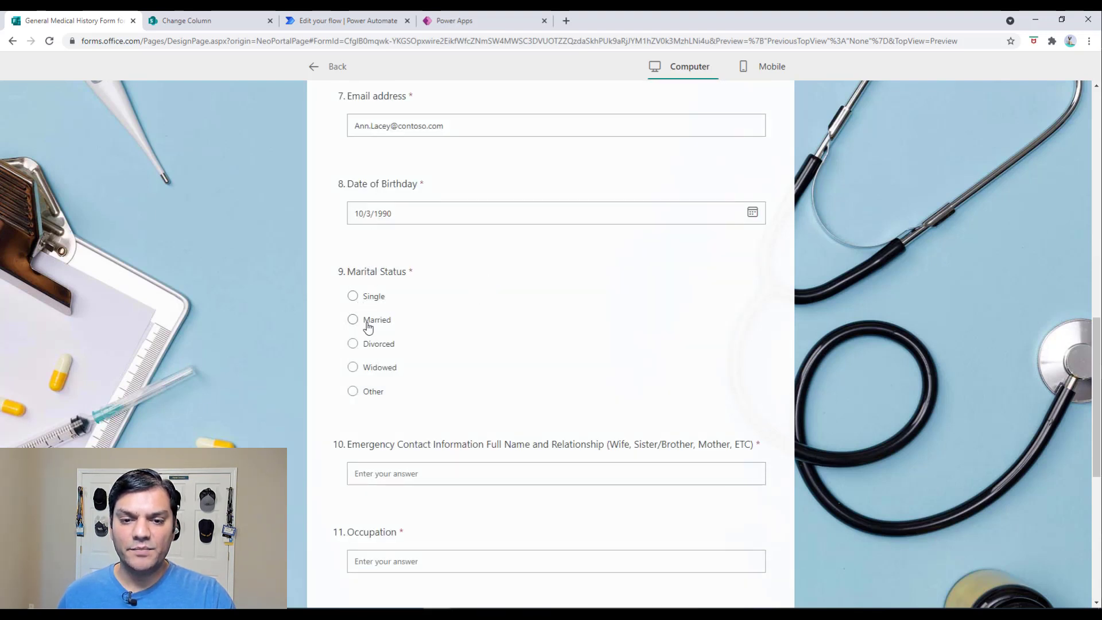
click(352, 319)
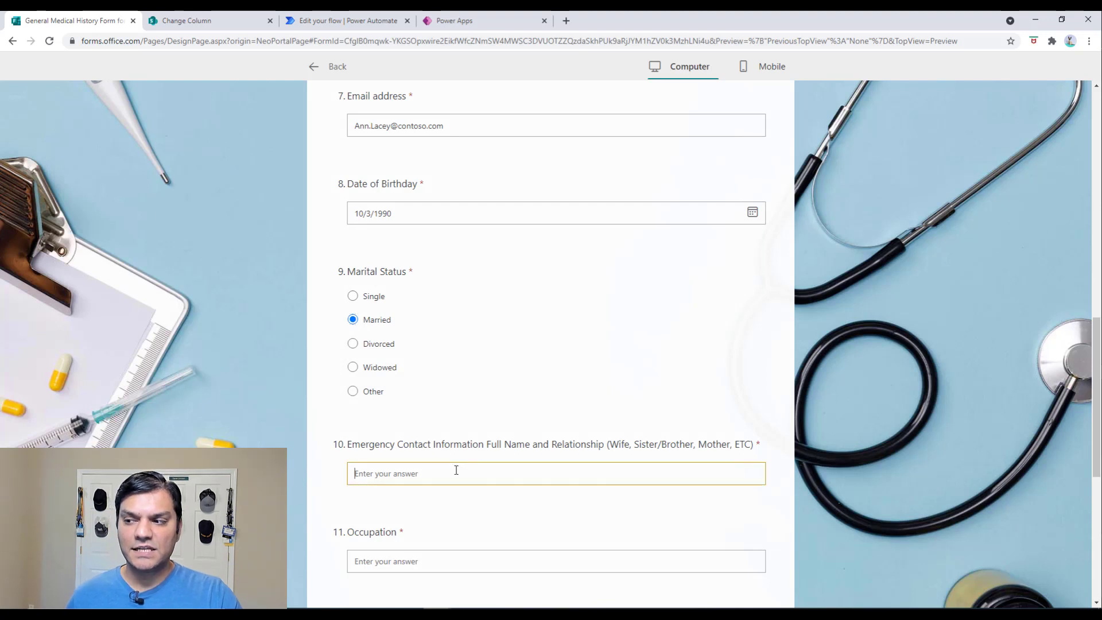
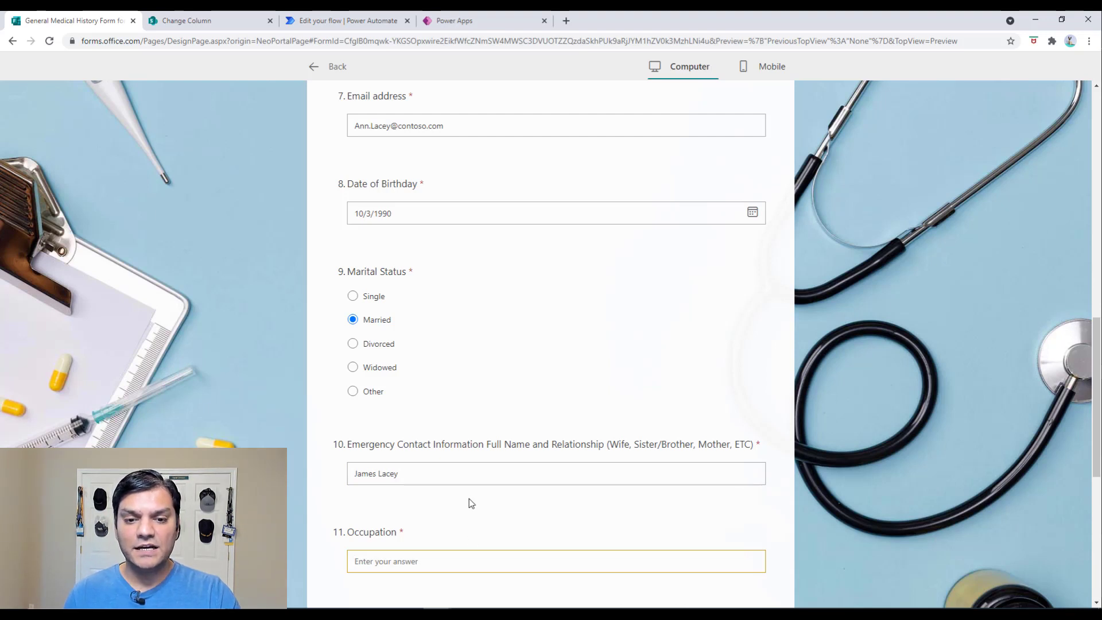
text(Head of technology)
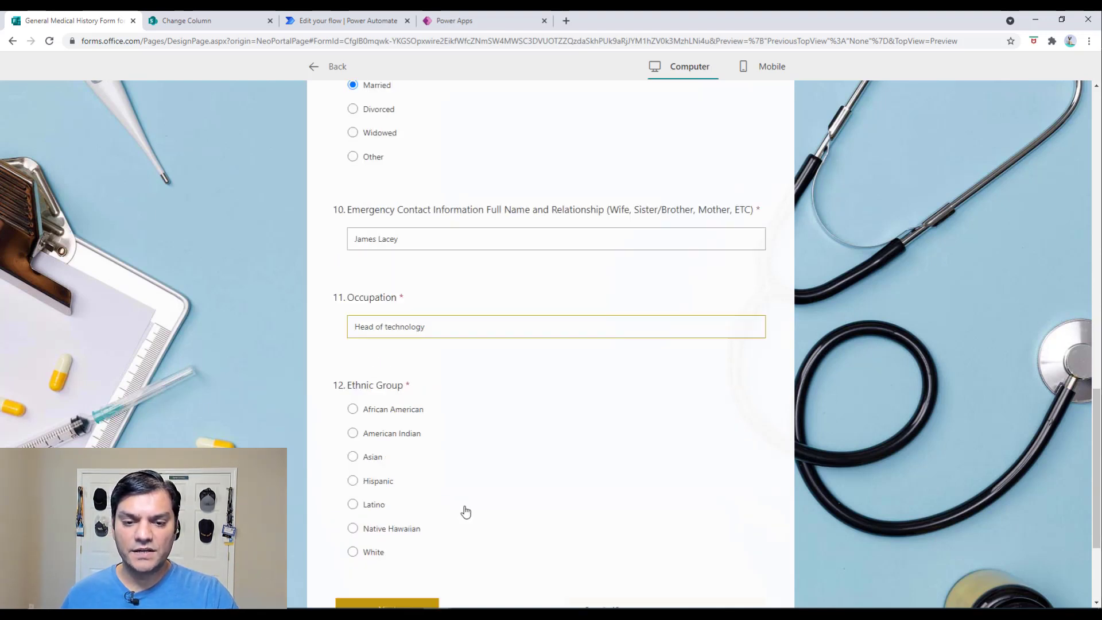
scroll(down, 3)
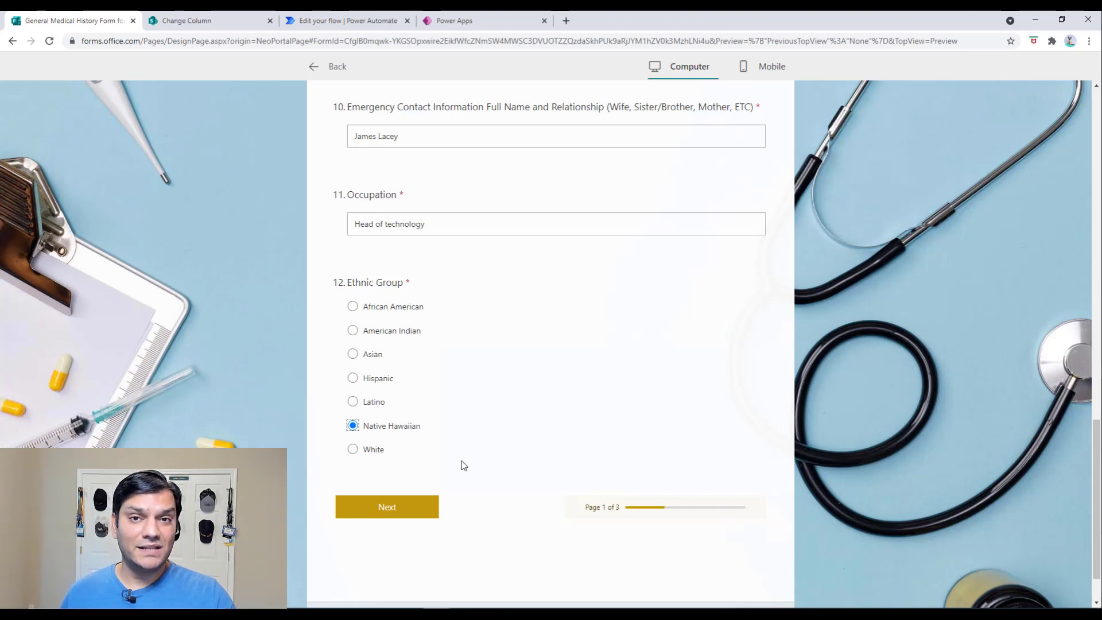
click(385, 506)
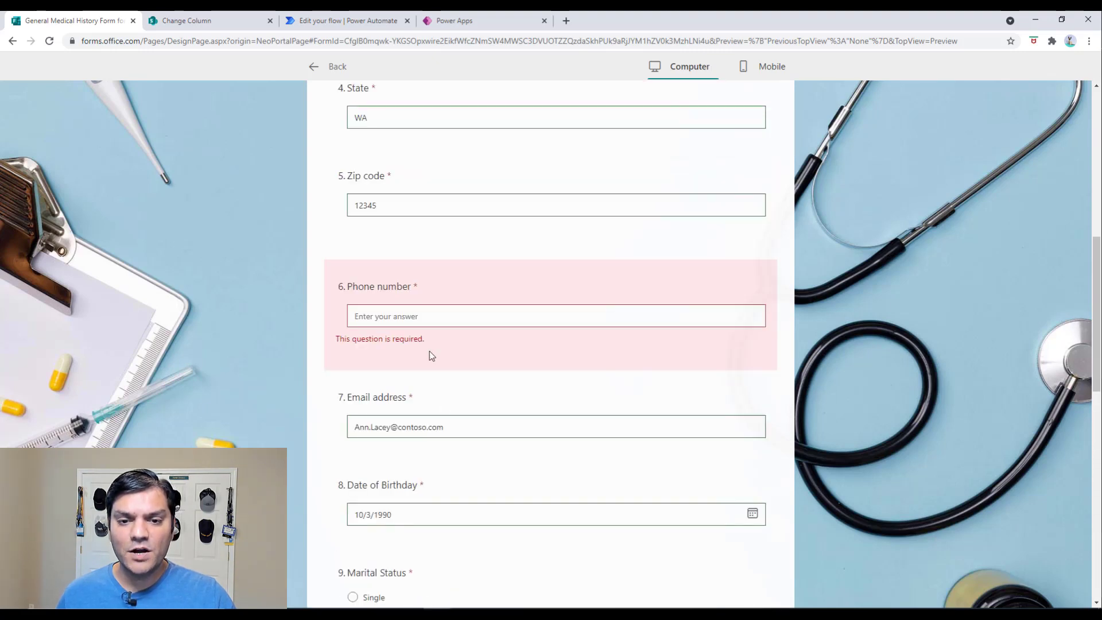
click(556, 315)
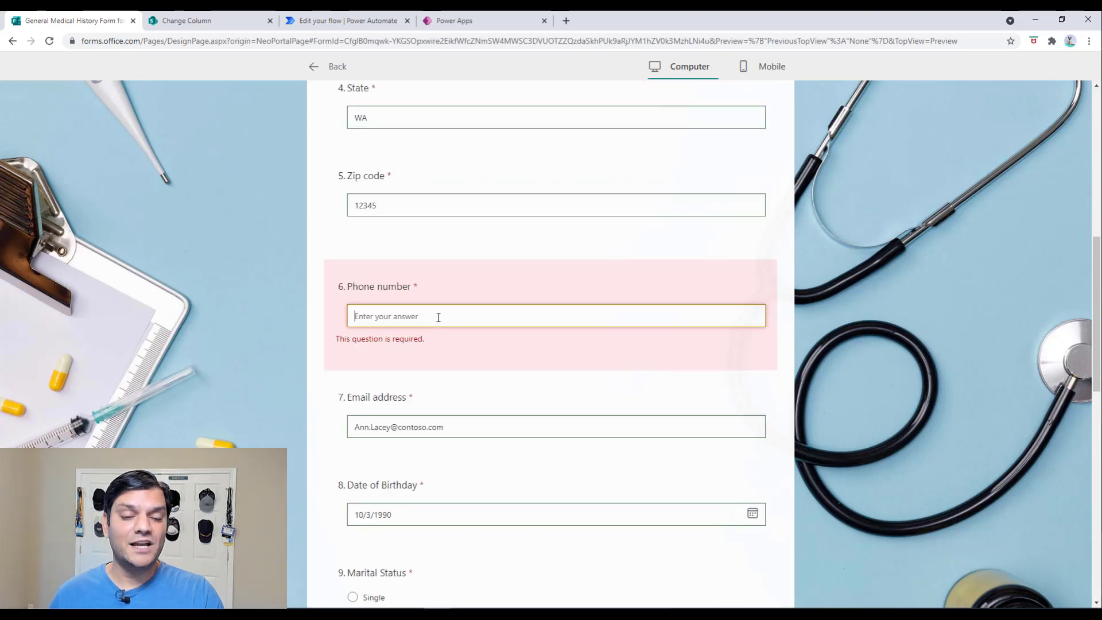
text(123-123-1234)
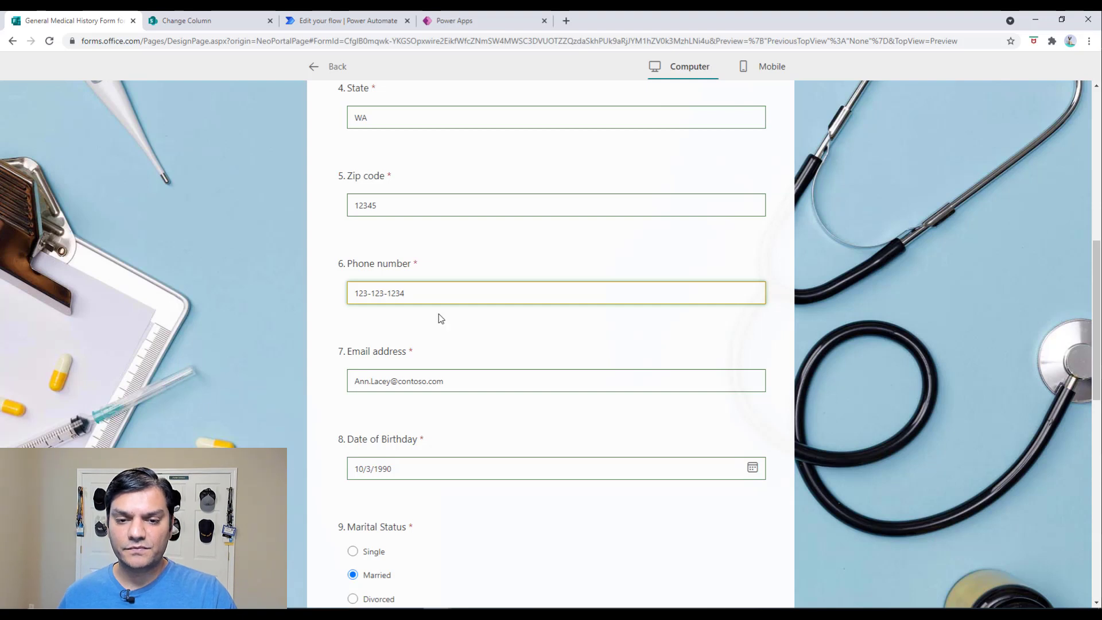
On the second page answer Season allergies, off the counter meds and the health concerns field.
click(501, 519)
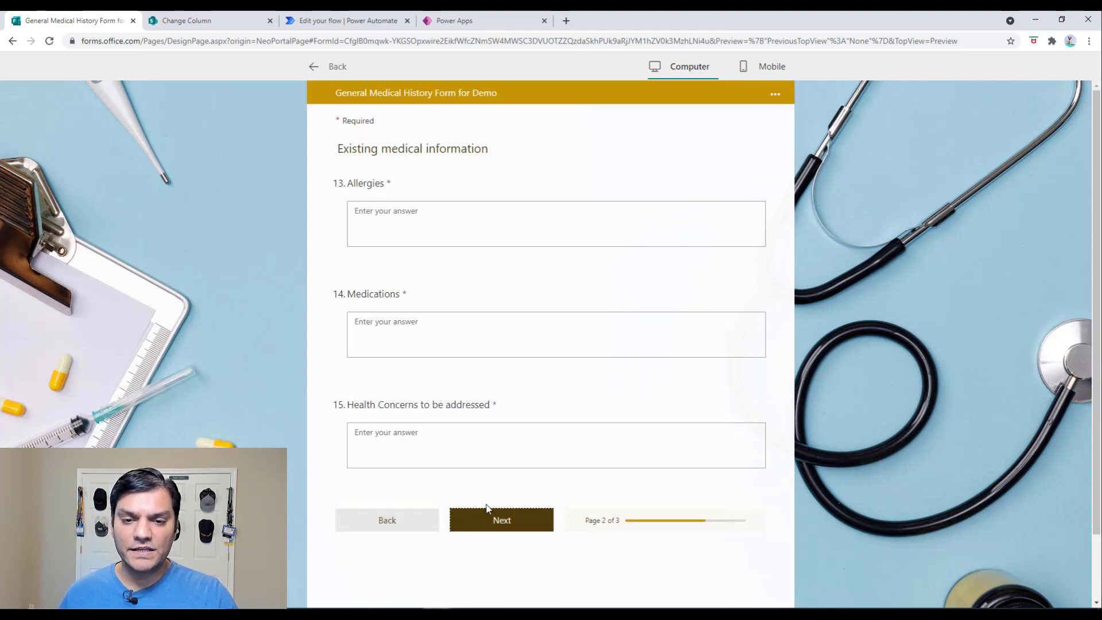
click(555, 224)
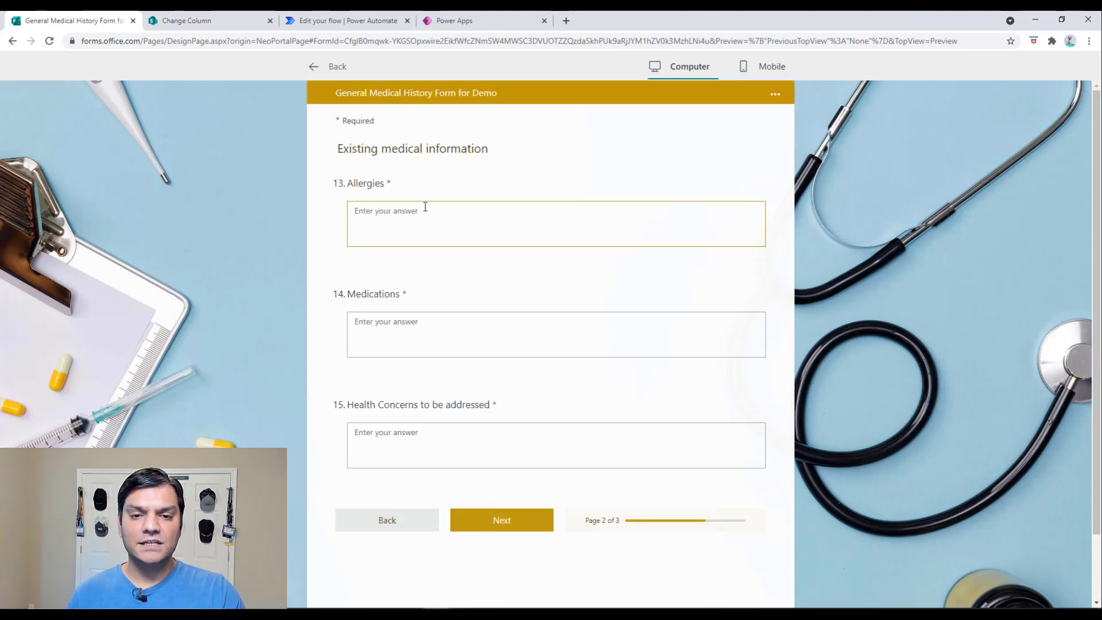
text(Season allergies)
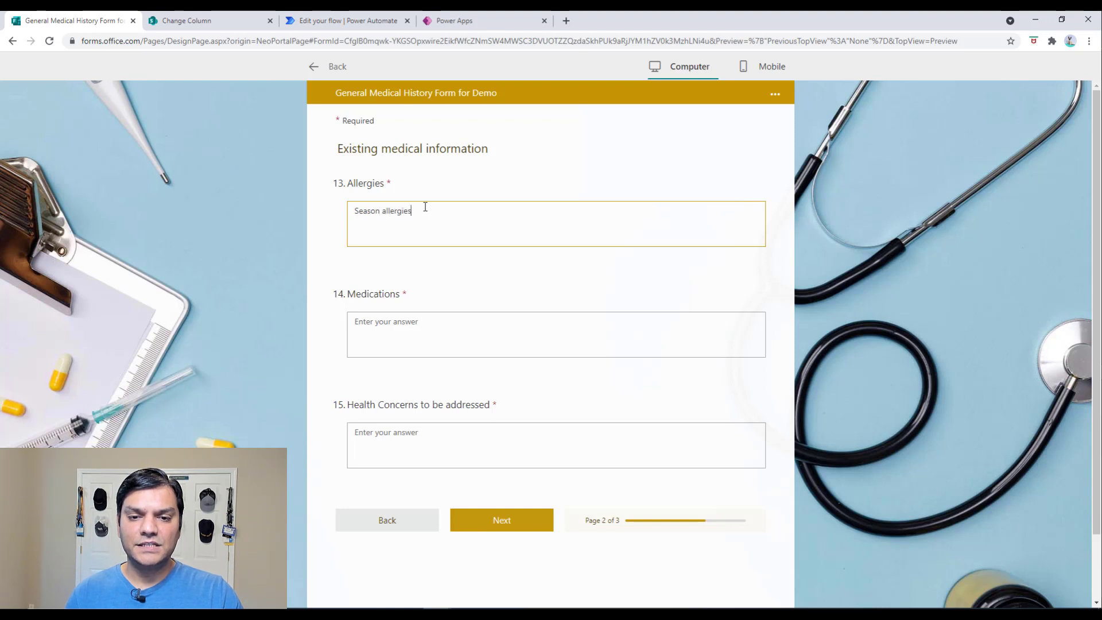
text(off the co)
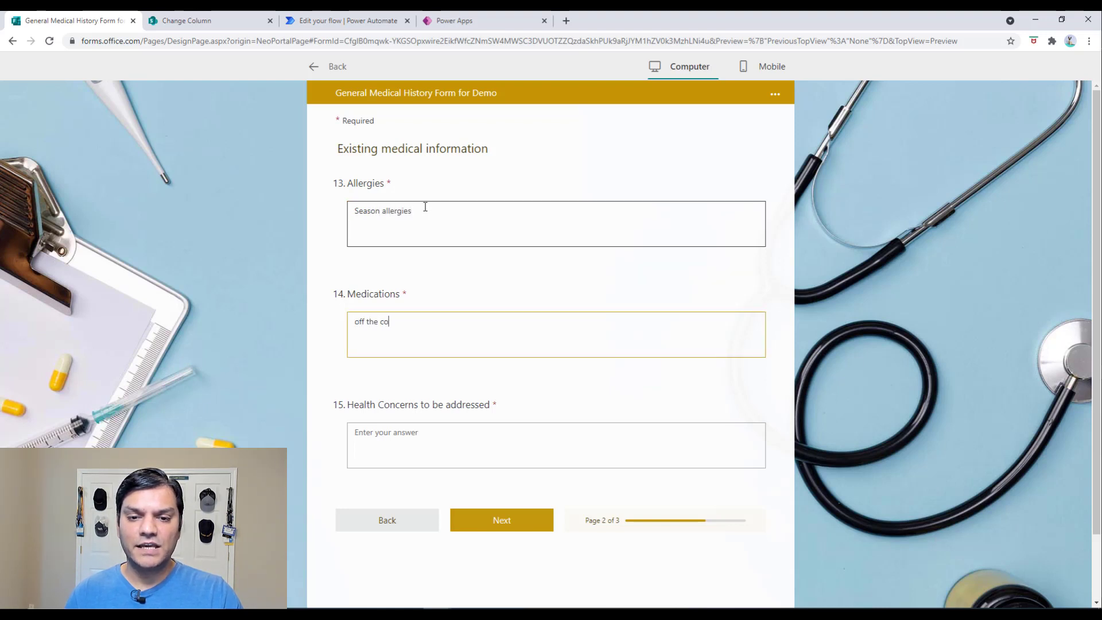
text(unter meds)
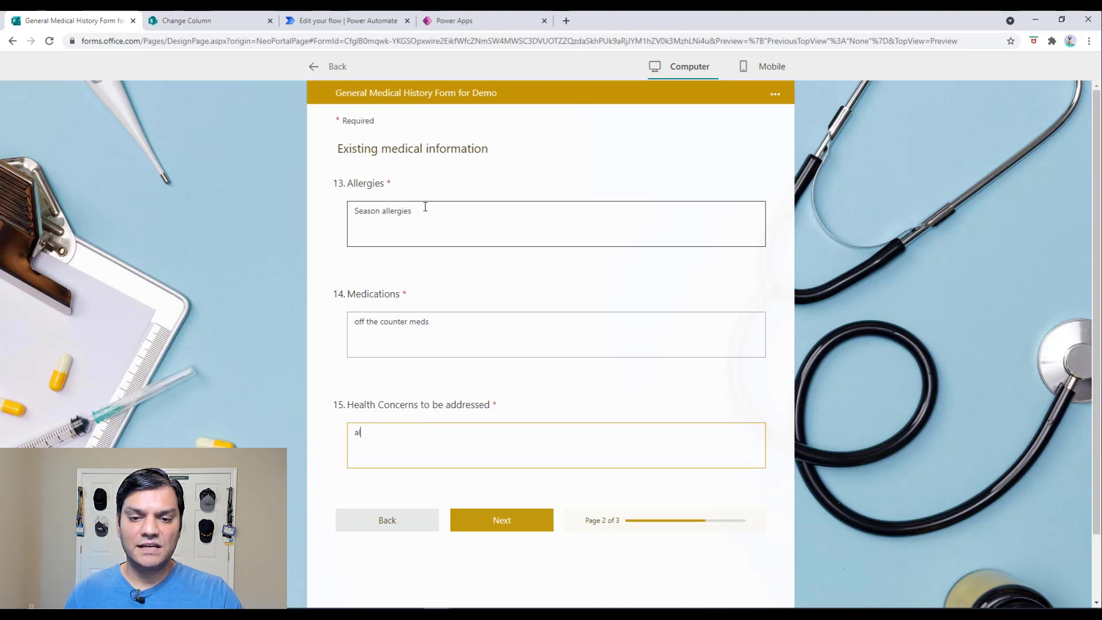
text(llergies)
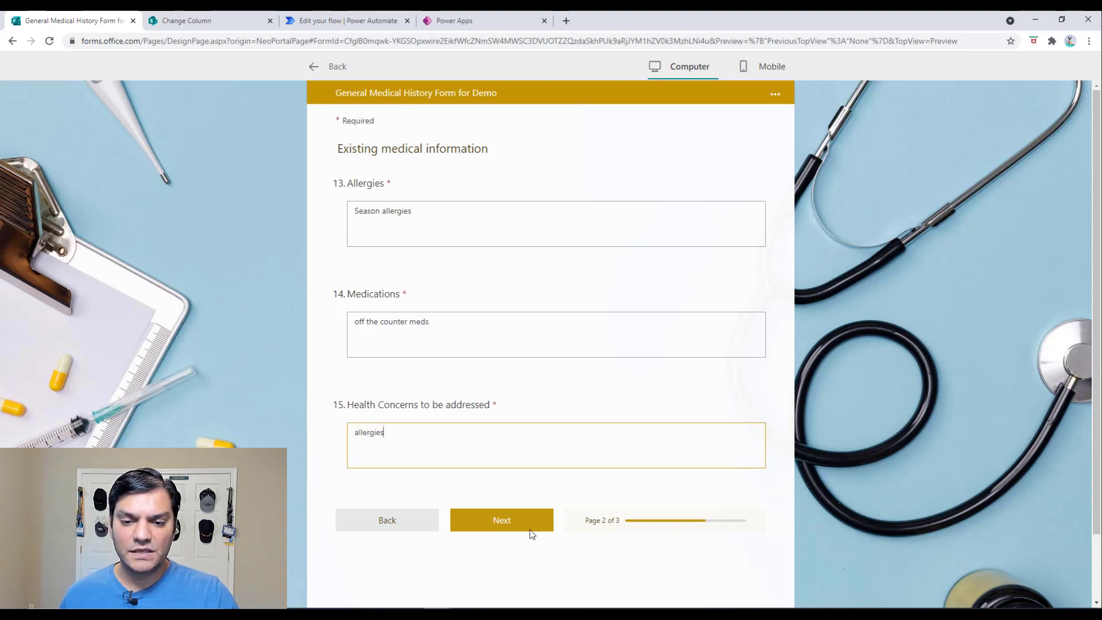
On the last page answer Never for tobacco use and No for household tobacco, then submit the response.
click(502, 520)
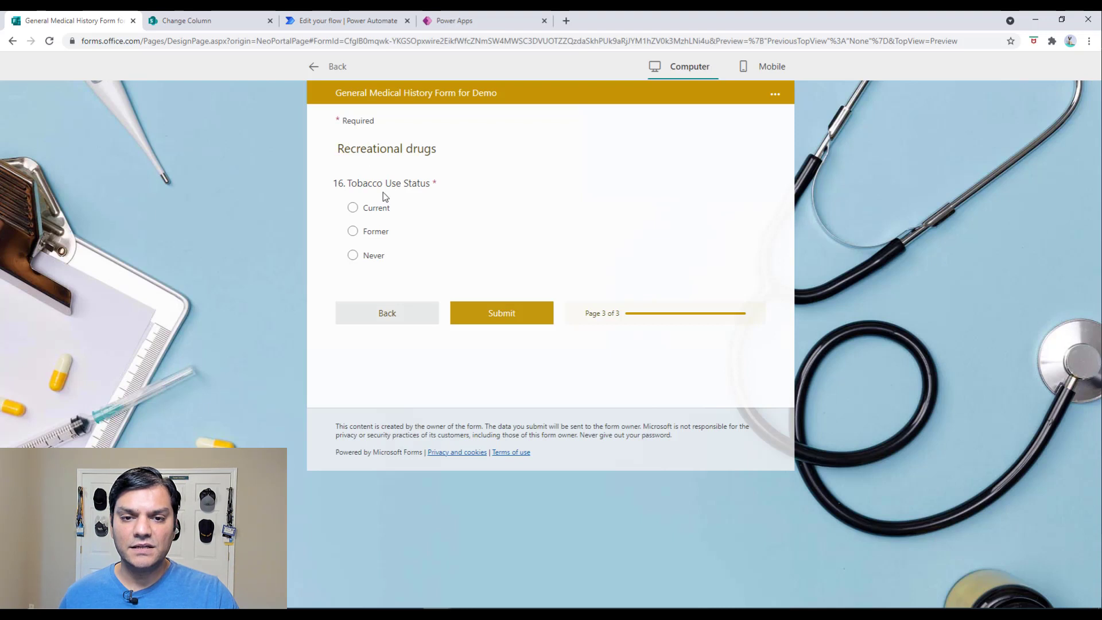
click(352, 254)
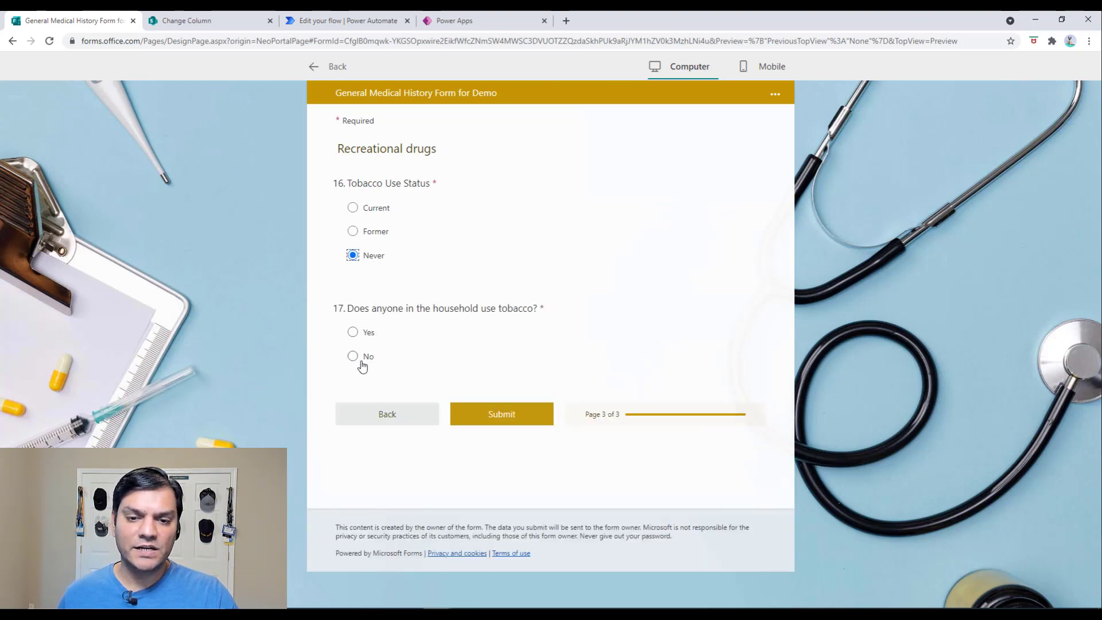
click(352, 355)
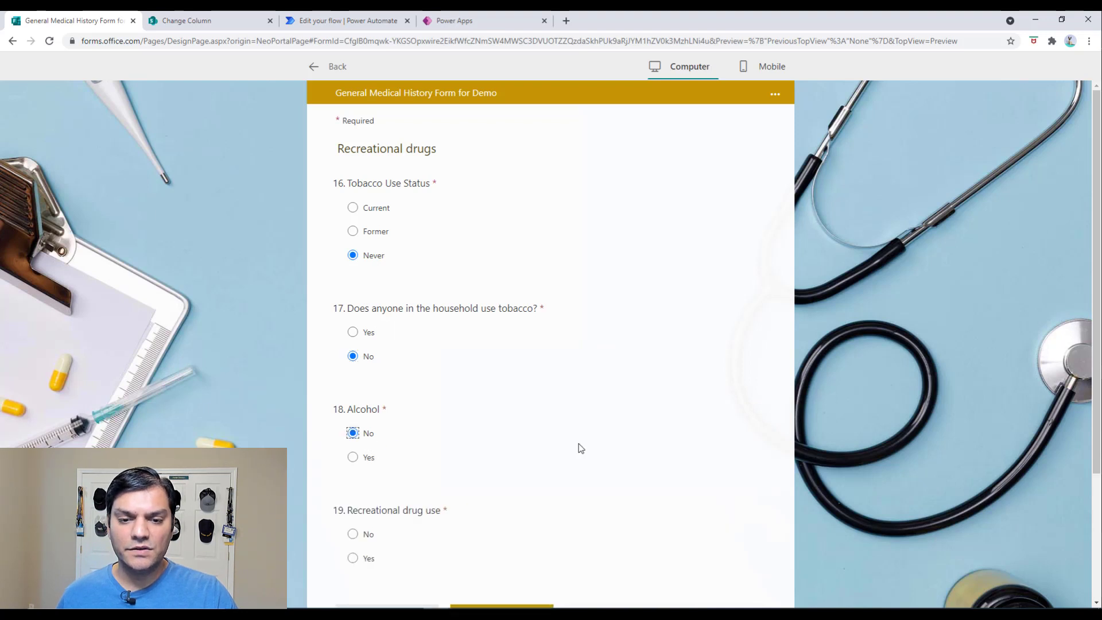
scroll(down, 3)
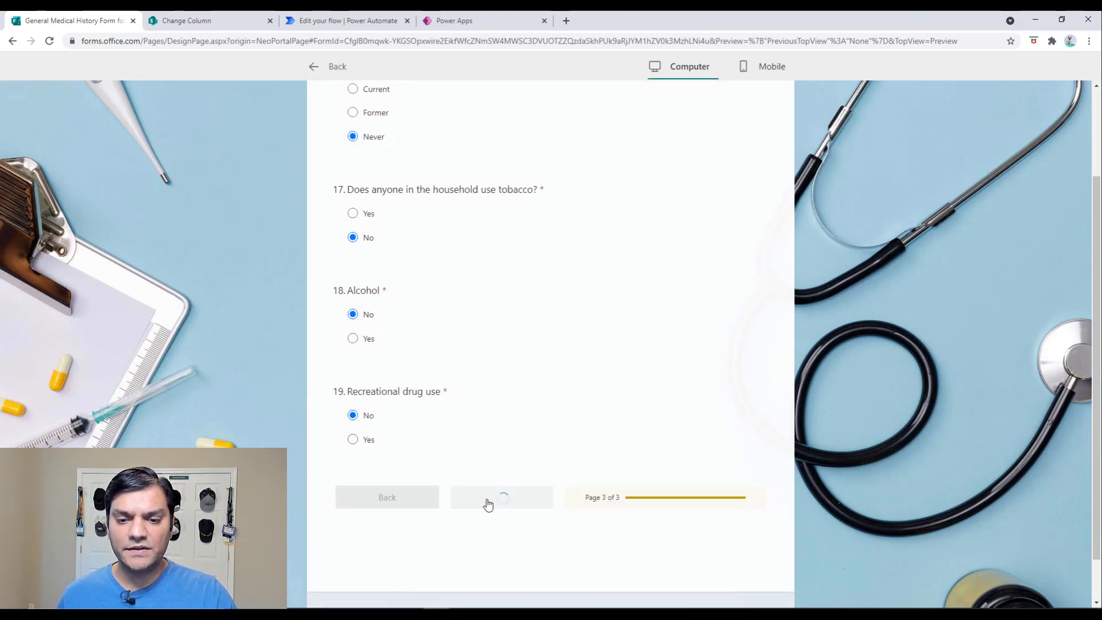
click(501, 497)
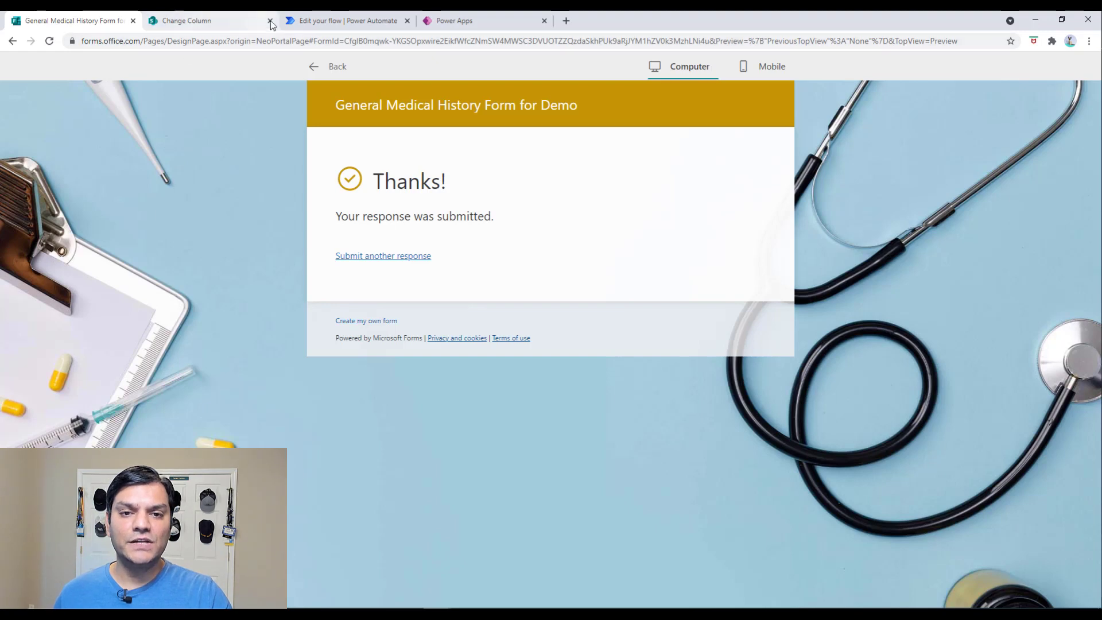
Refresh the Power Automate flow details to show the new run, then go to the SharePoint responses list.
click(345, 20)
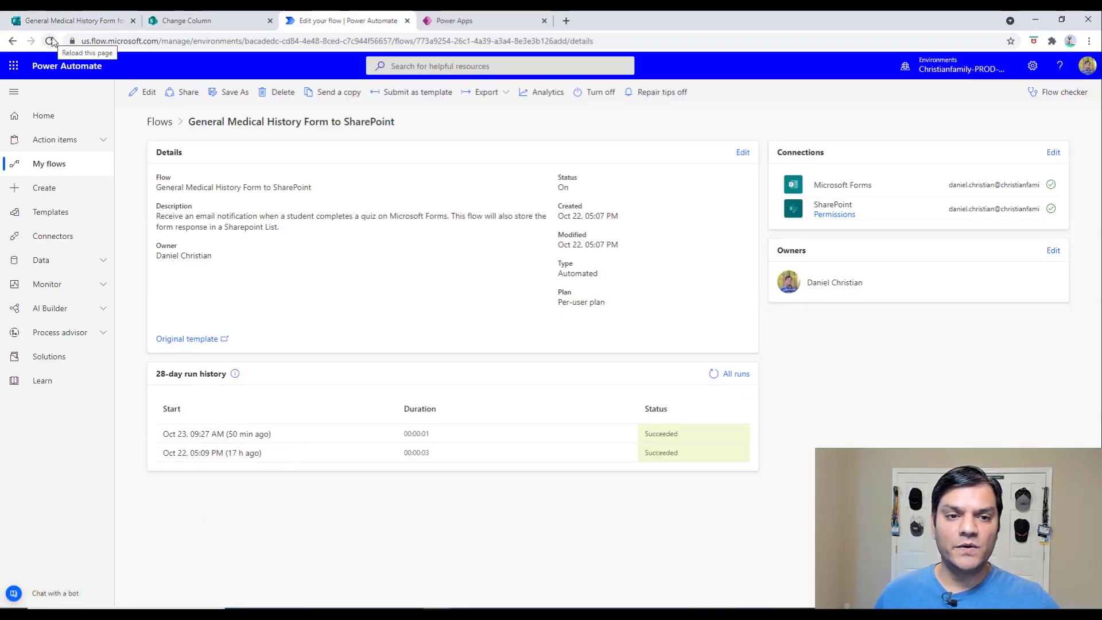
click(50, 41)
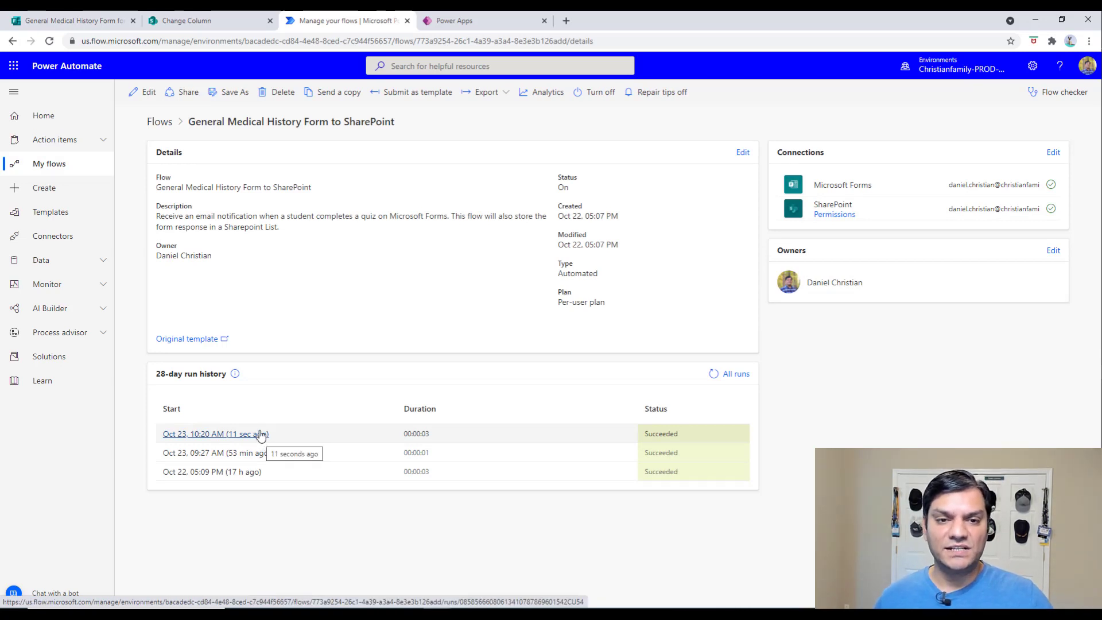
click(188, 21)
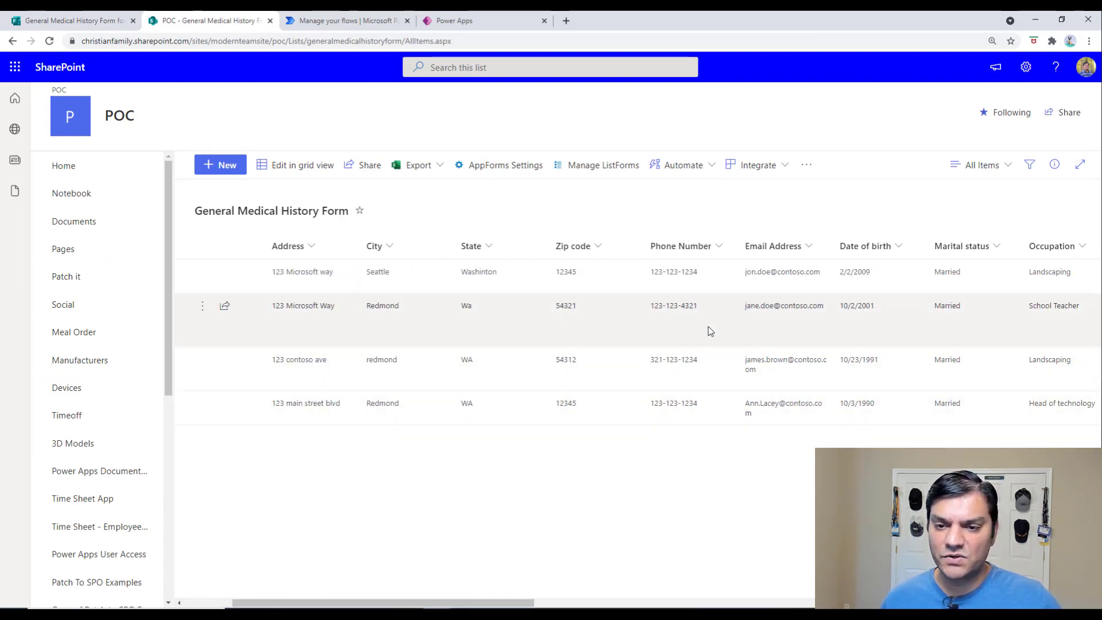
scroll(right, 3)
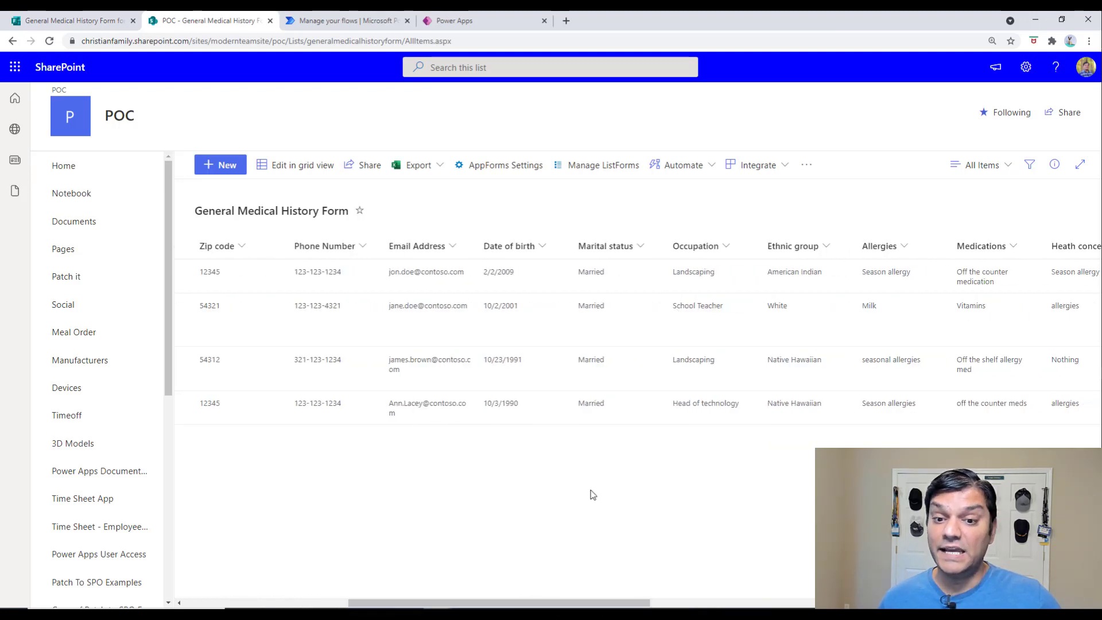
mouse_move(520, 408)
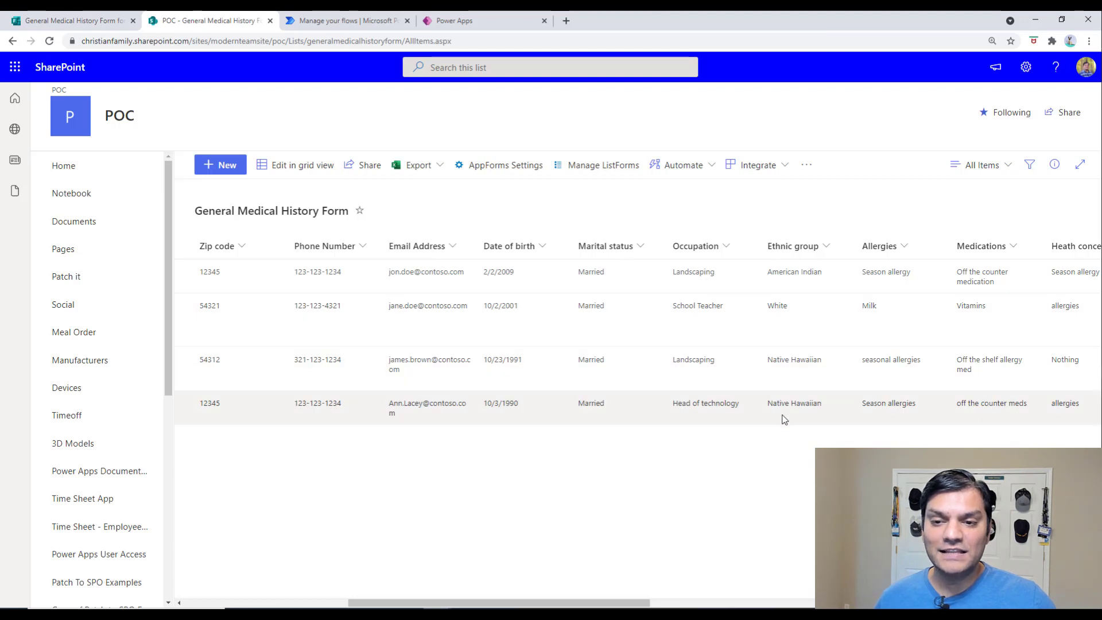
mouse_move(788, 427)
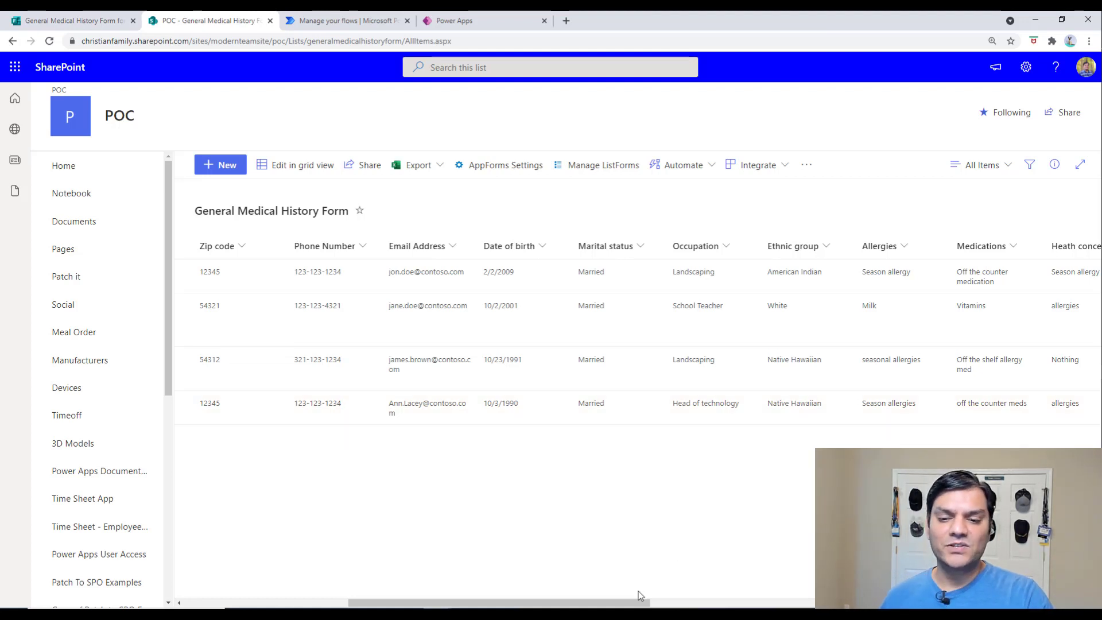
scroll(right, 3)
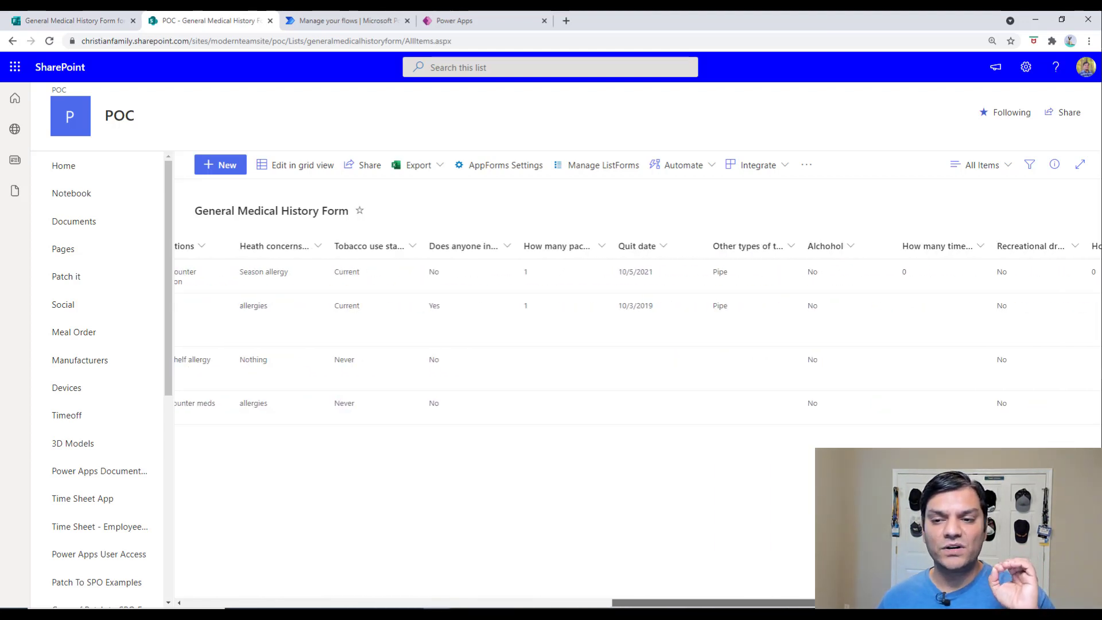
scroll(right, 3)
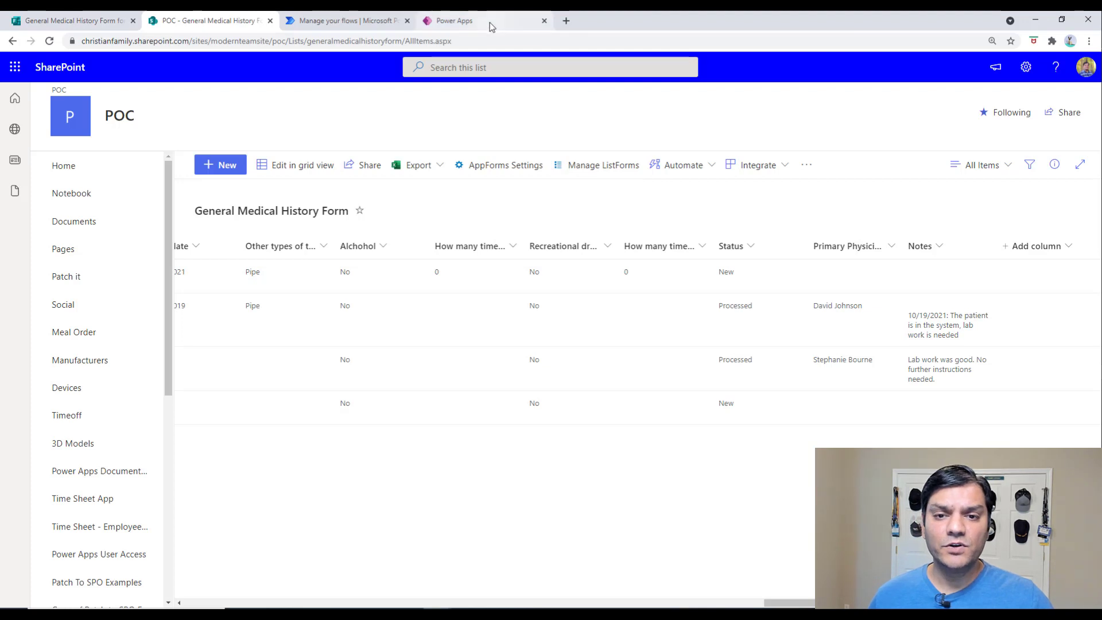
Run the General Medical History Form canvas app in preview from the Power Apps tab.
click(452, 19)
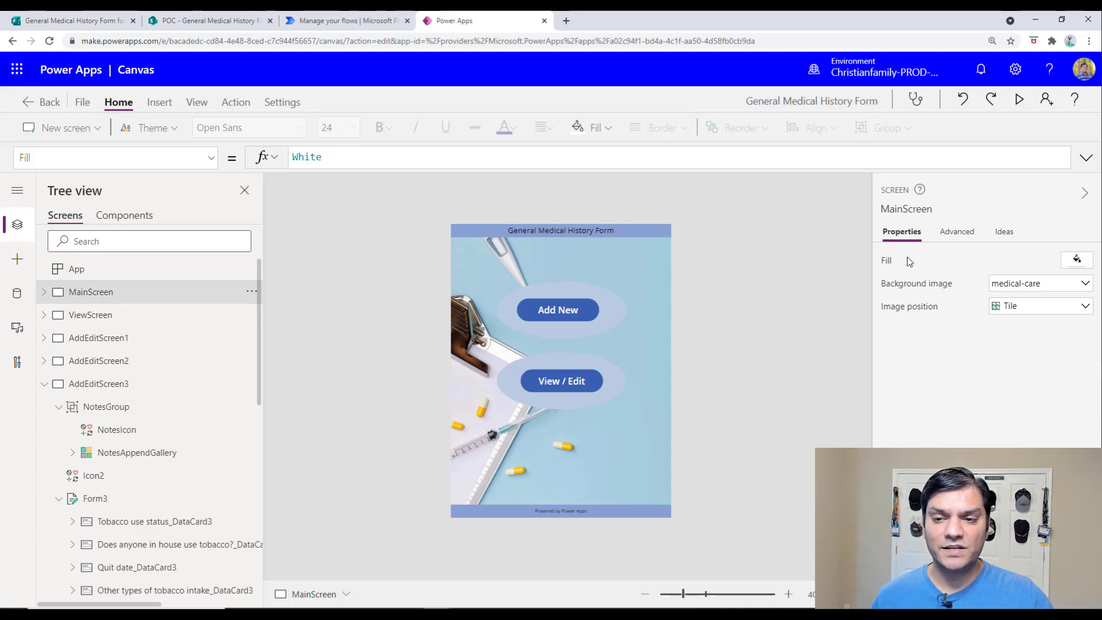
click(1018, 100)
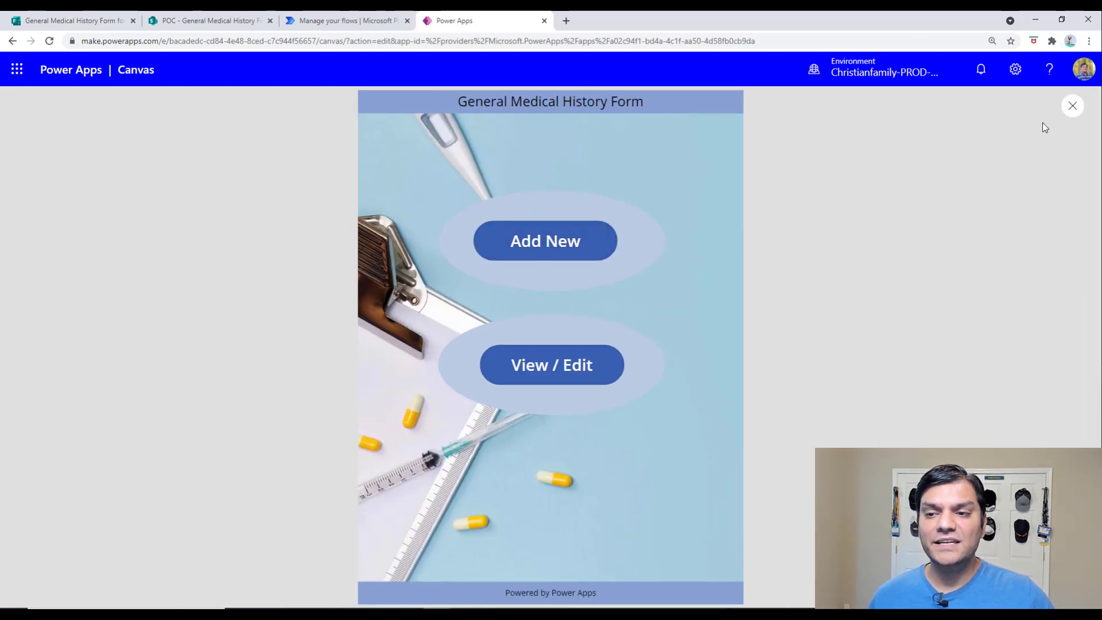
mouse_move(1072, 110)
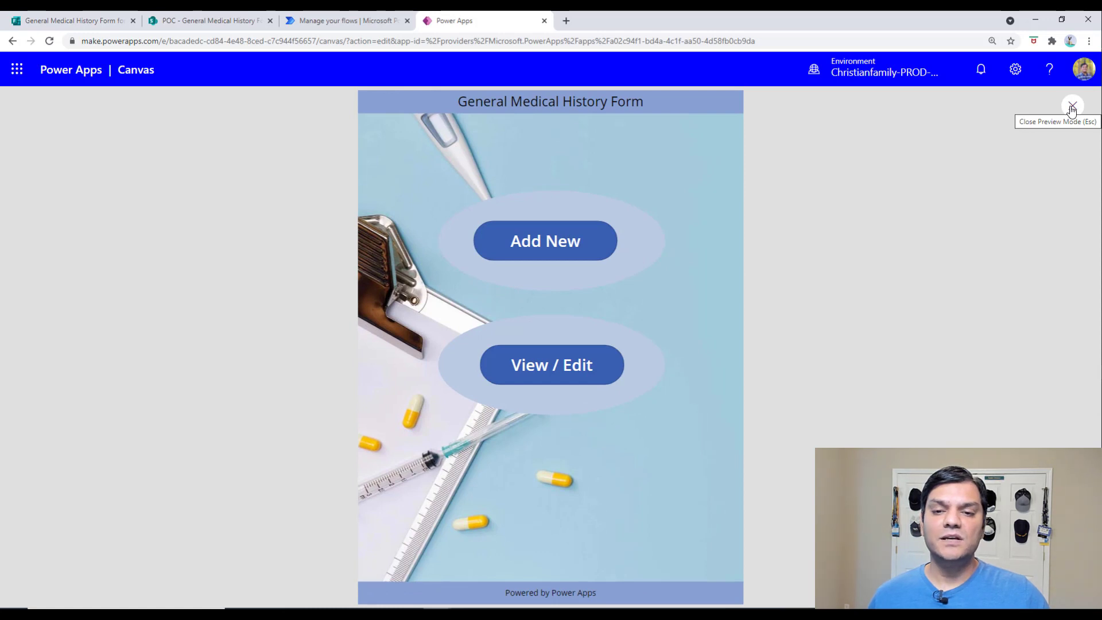
mouse_move(562, 292)
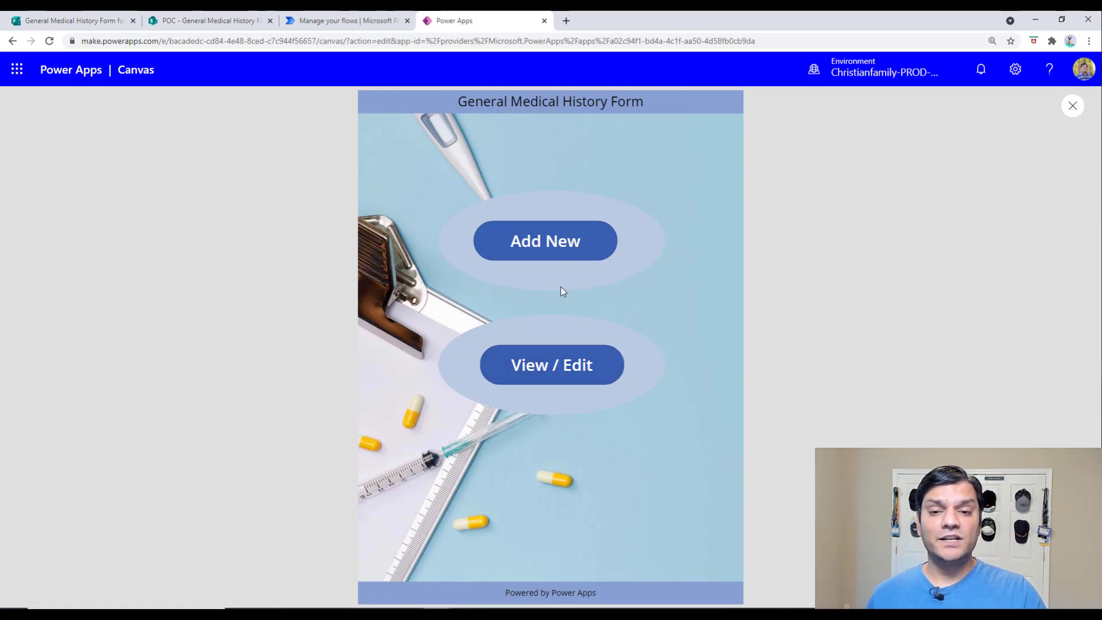
click(543, 240)
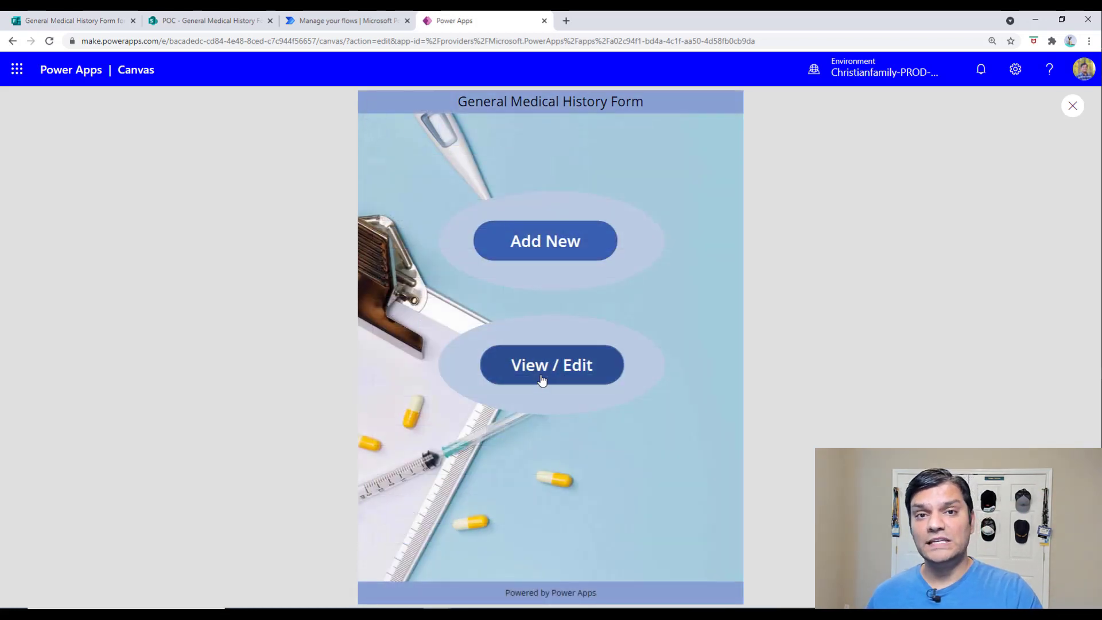
mouse_move(910, 363)
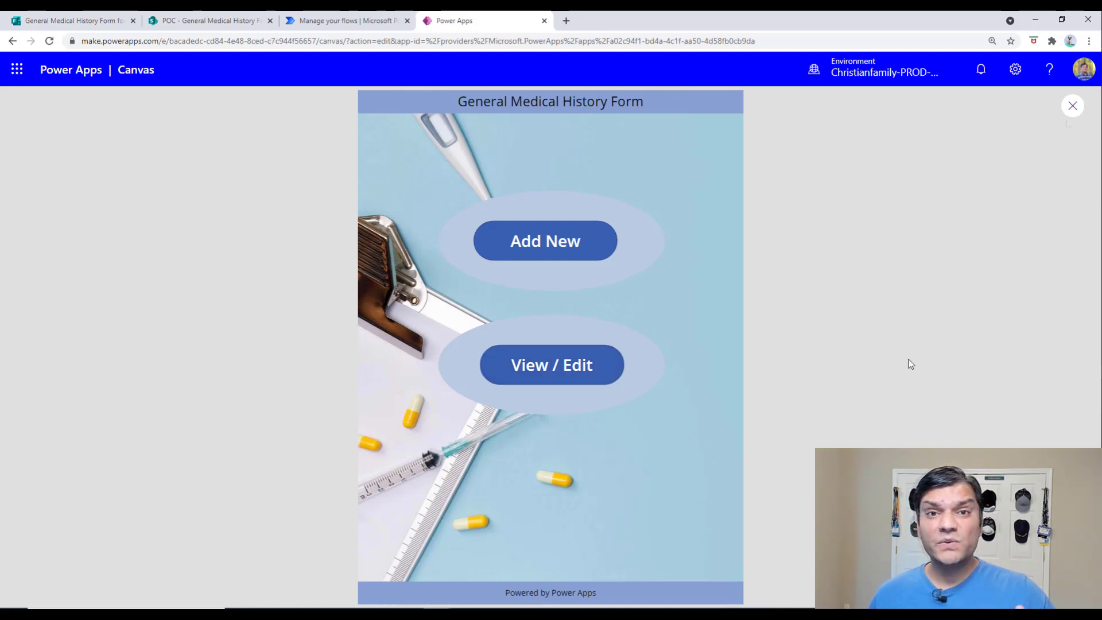
Enter the View / Edit submissions list and try a first-name search for 'jon', then clear it.
click(551, 365)
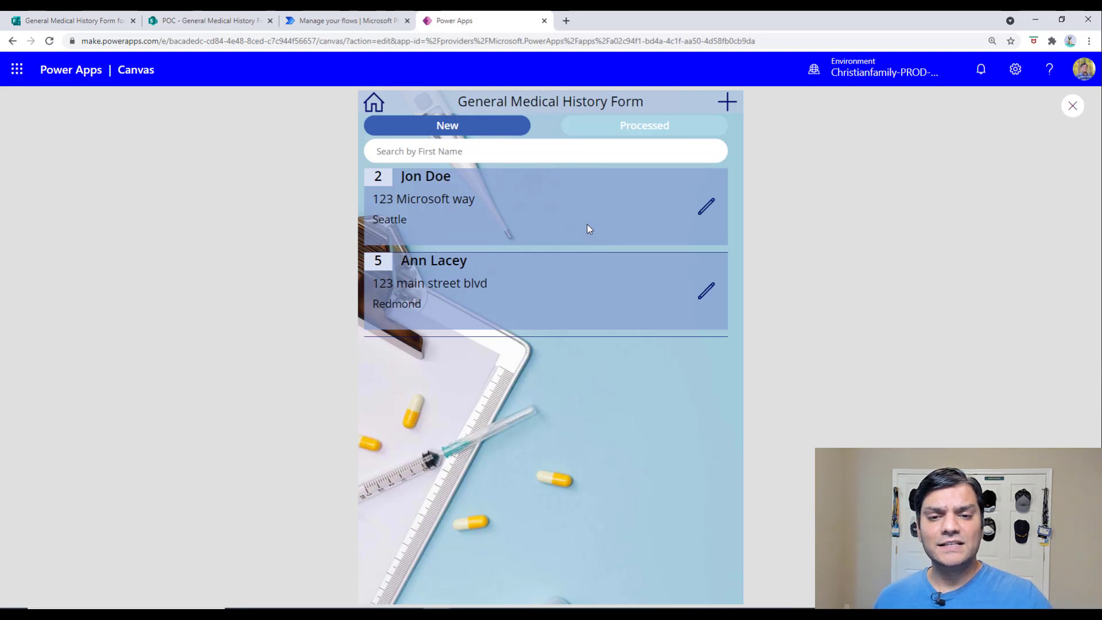
mouse_move(580, 371)
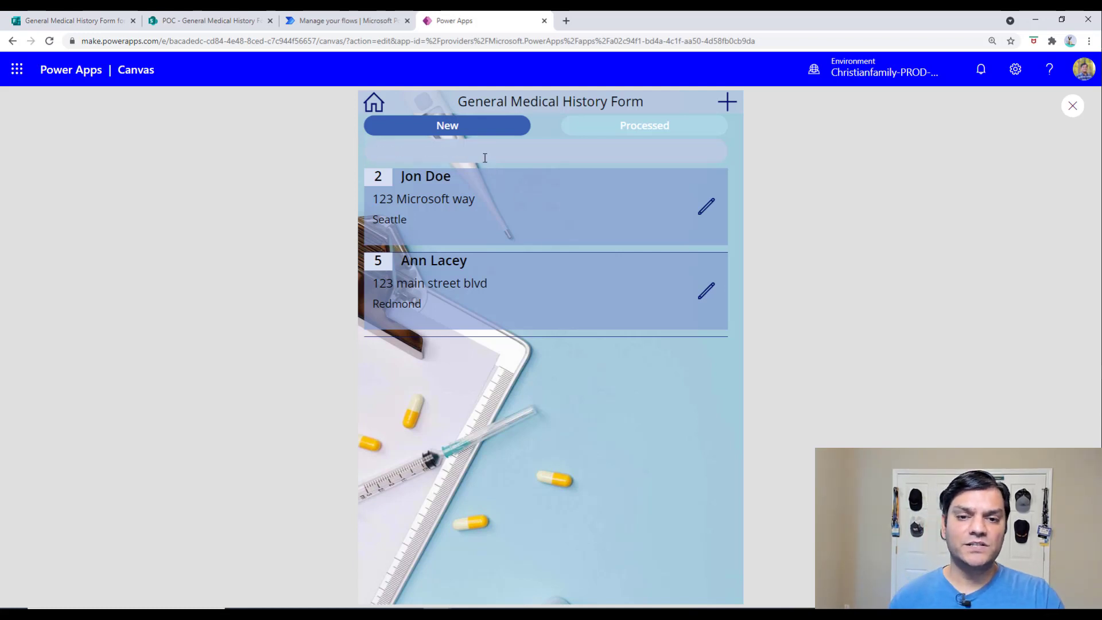
text(jon)
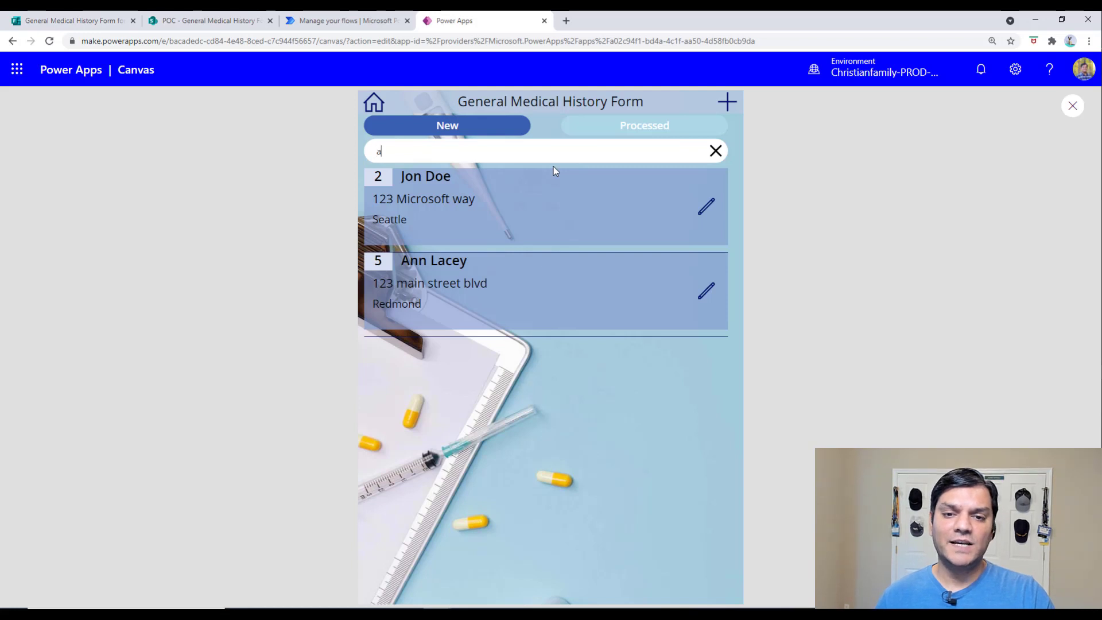
text(n)
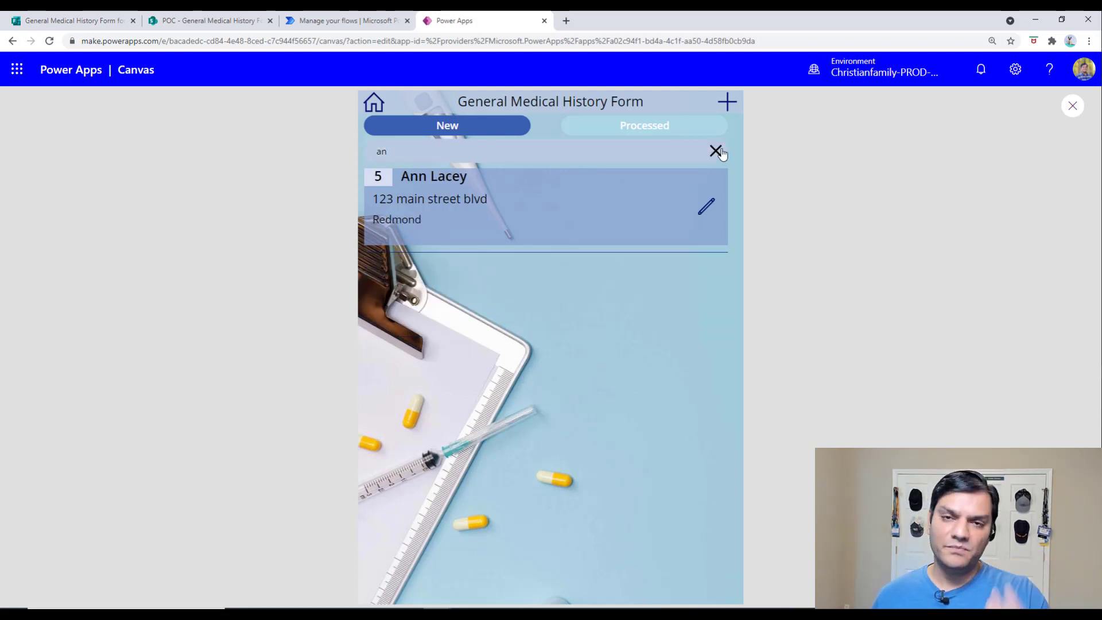
click(716, 152)
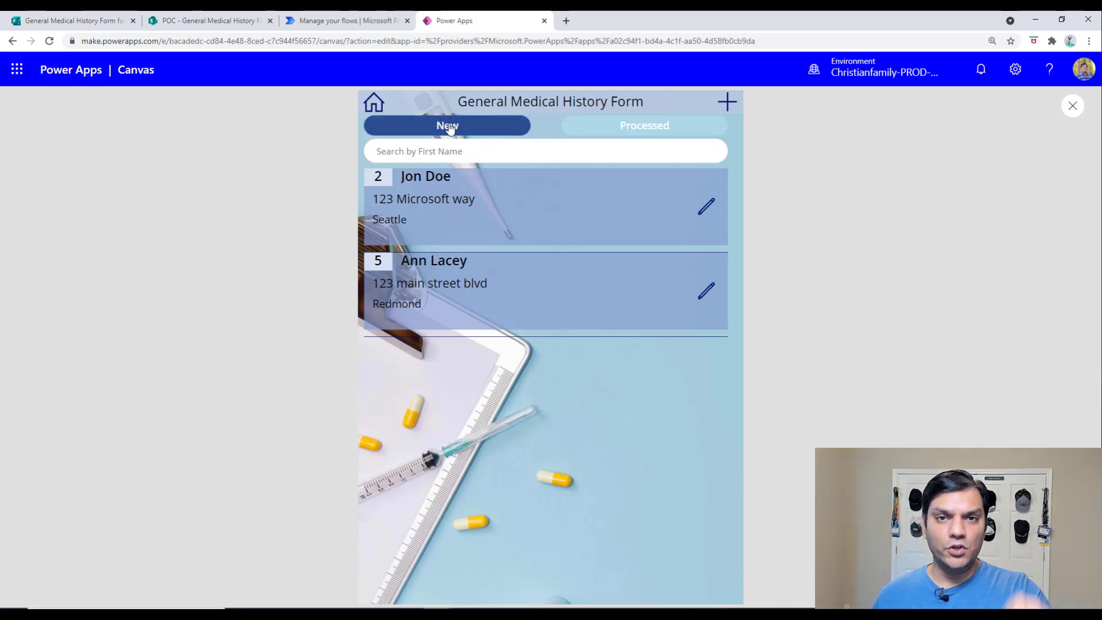
click(643, 125)
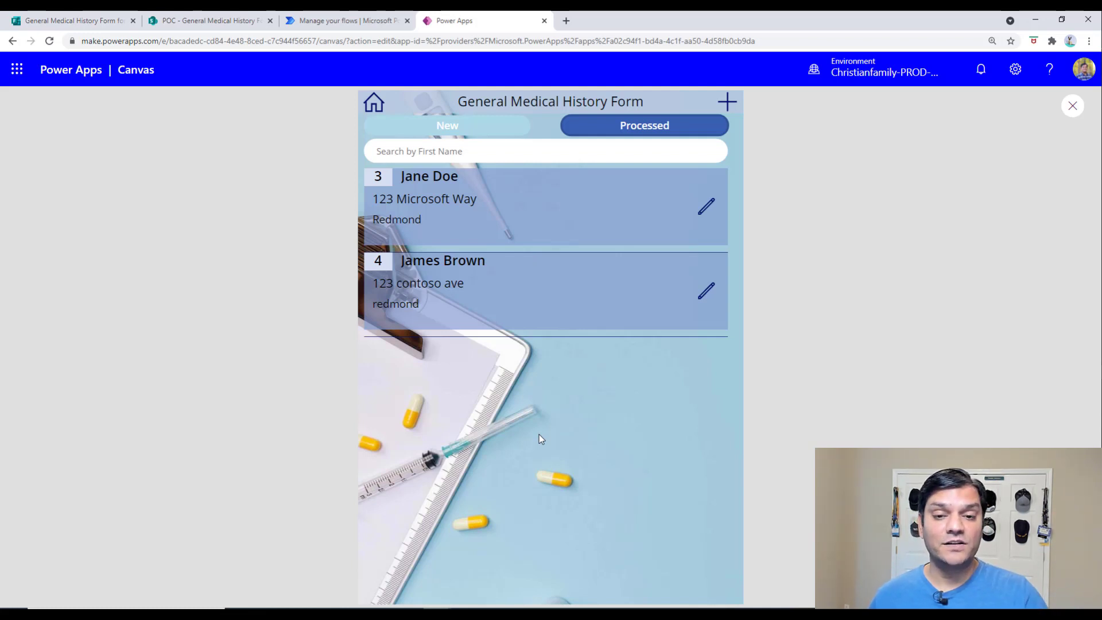
mouse_move(541, 421)
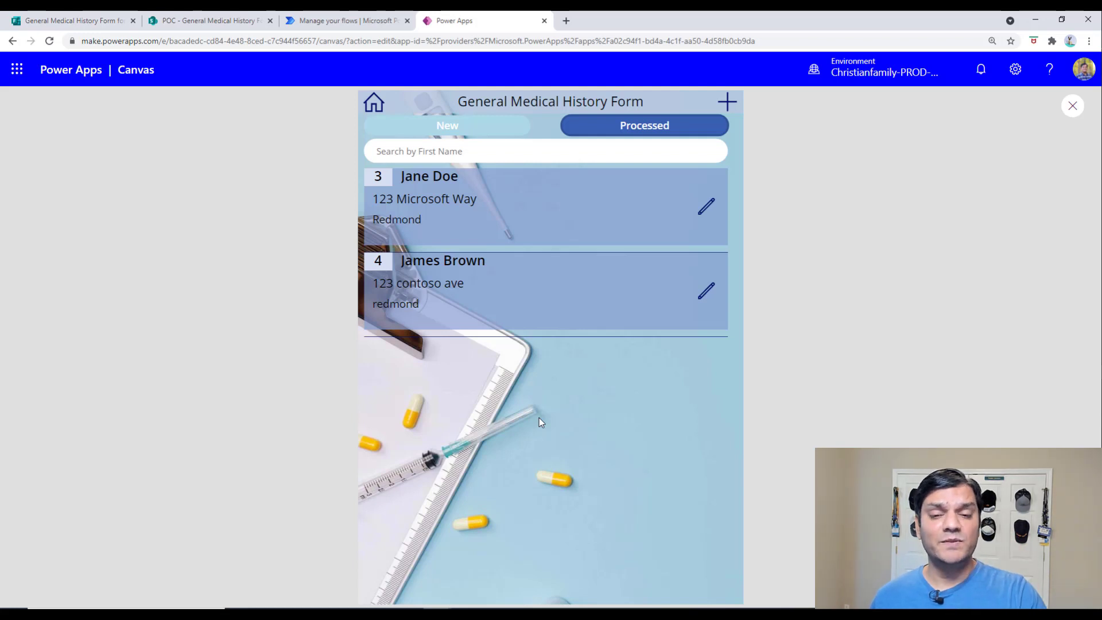
click(446, 125)
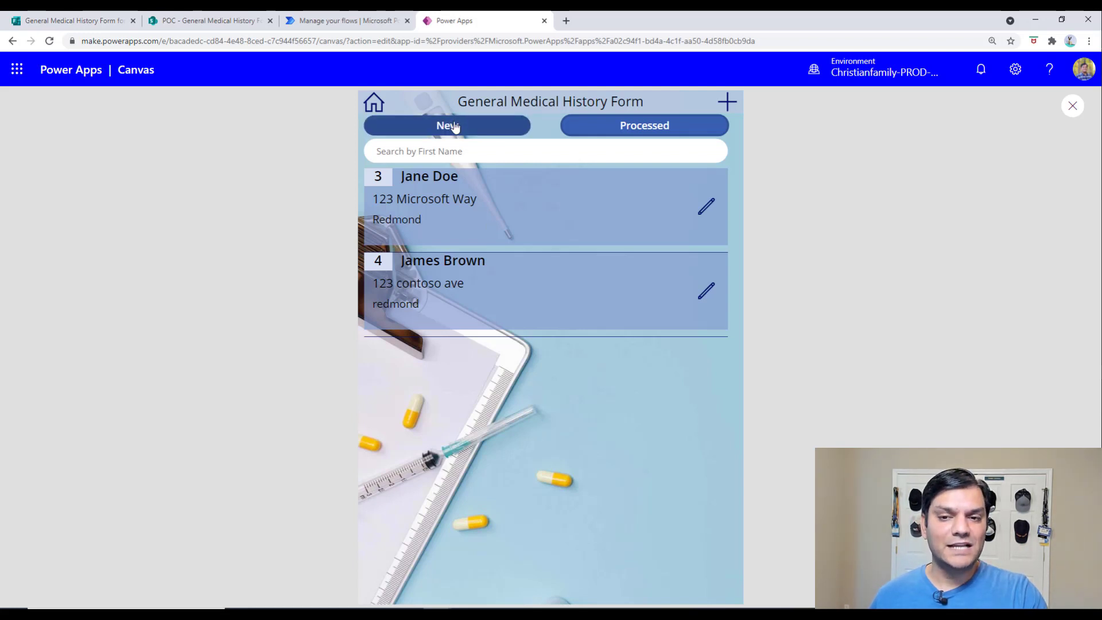
click(447, 125)
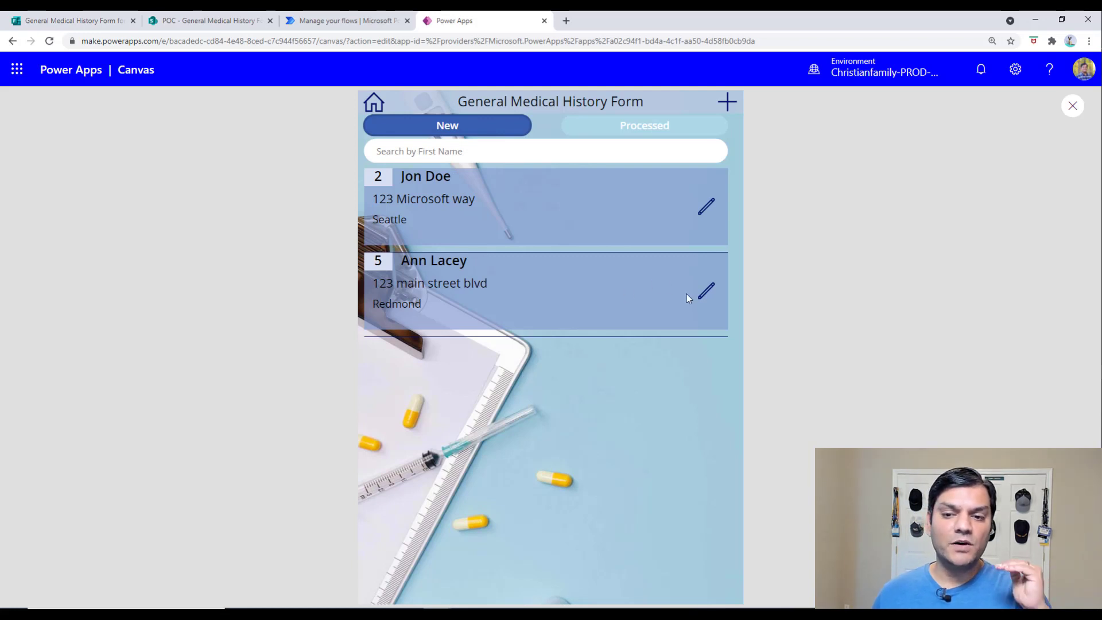
mouse_move(707, 291)
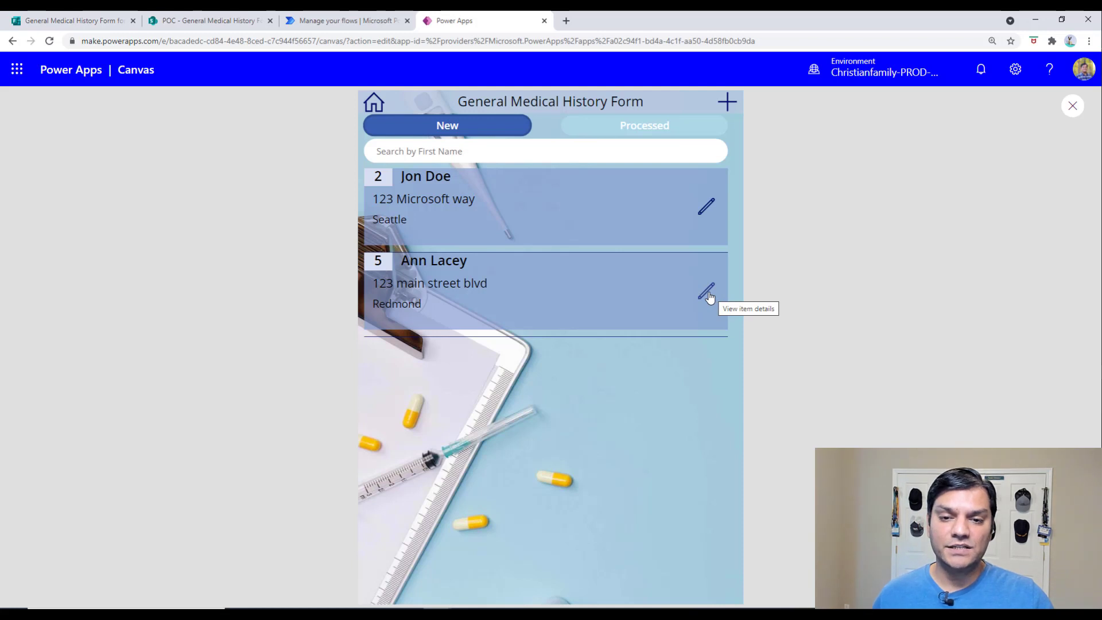
click(706, 290)
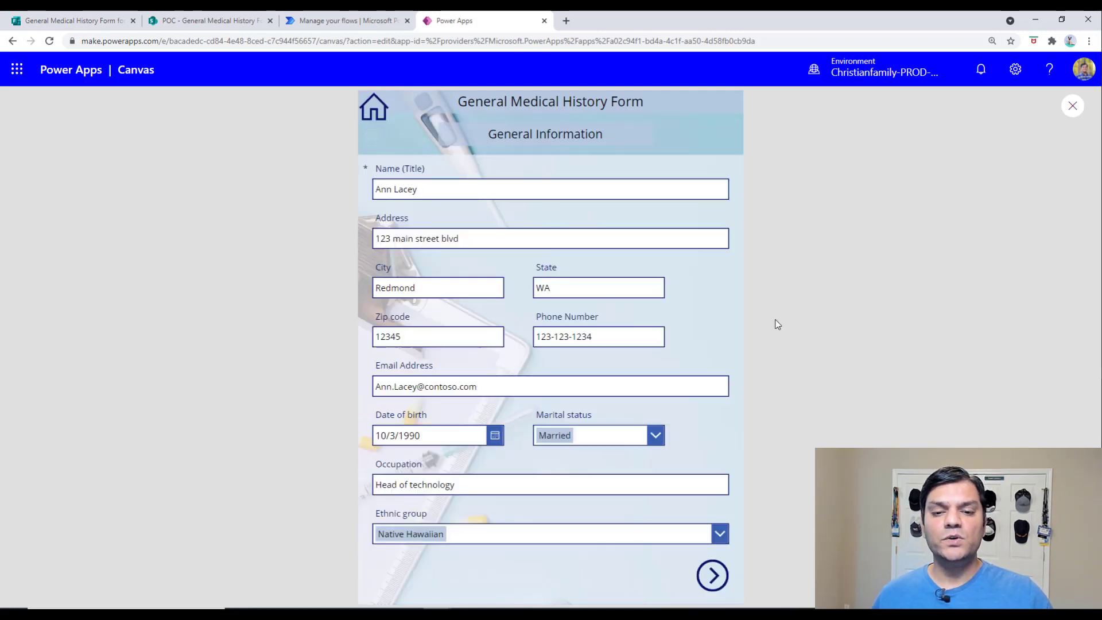
mouse_move(514, 177)
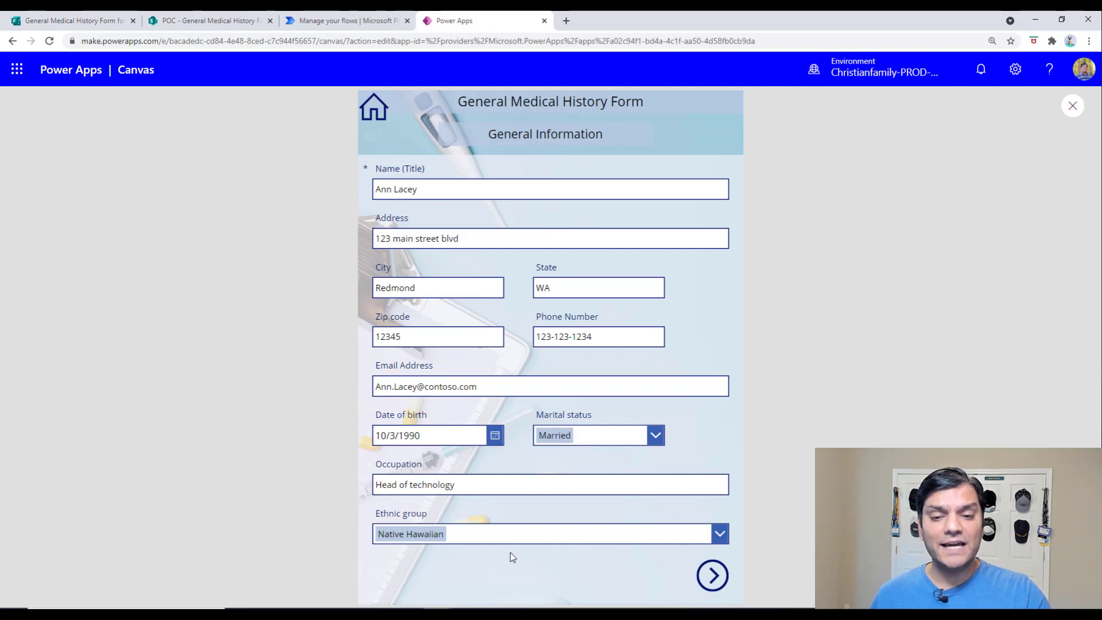
mouse_move(507, 562)
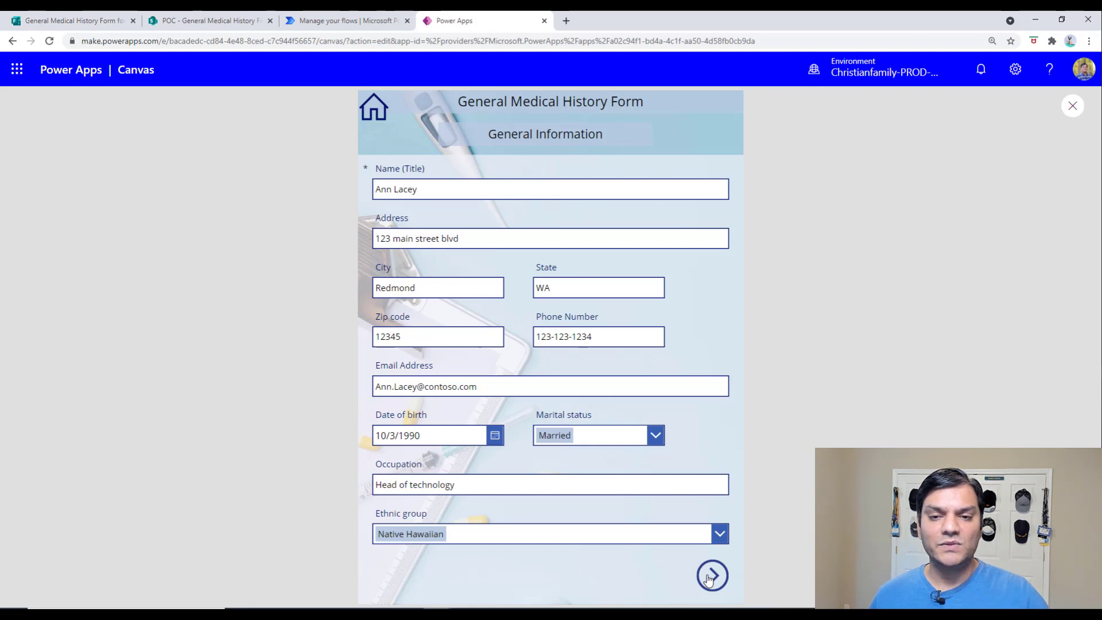
click(712, 575)
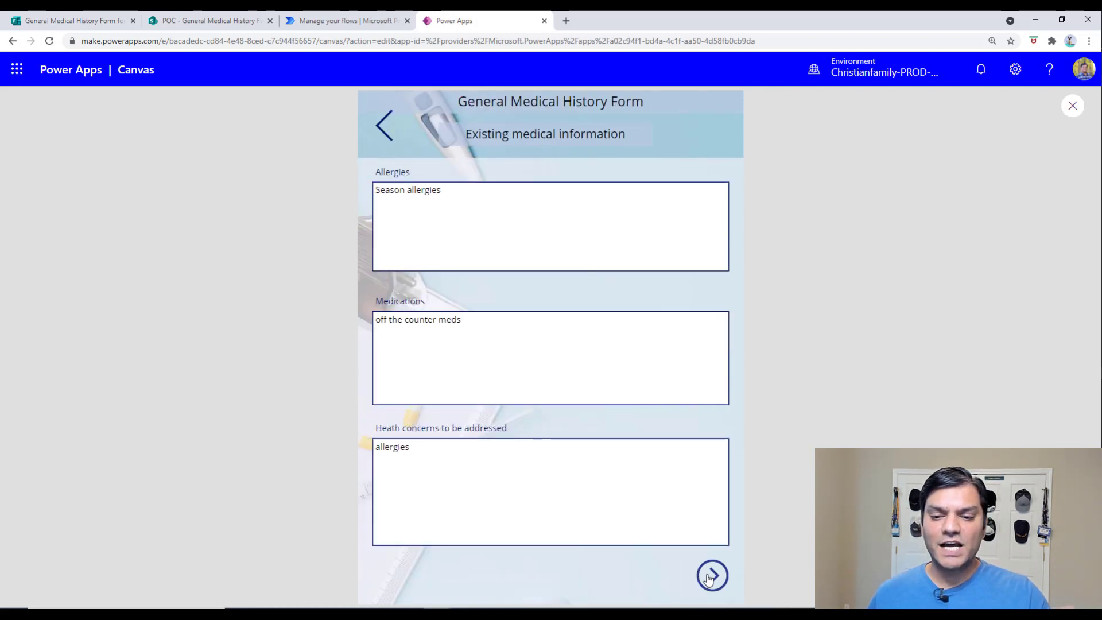
click(711, 574)
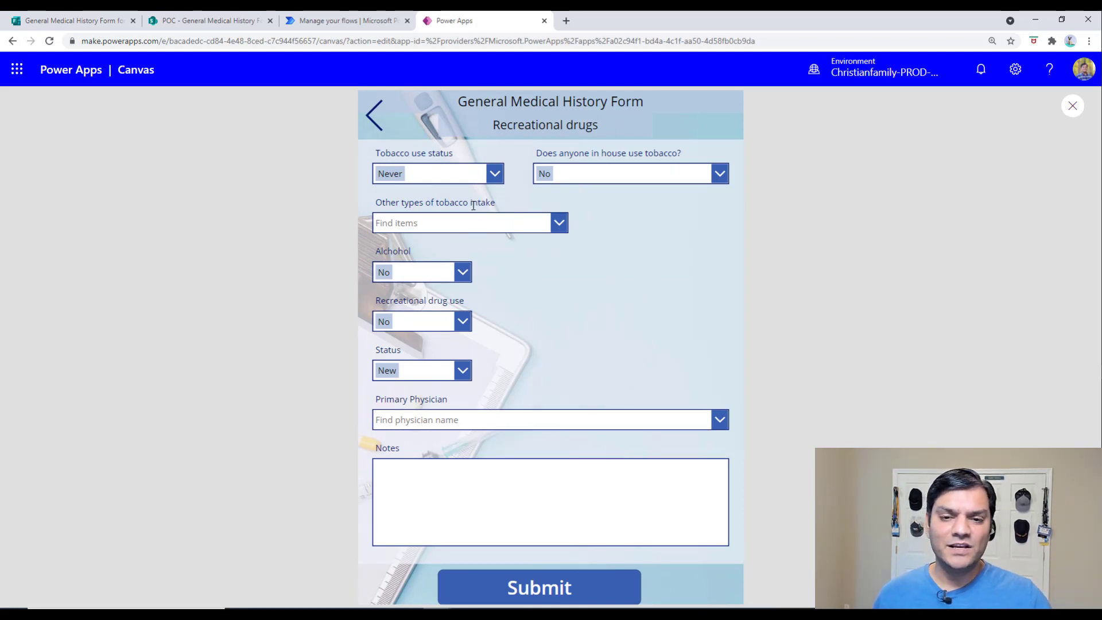
mouse_move(450, 275)
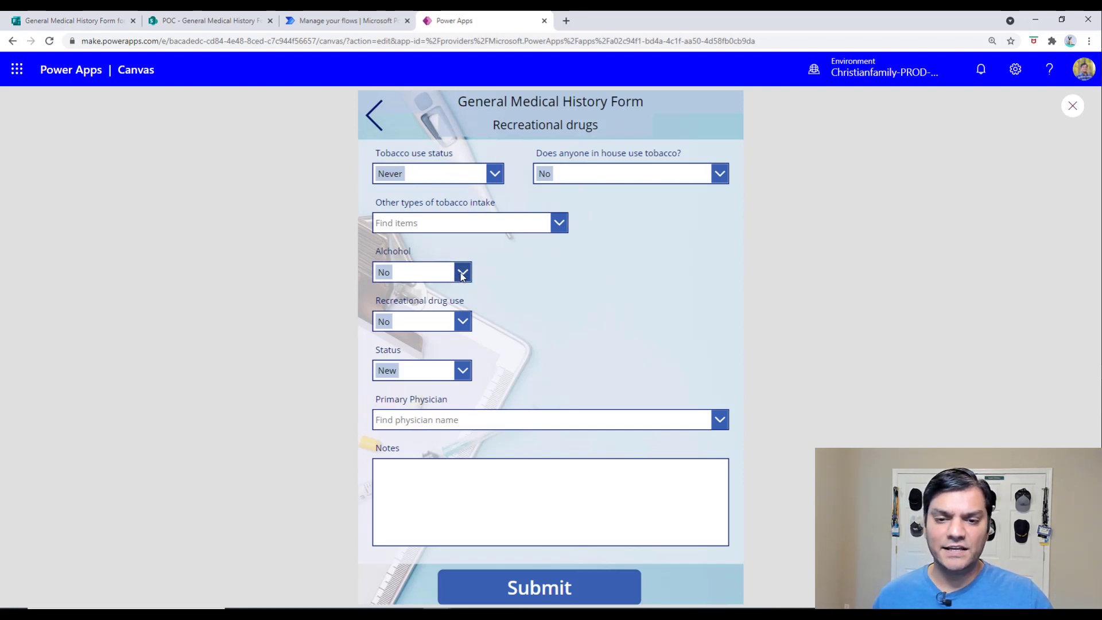
click(421, 272)
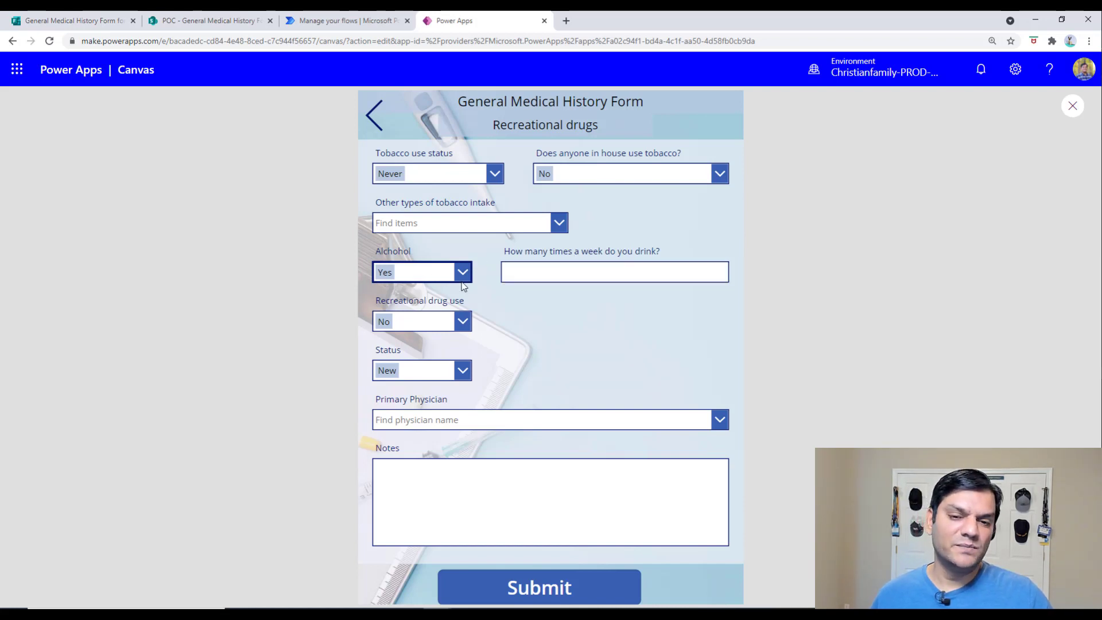
click(421, 272)
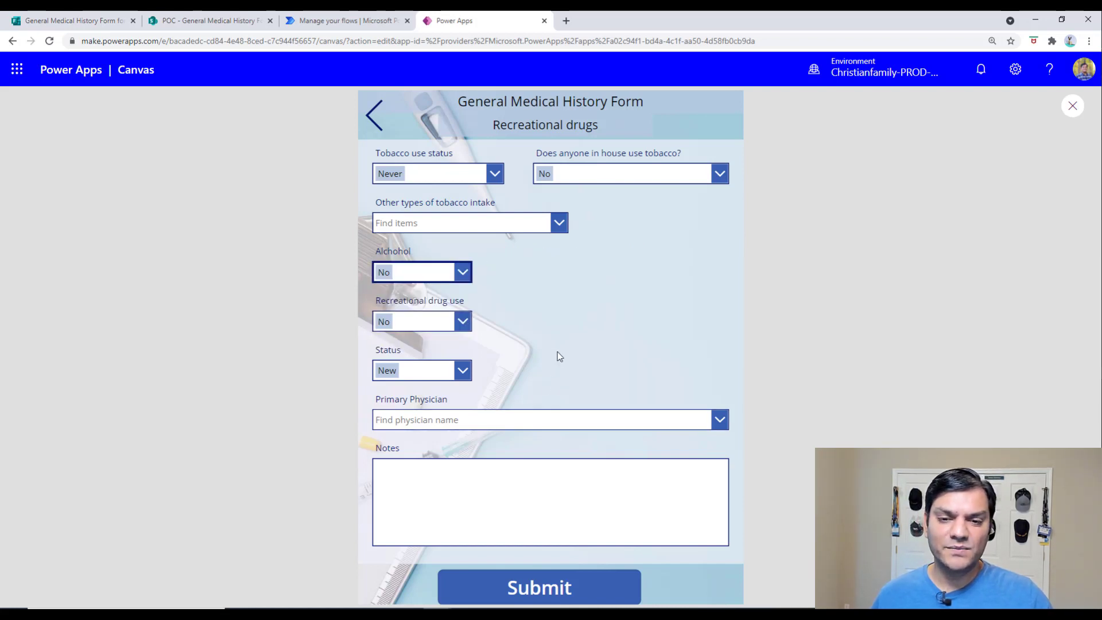
click(550, 420)
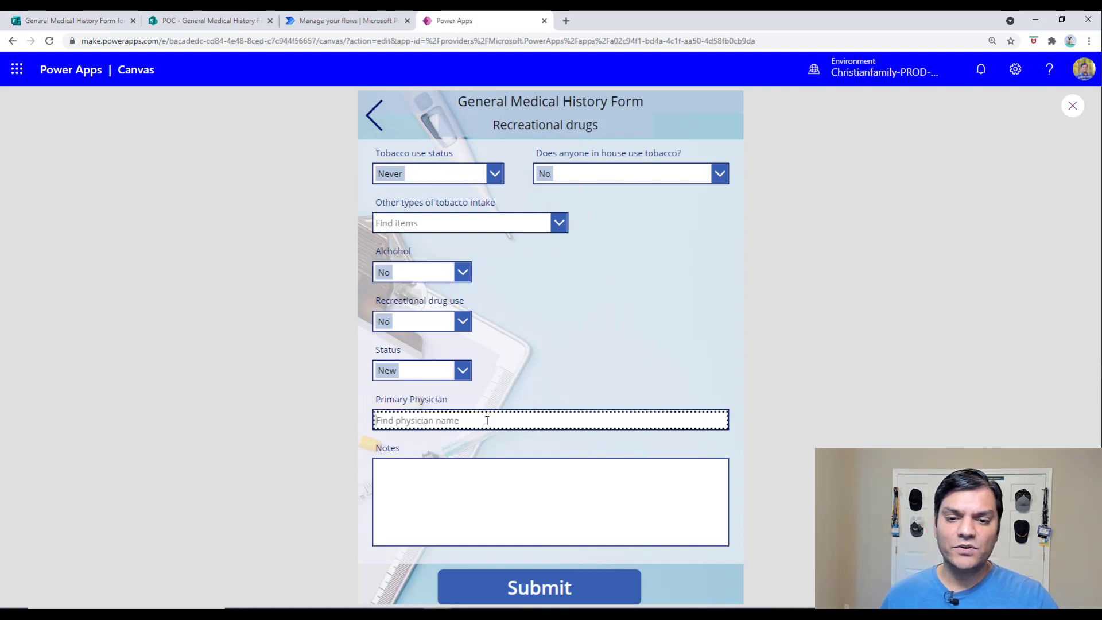
text(jm)
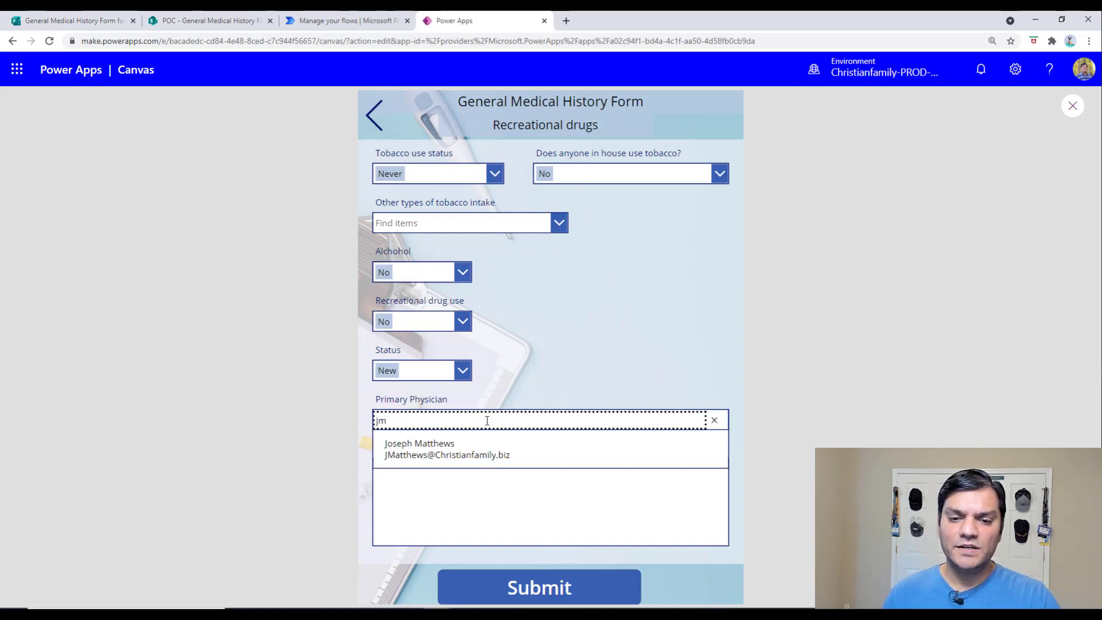
text(ames)
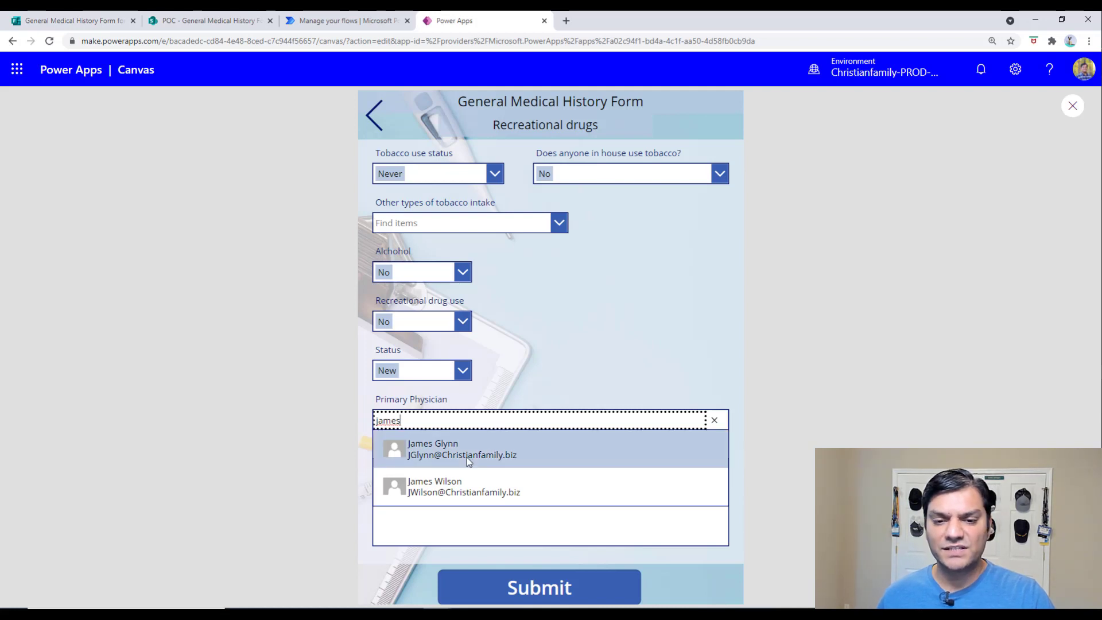
click(462, 448)
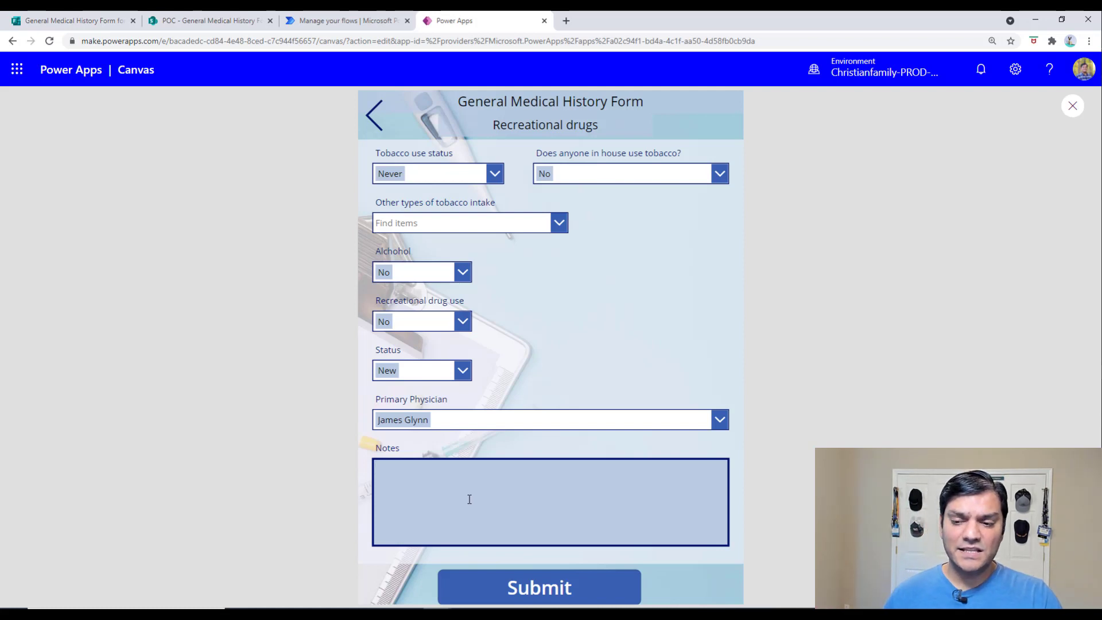
Add the note '10/1 Patient information... Will be lab work on the 1st appointment' and submit.
text(10/1/2021 -)
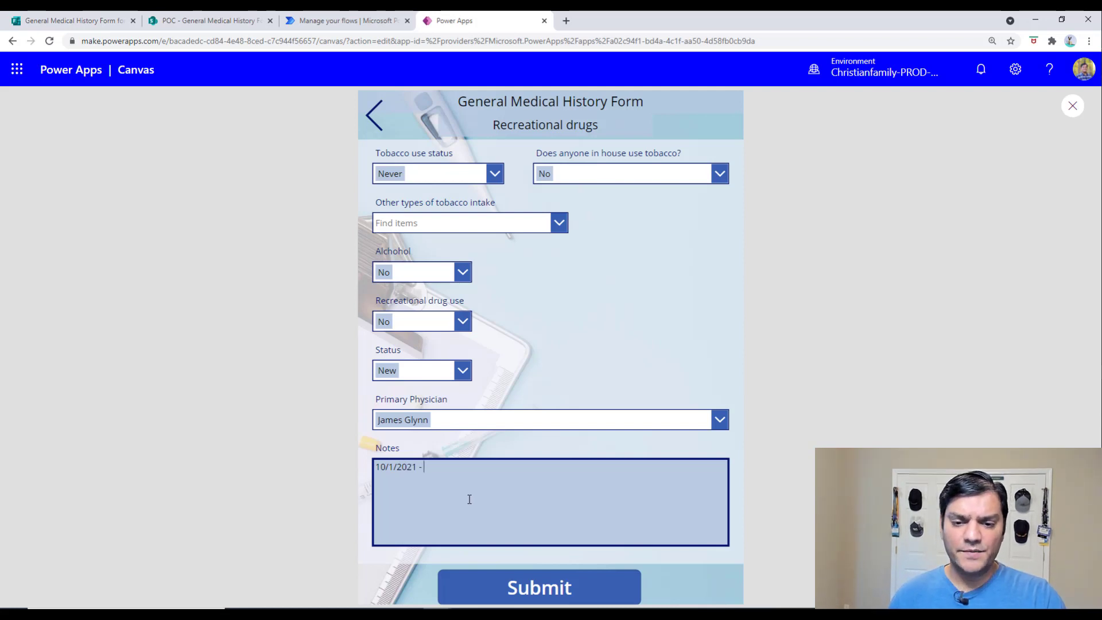
text(Patient information has been processed)
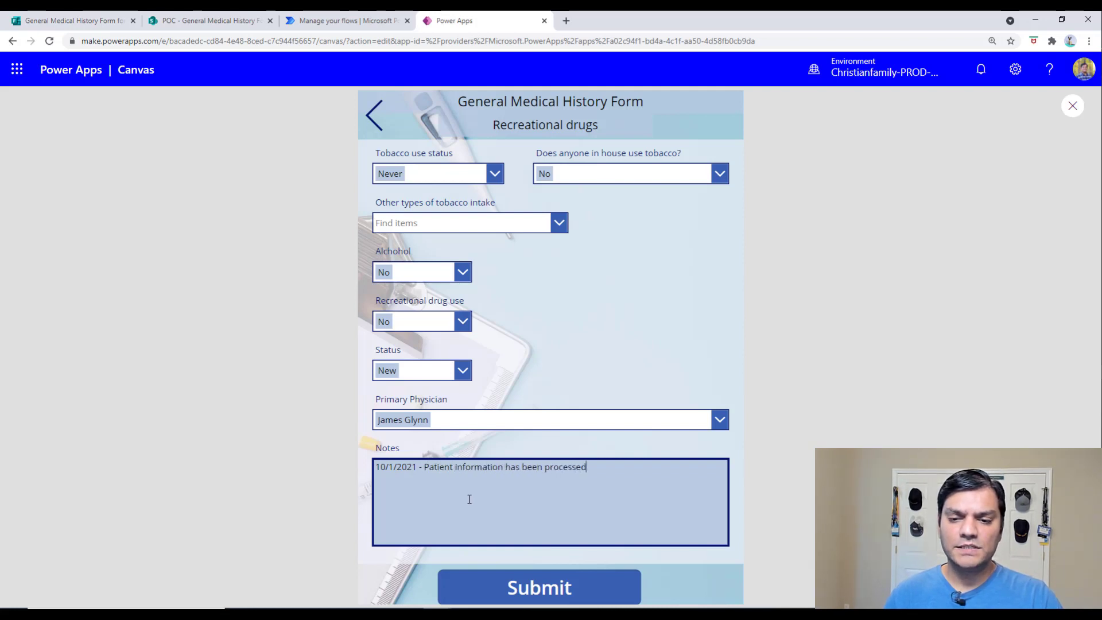
text(Will be lab w)
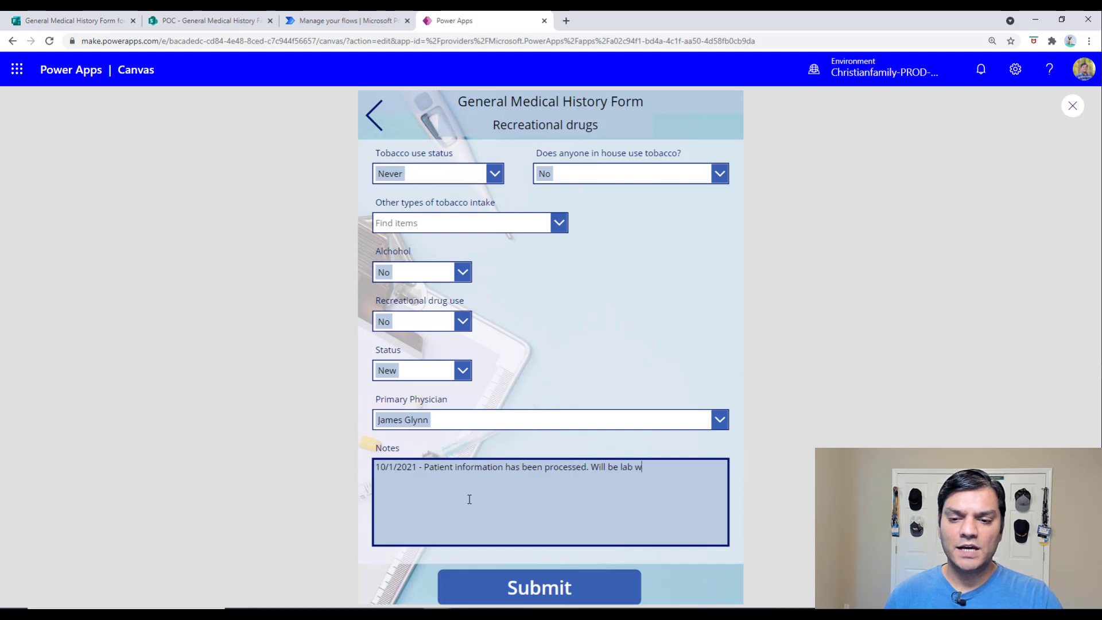
text(ok on the)
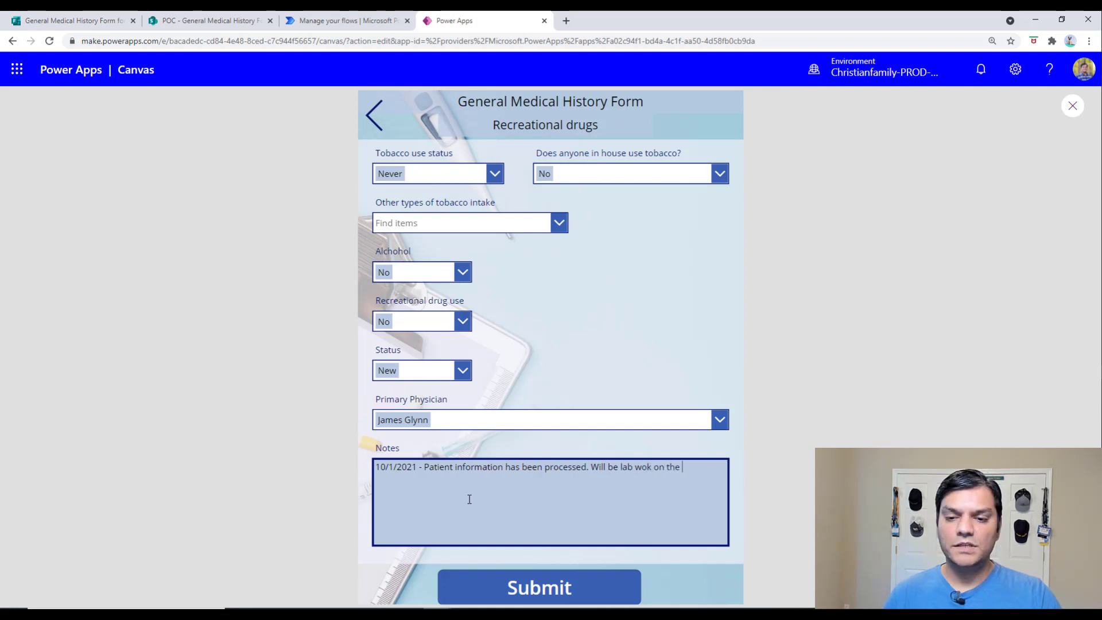
text(1st appointment.)
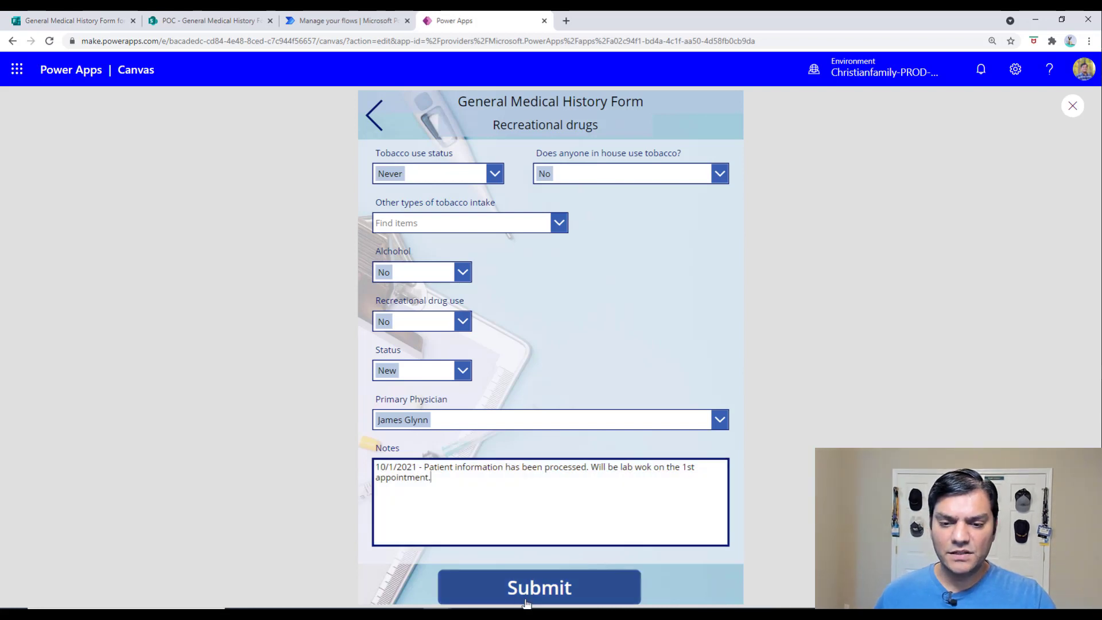
click(540, 587)
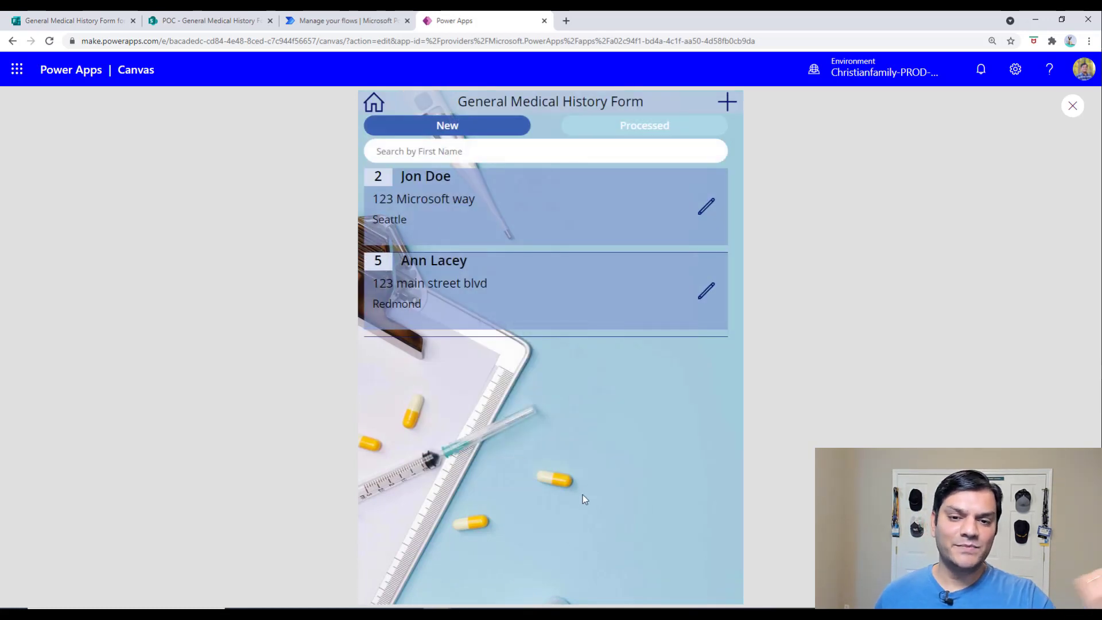
mouse_move(580, 427)
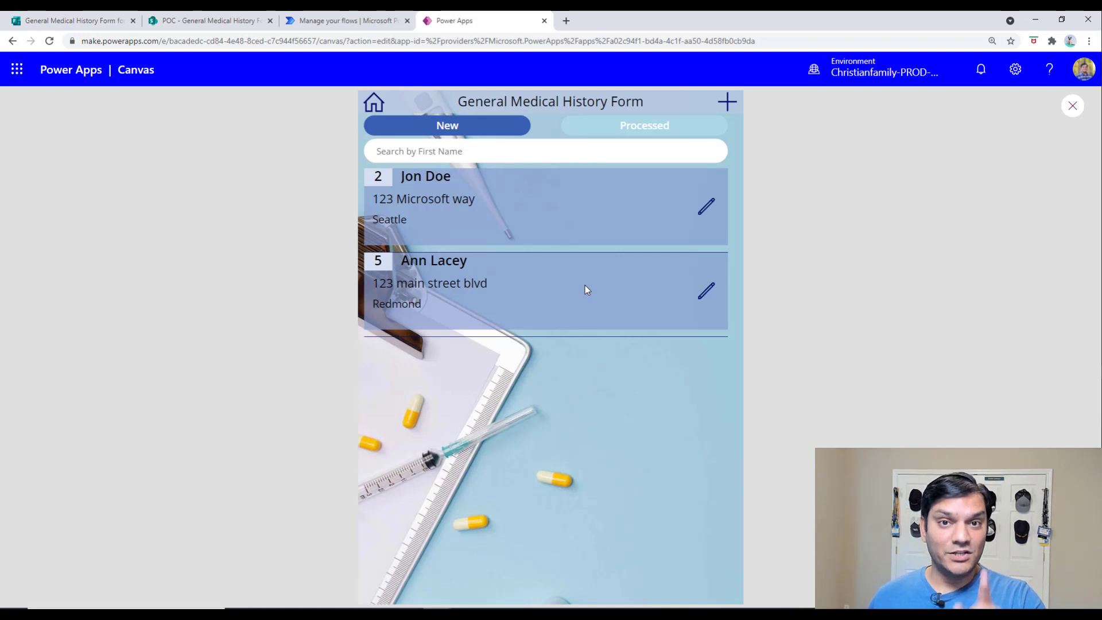
mouse_move(573, 421)
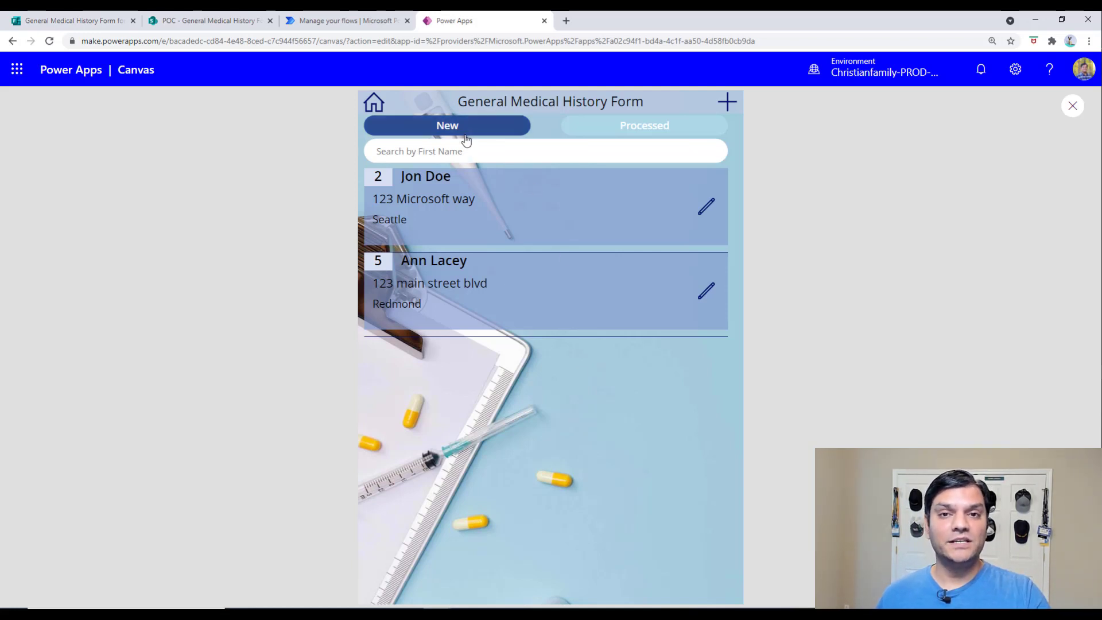
mouse_move(706, 288)
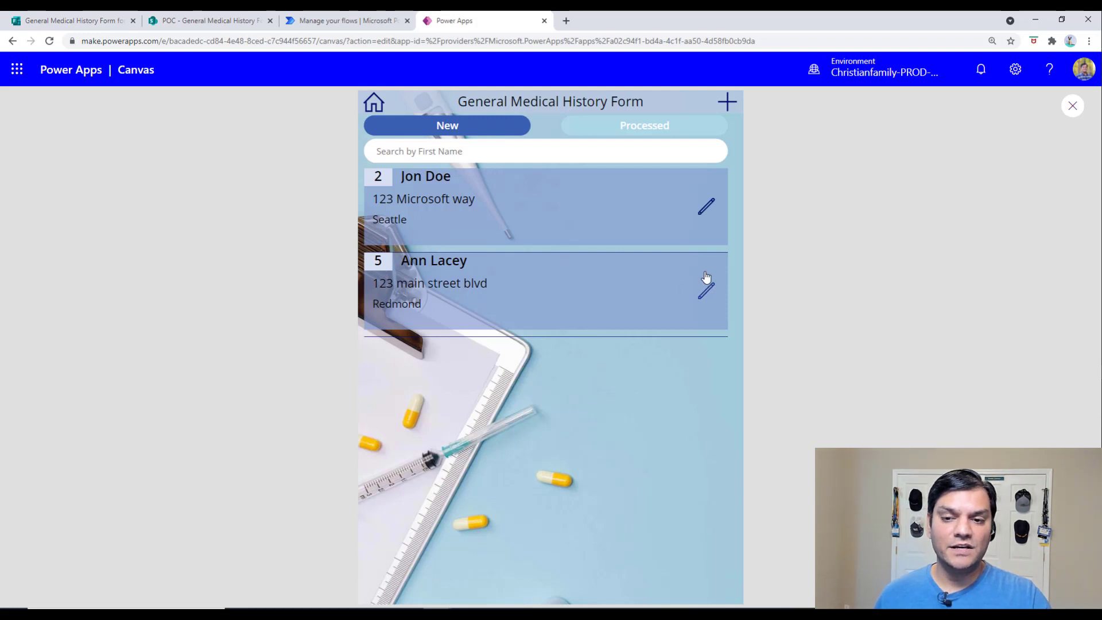
click(705, 289)
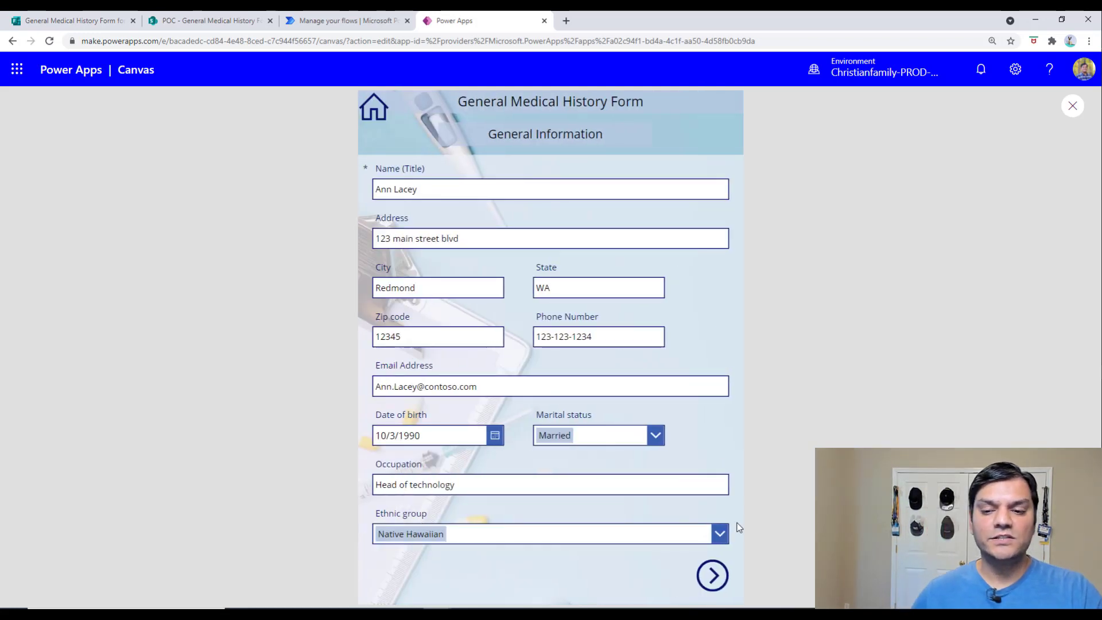
click(712, 575)
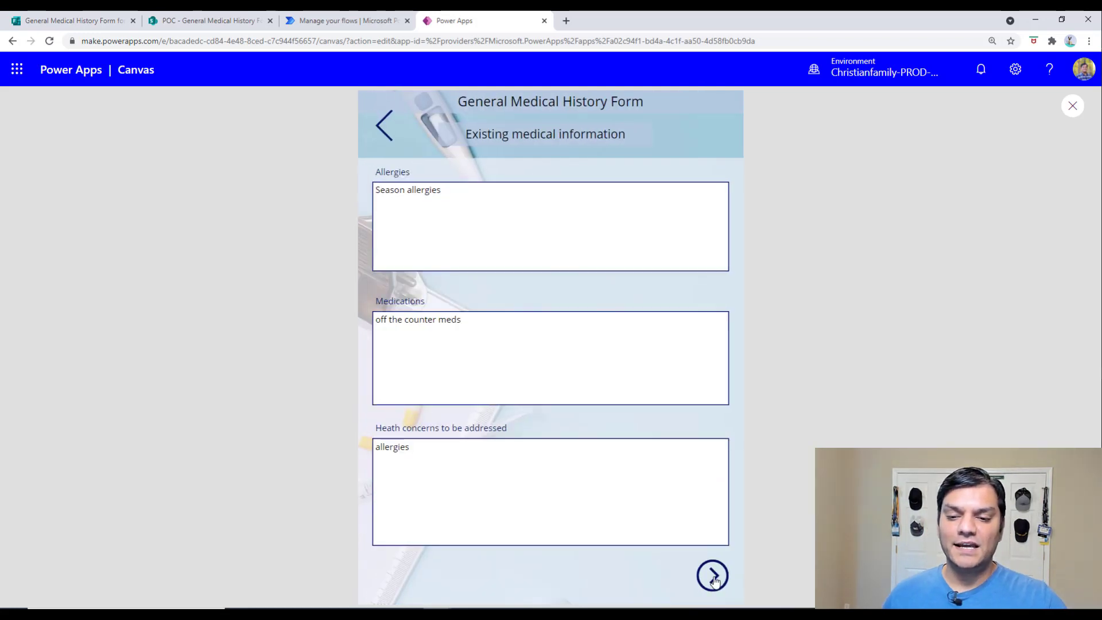
click(712, 575)
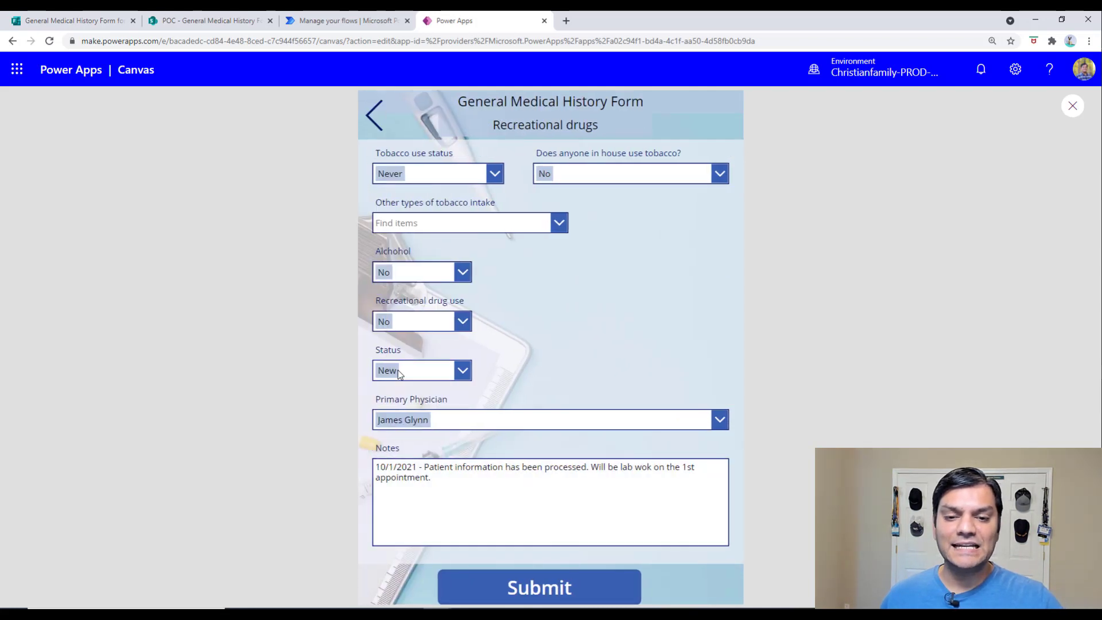
click(421, 371)
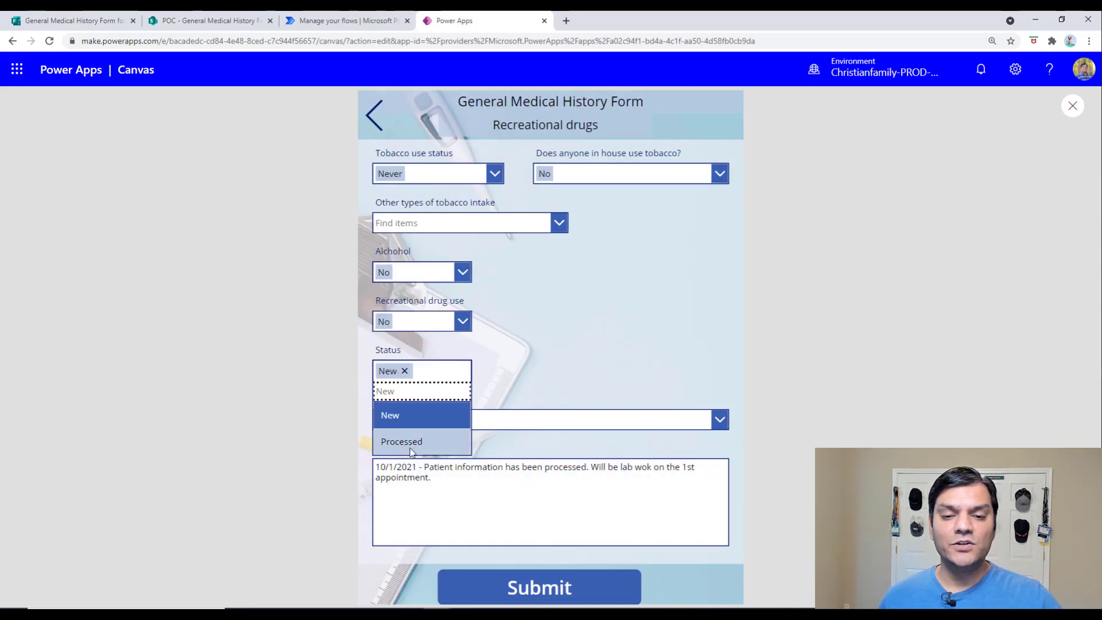
click(402, 441)
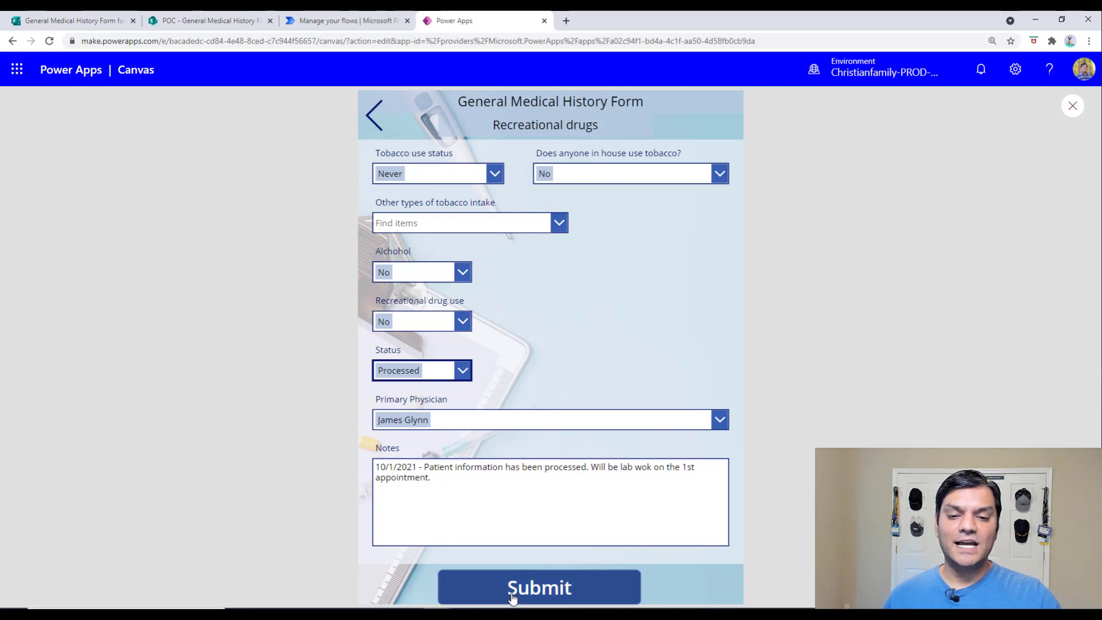
click(539, 587)
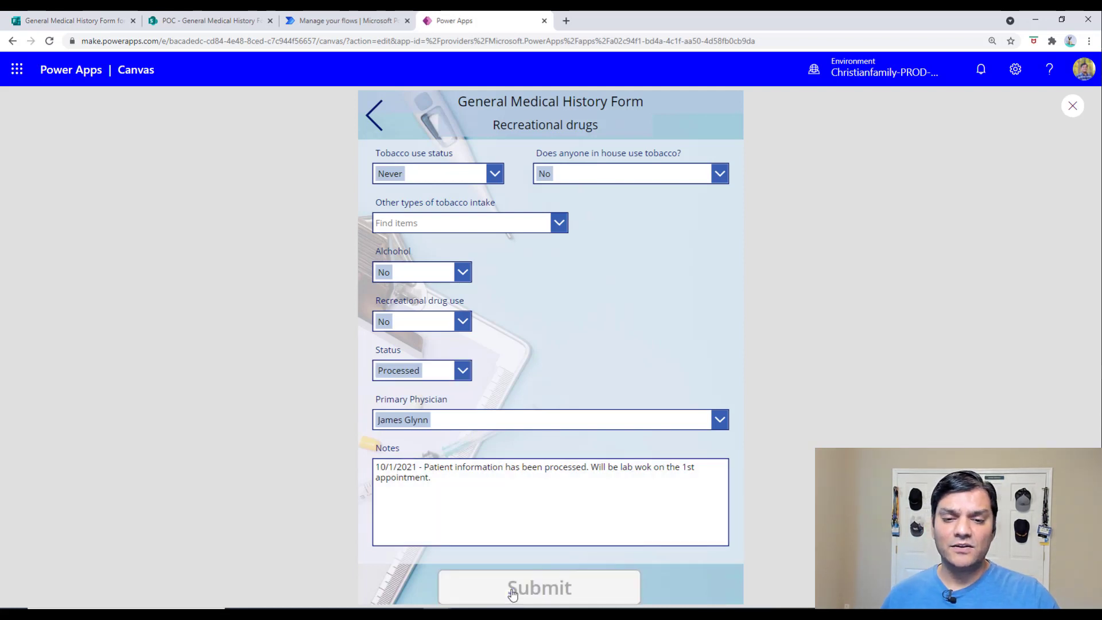
click(540, 587)
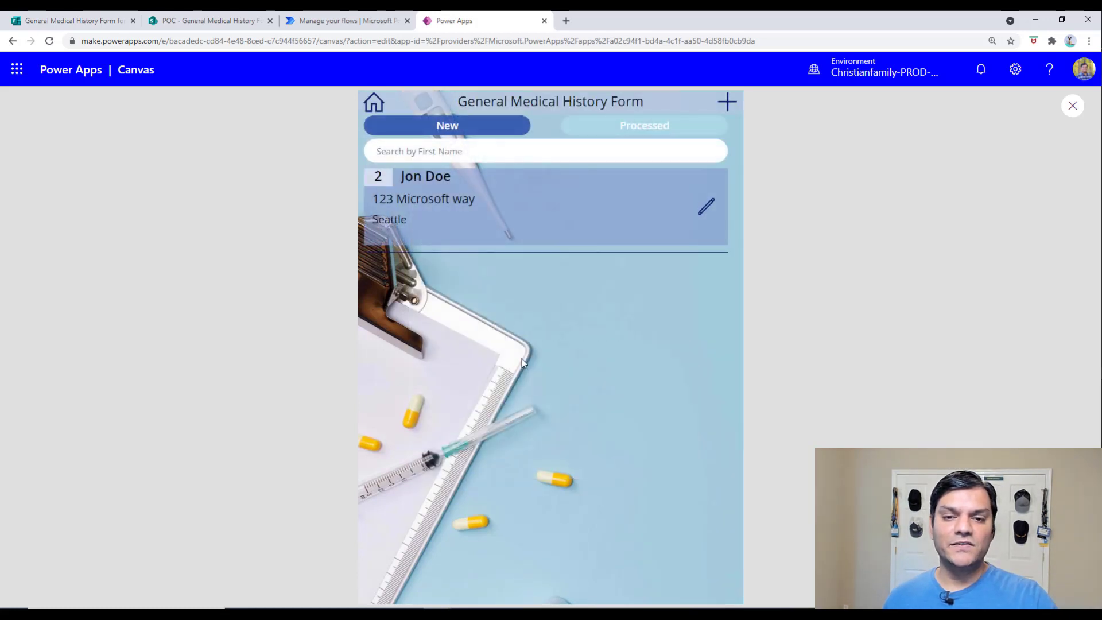
mouse_move(526, 383)
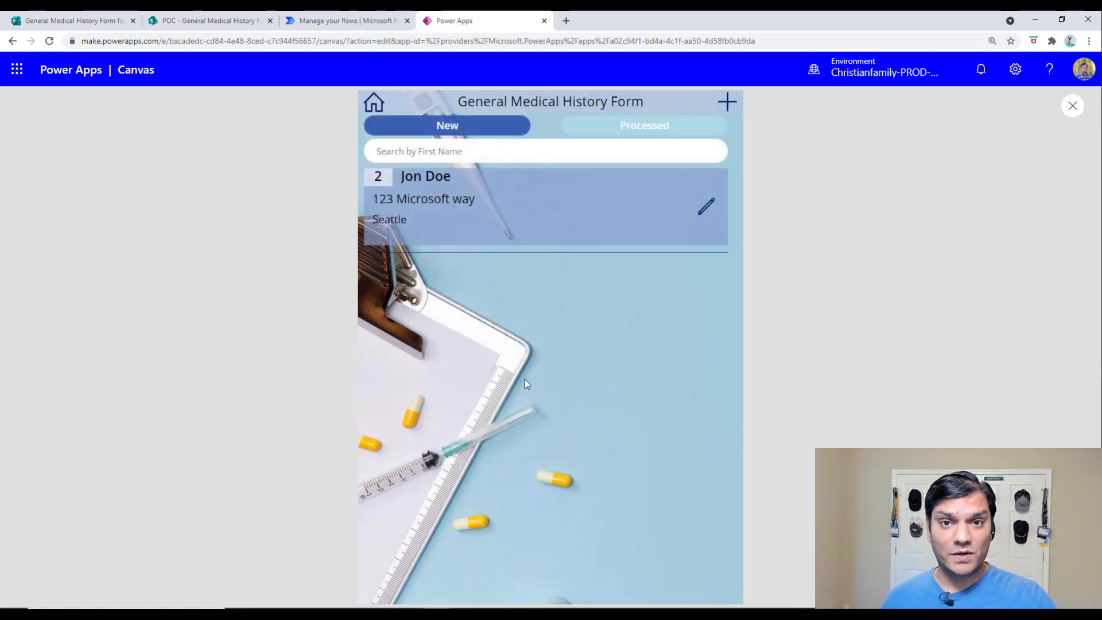
Confirm the record now shows under Processed, return to New, and close preview.
click(643, 125)
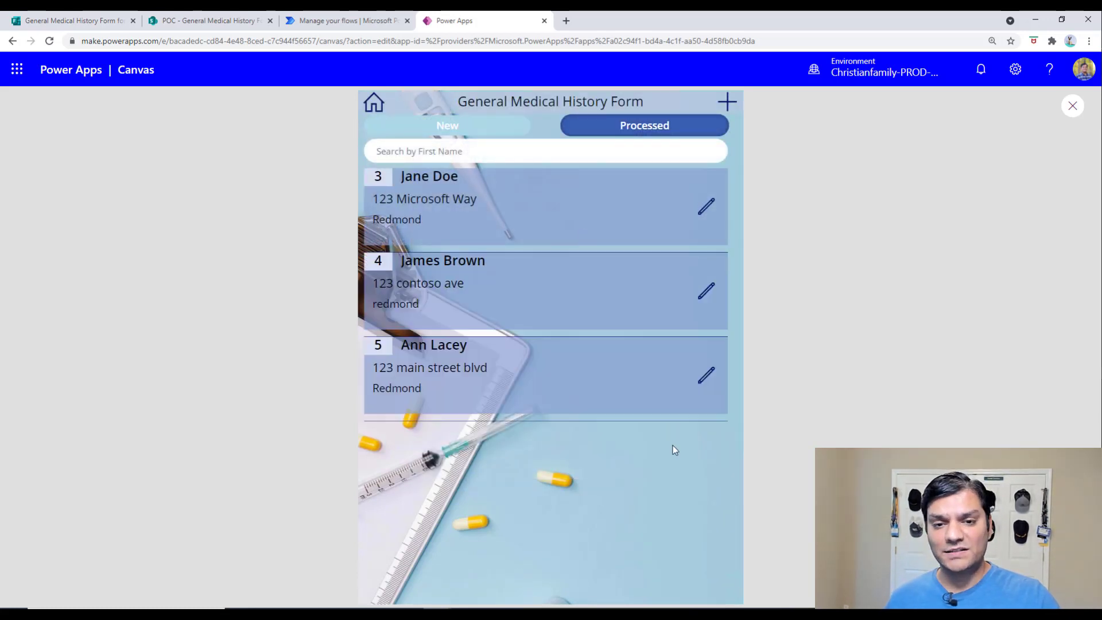
click(447, 125)
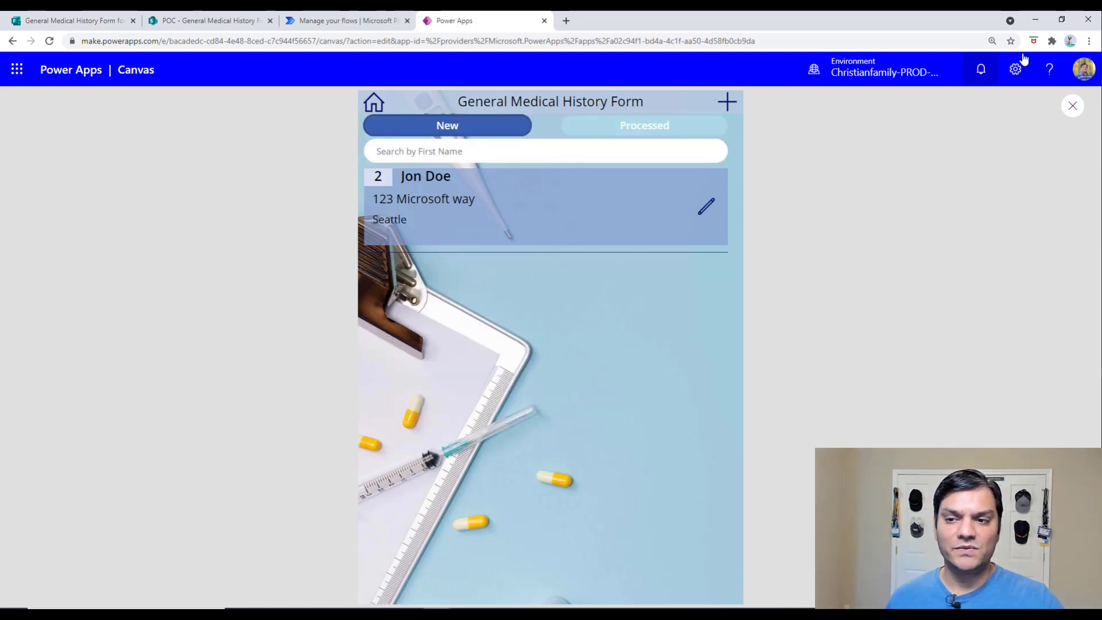
click(1072, 106)
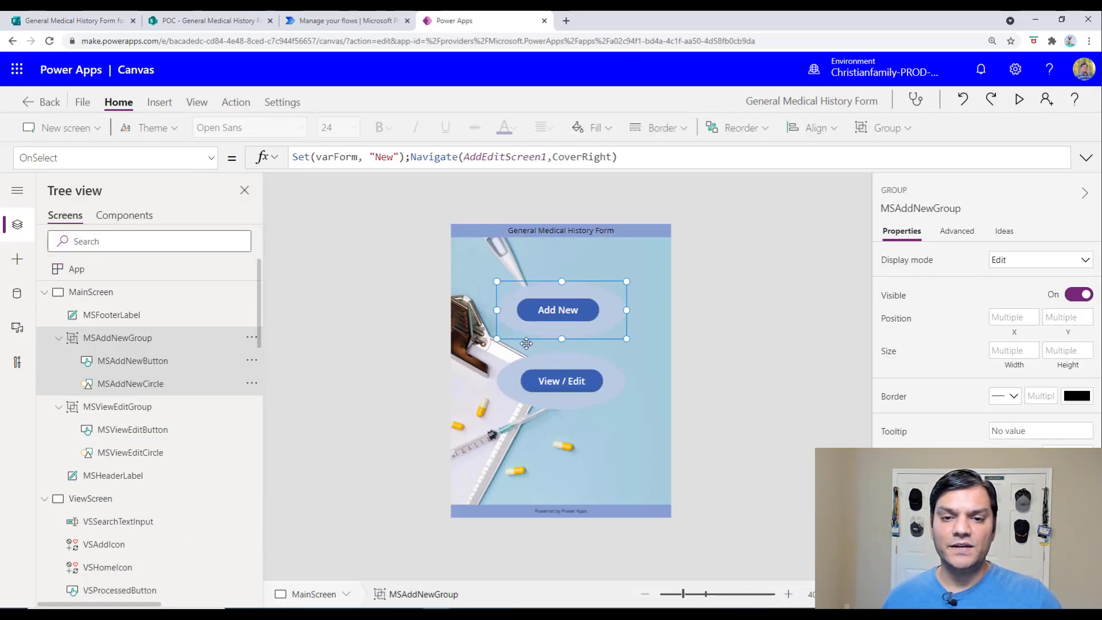
mouse_move(490, 349)
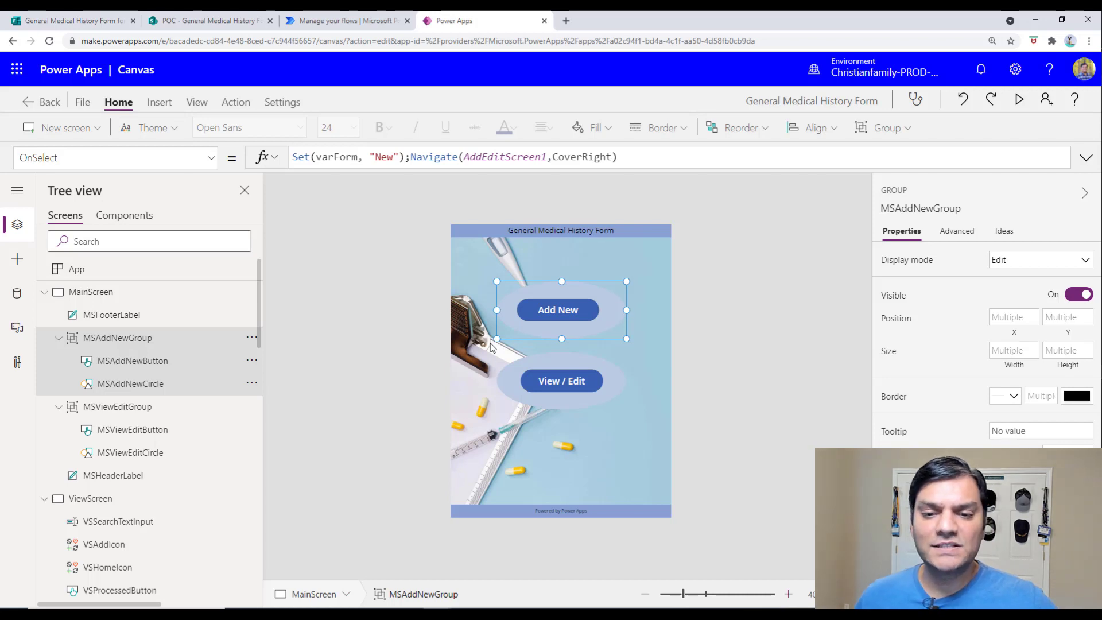
mouse_move(377, 170)
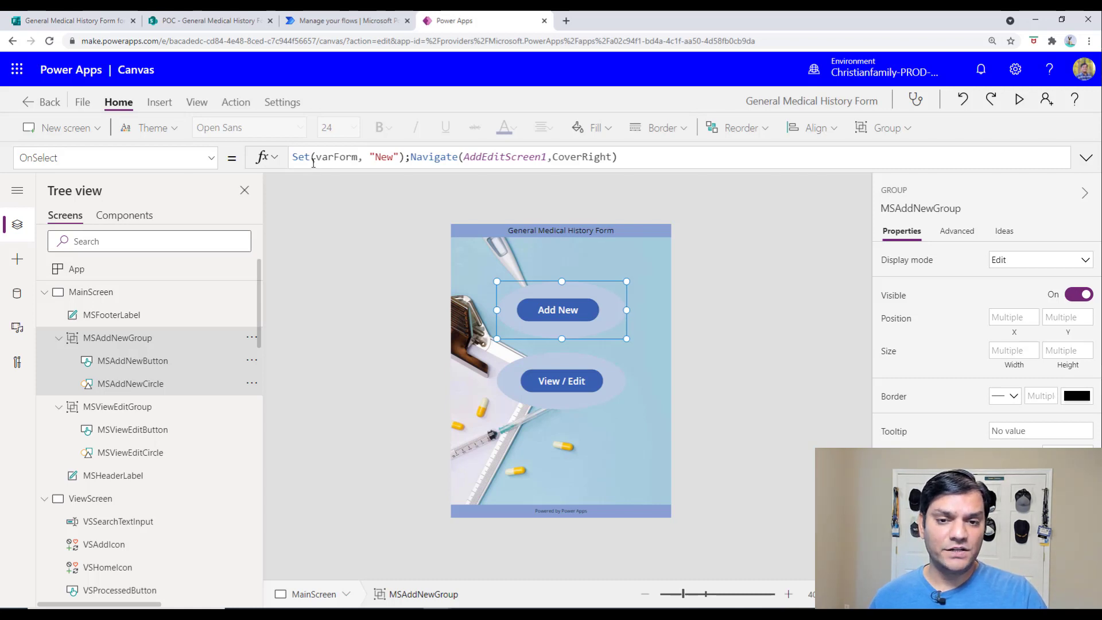
mouse_move(499, 260)
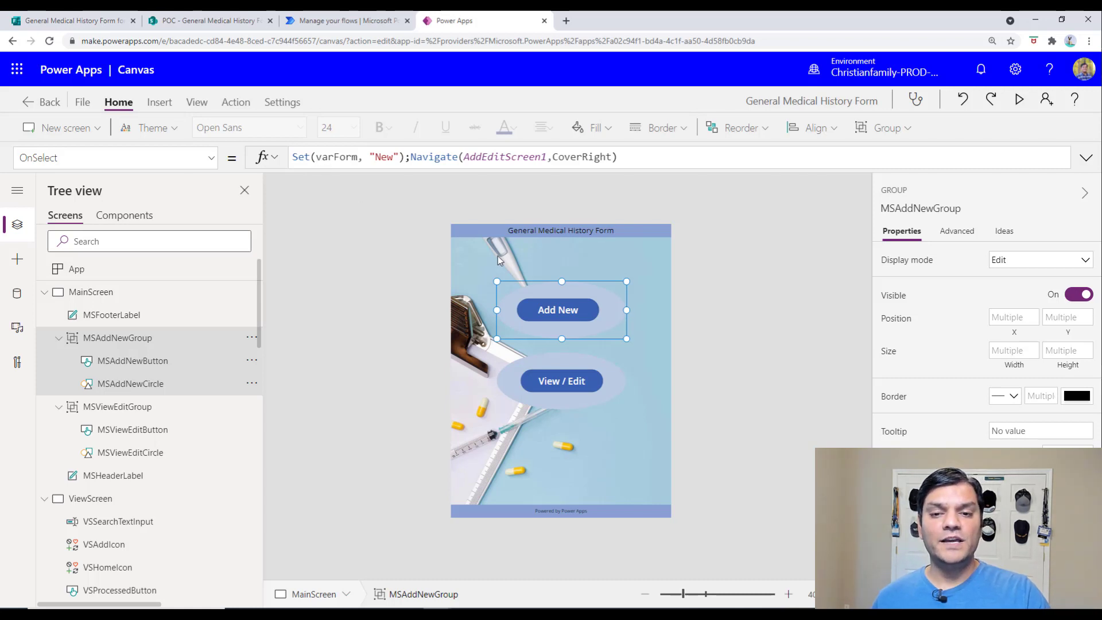
mouse_move(569, 317)
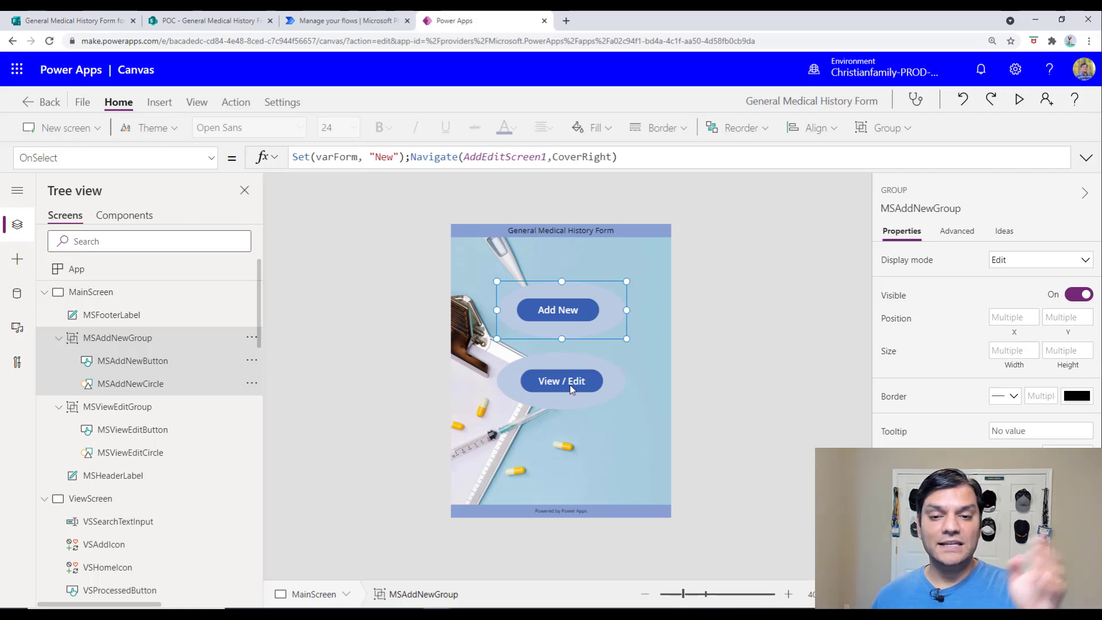
click(560, 380)
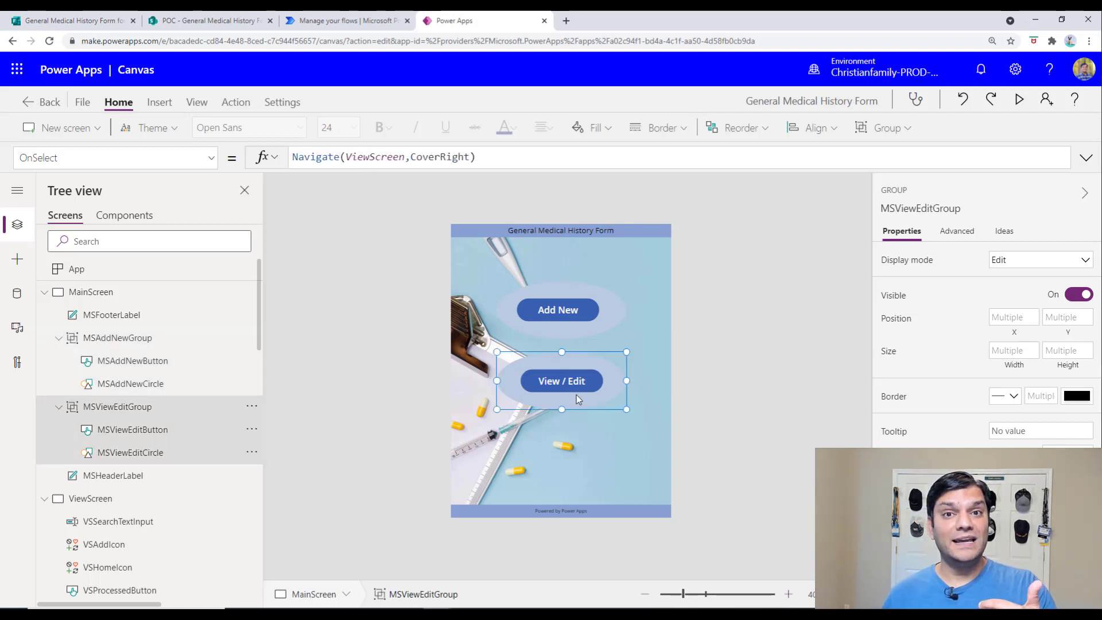
click(558, 309)
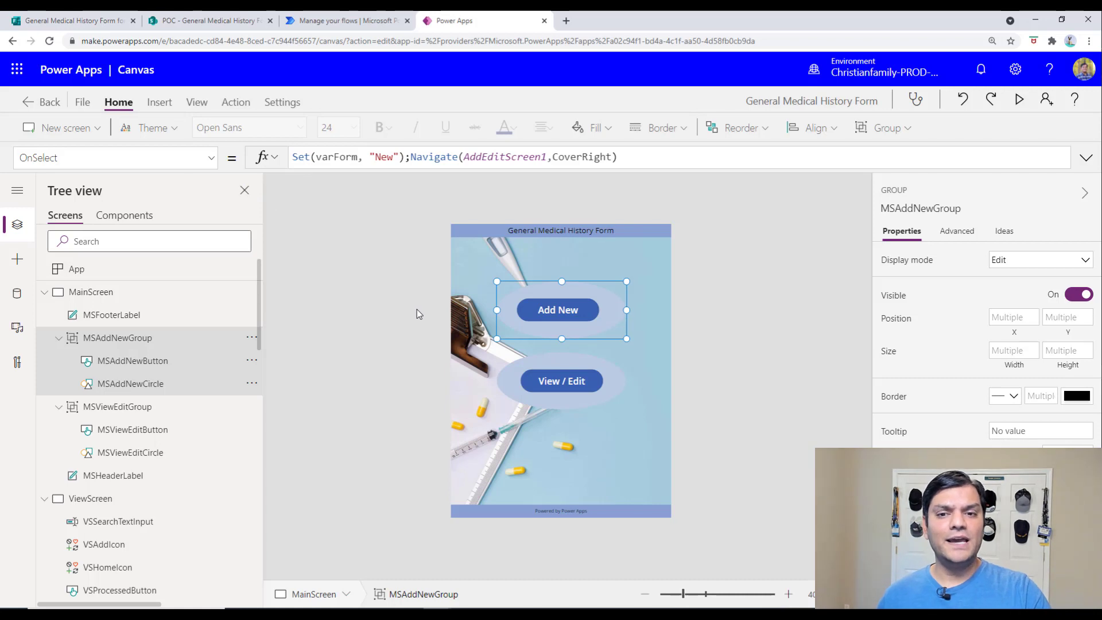
mouse_move(618, 255)
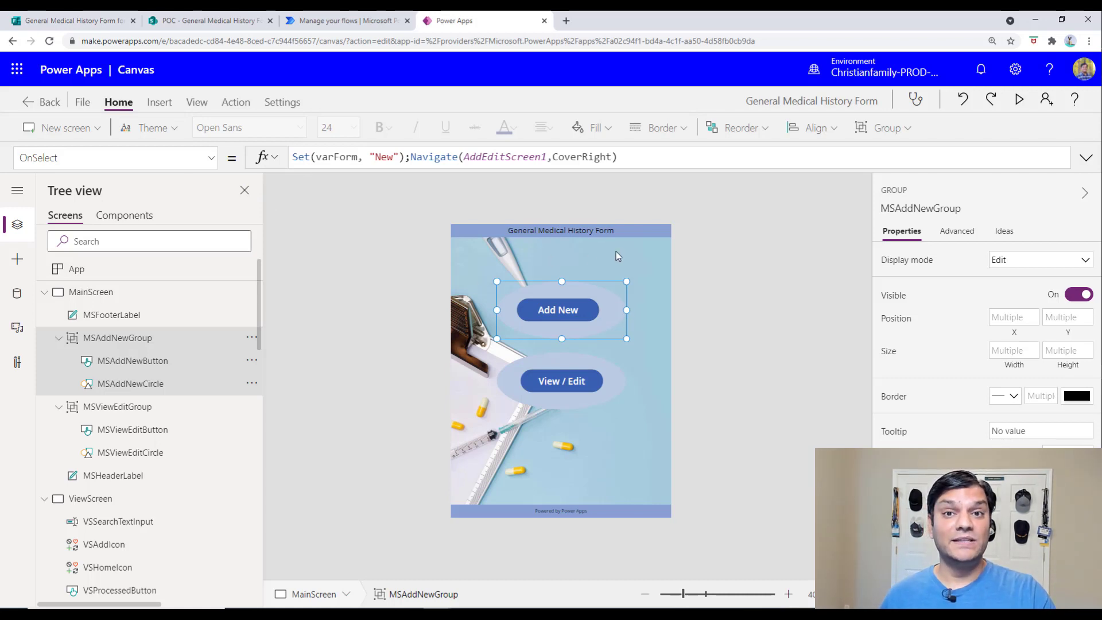
mouse_move(671, 225)
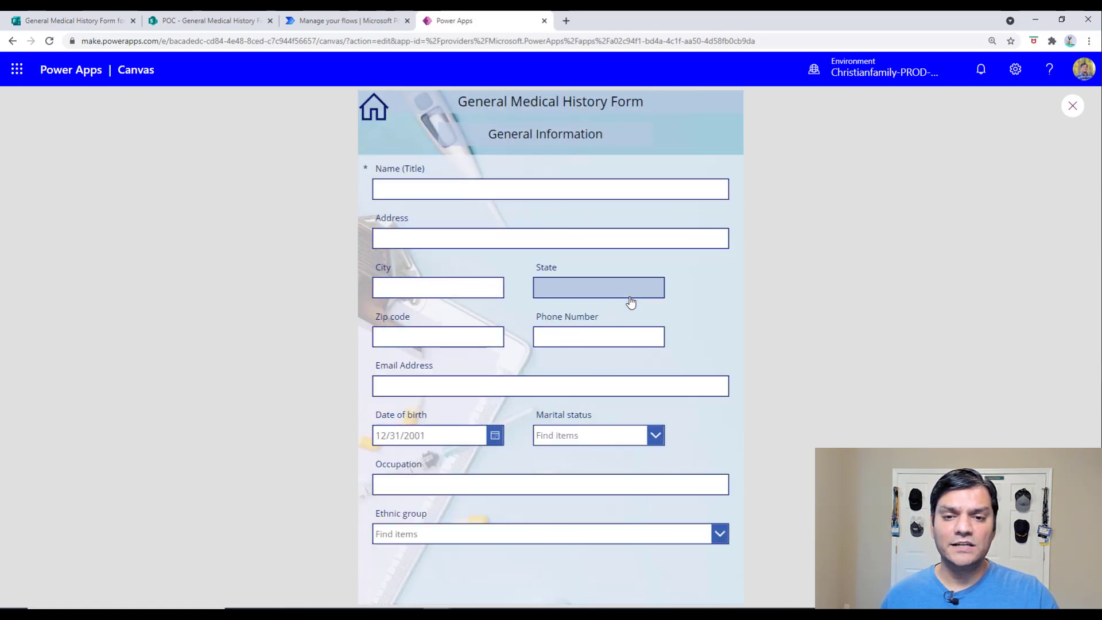
Close preview to select Form1 on AddEditScreen1 and view its Item formula.
click(1072, 106)
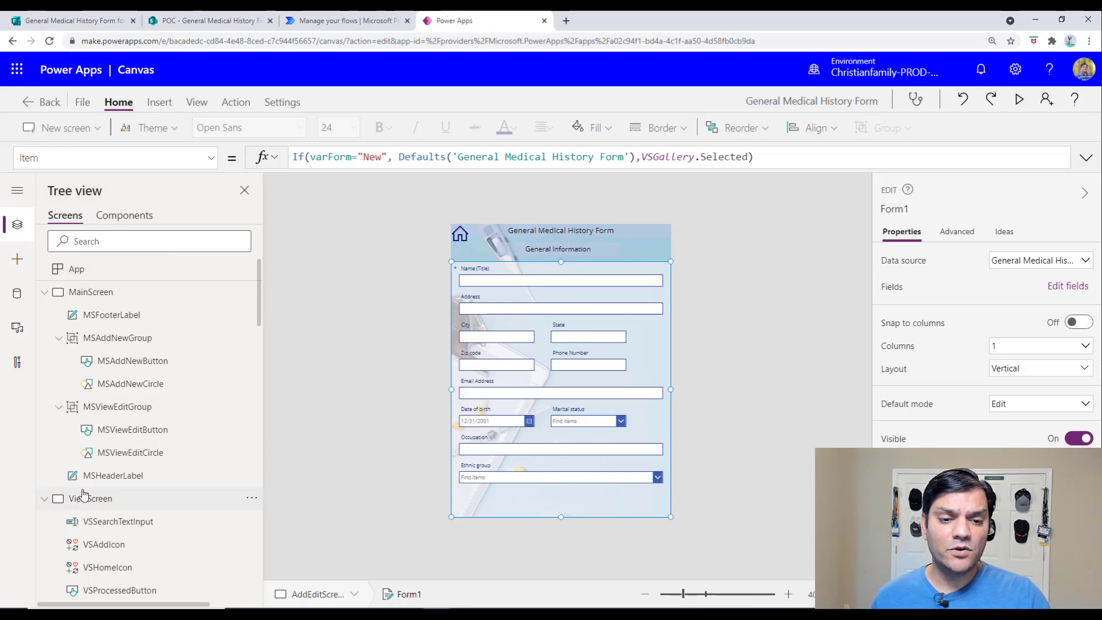
Inspect VSGallery's edit icon OnSelect and Form1's record source, then select ViewScreen.
click(90, 497)
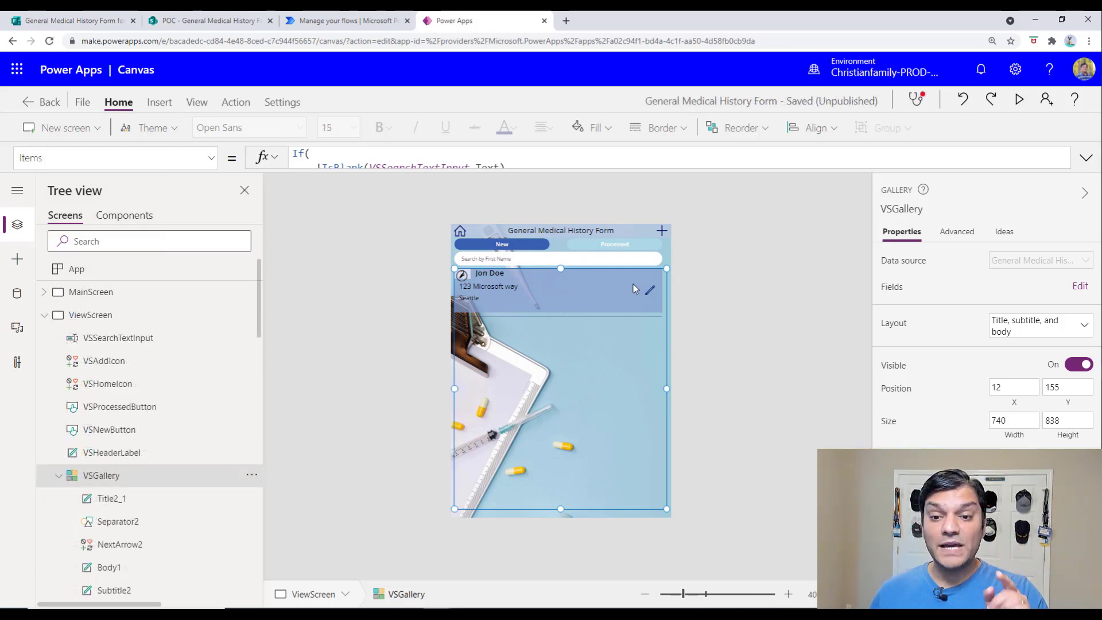
click(648, 292)
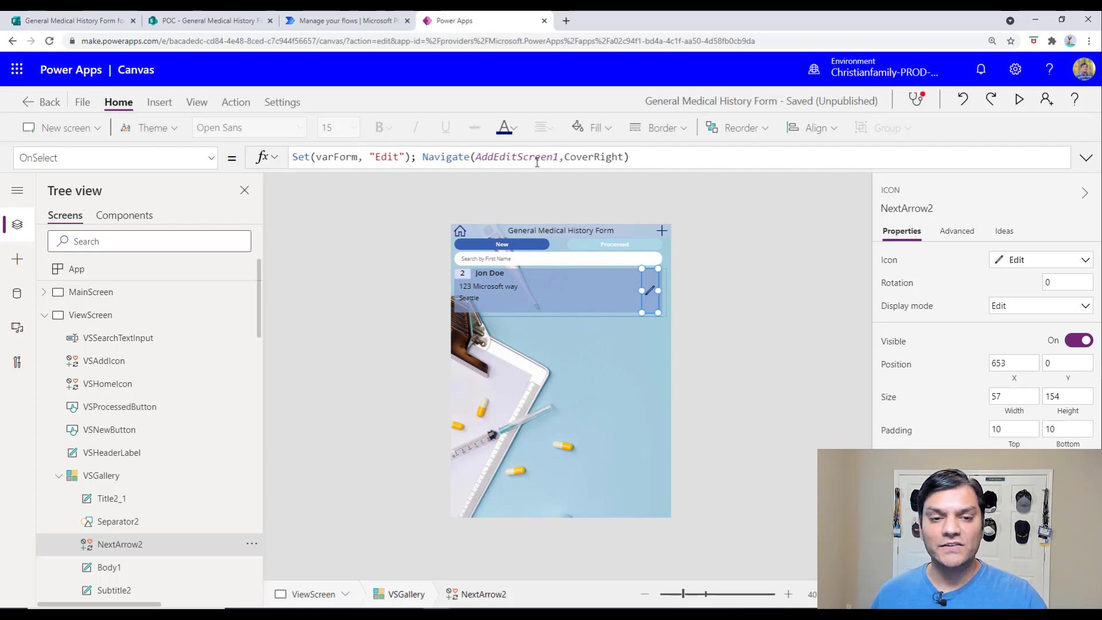
click(45, 338)
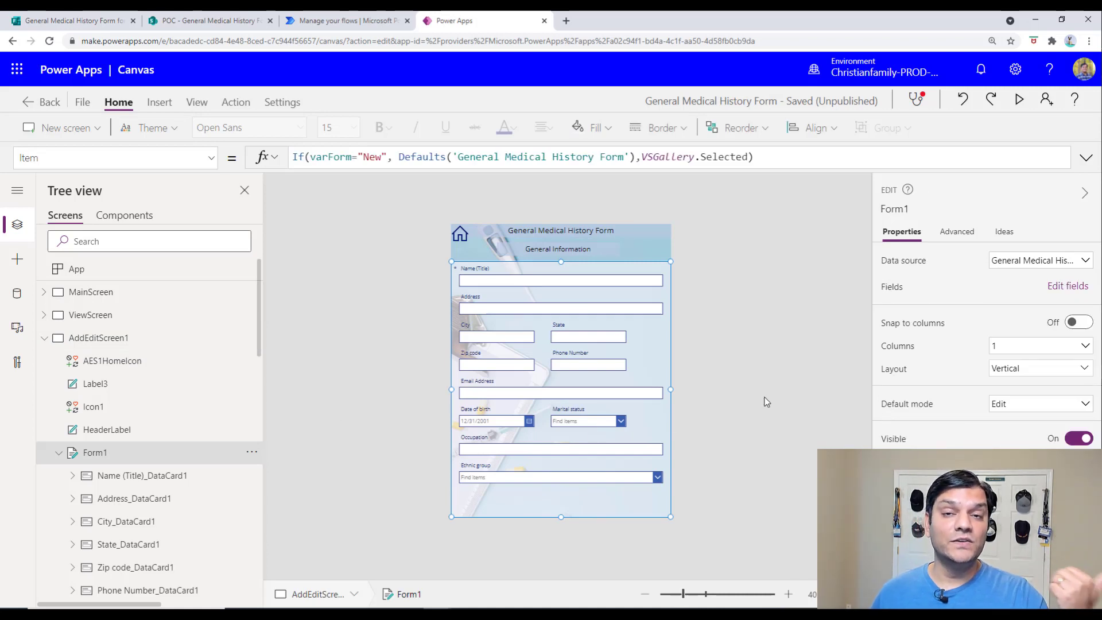
click(89, 315)
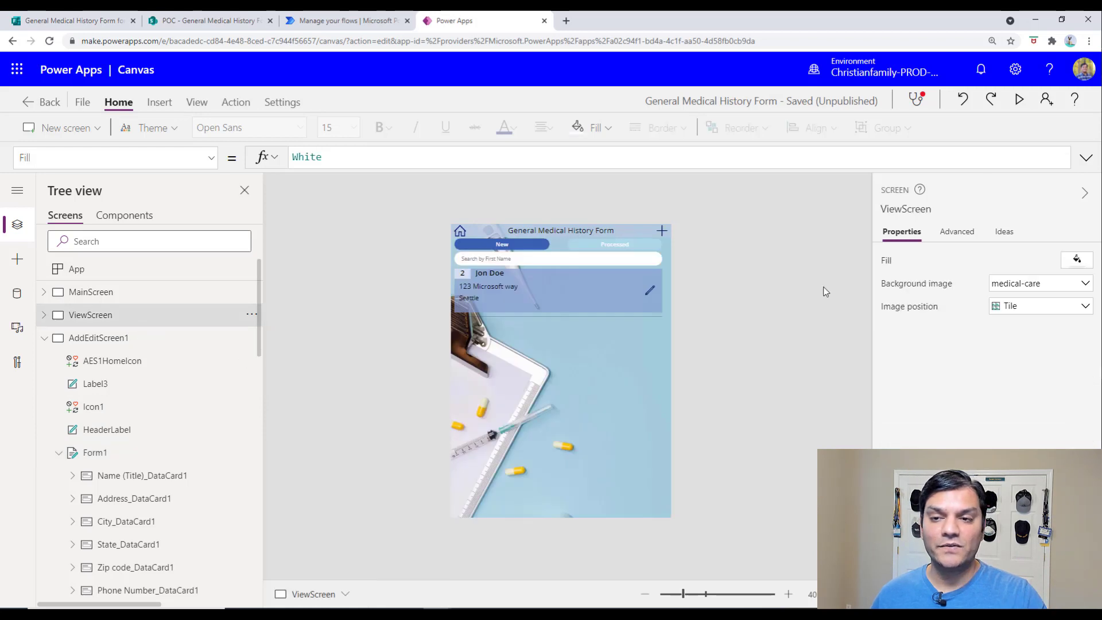
click(1018, 101)
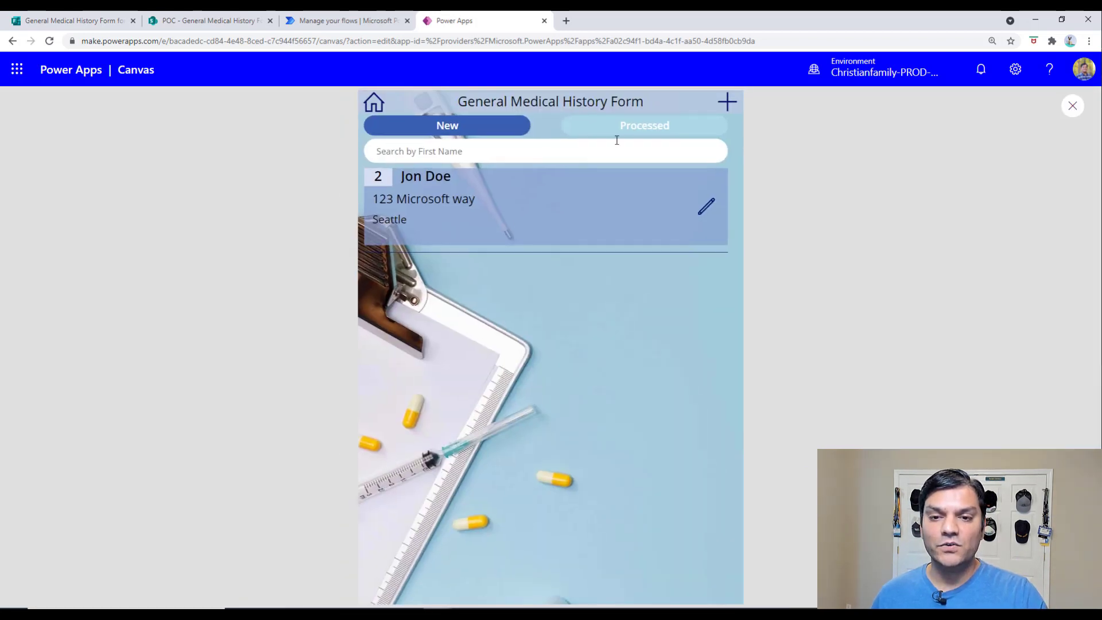
click(643, 126)
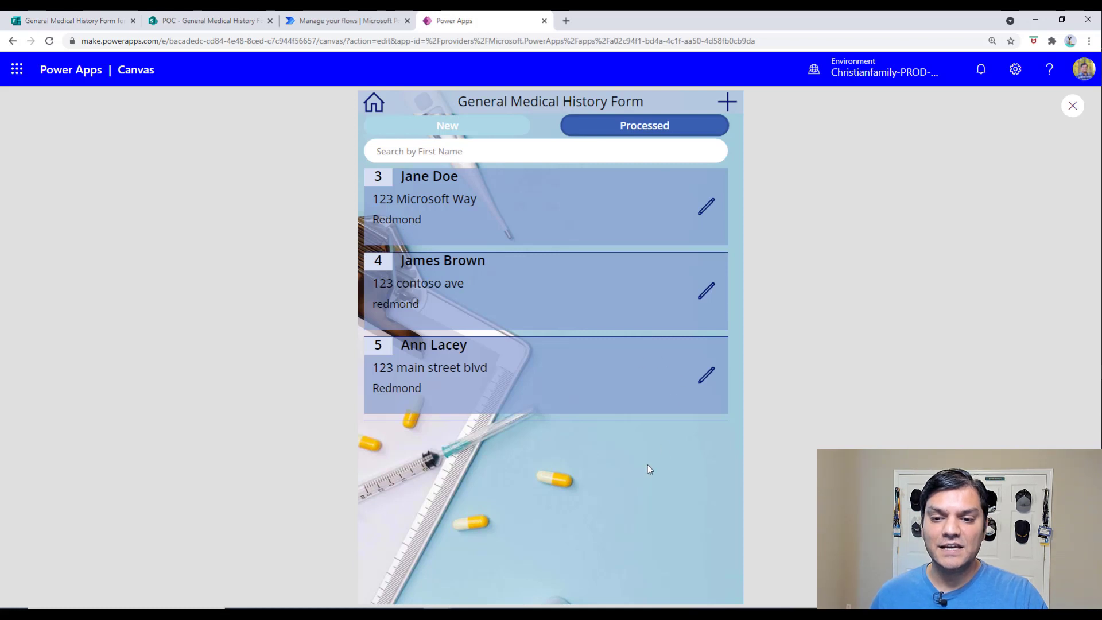
mouse_move(707, 377)
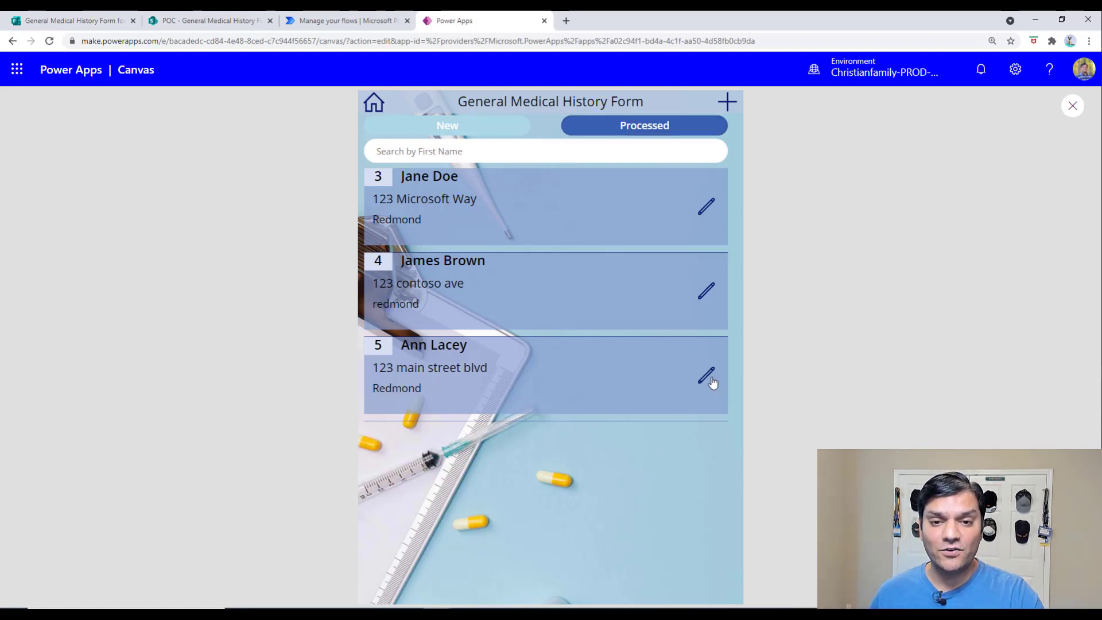
click(706, 377)
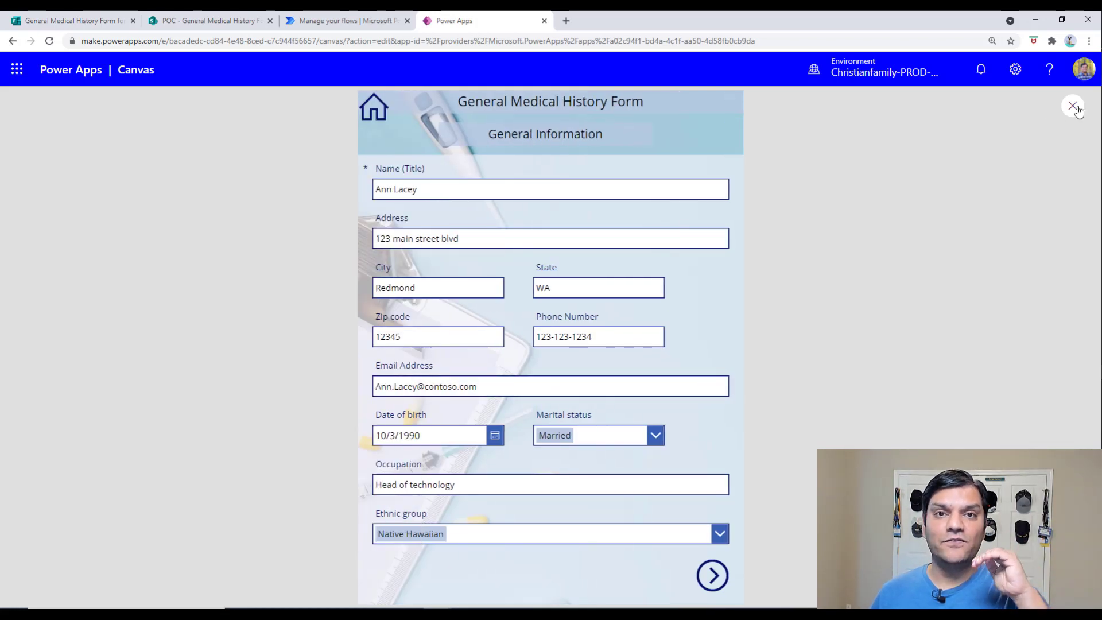
mouse_move(1072, 105)
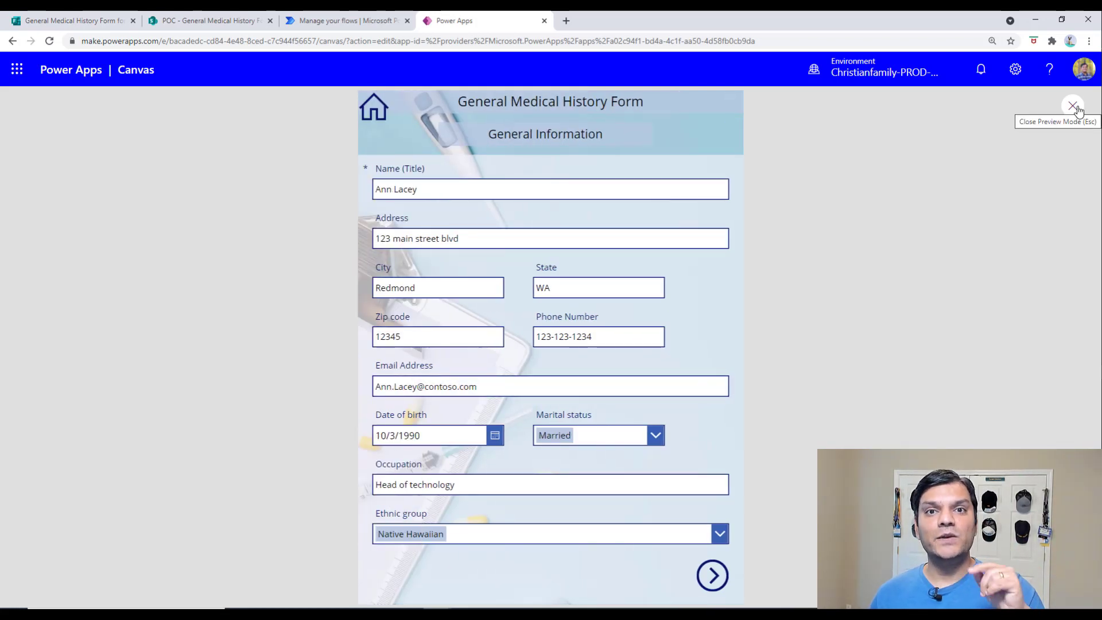